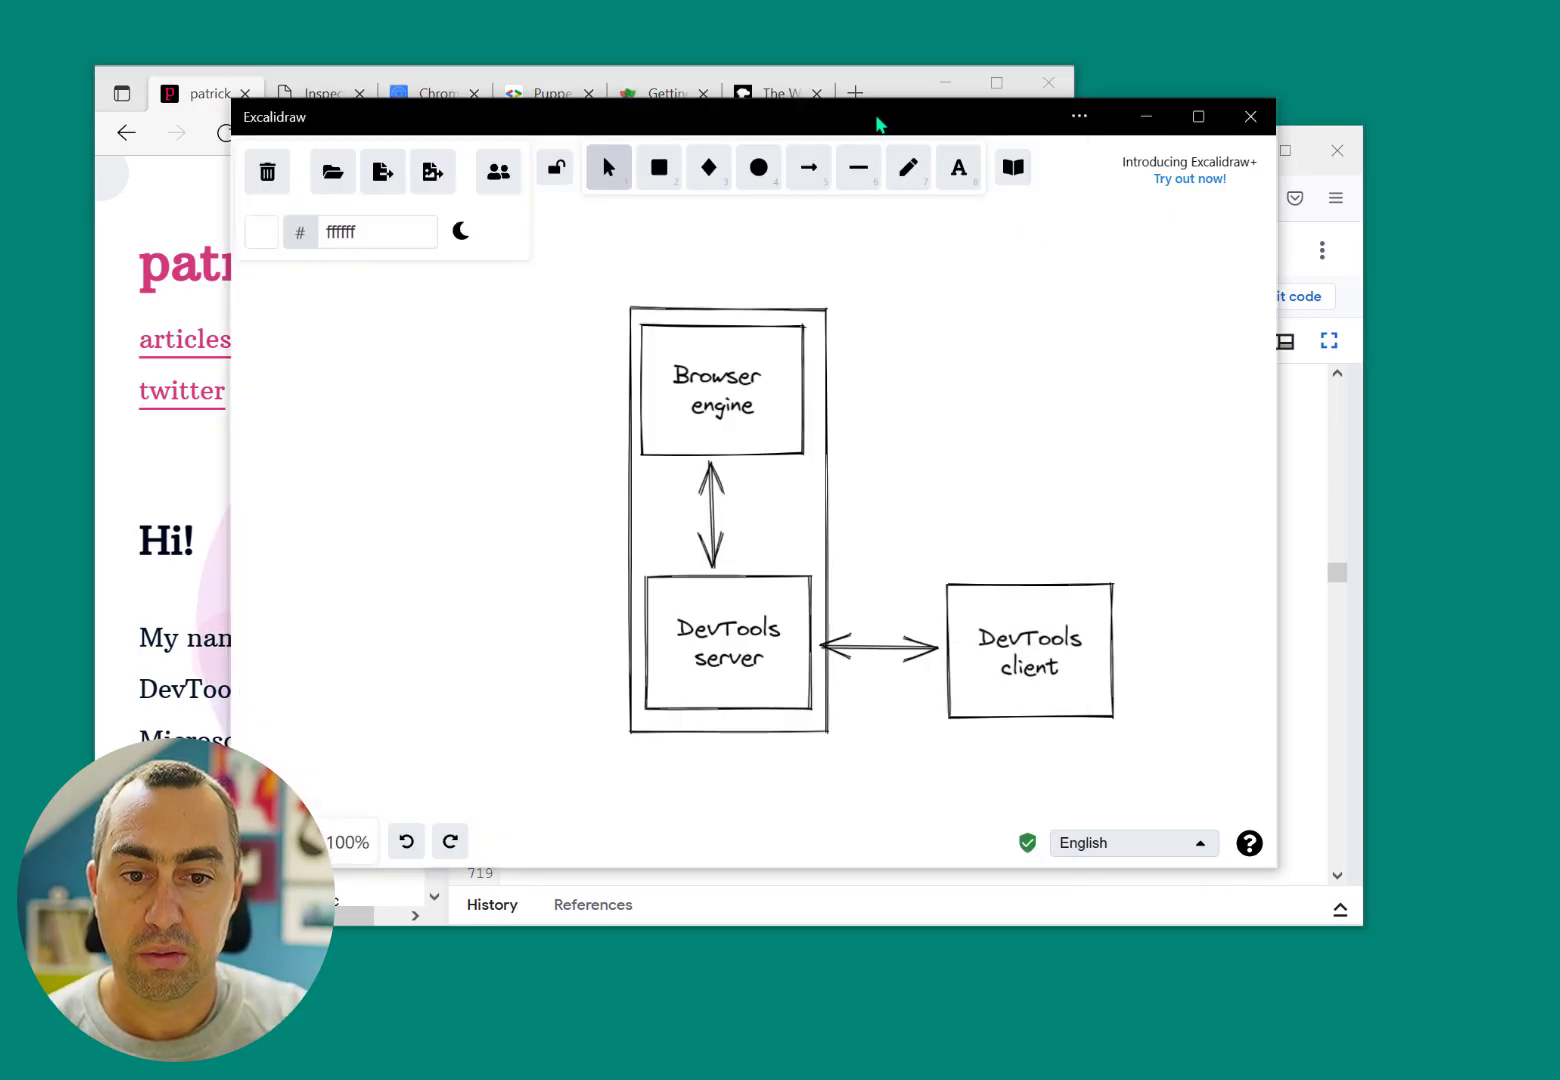
Select the <main> element of patrickbrosset.com and undock DevTools into a separate window
click(1249, 116)
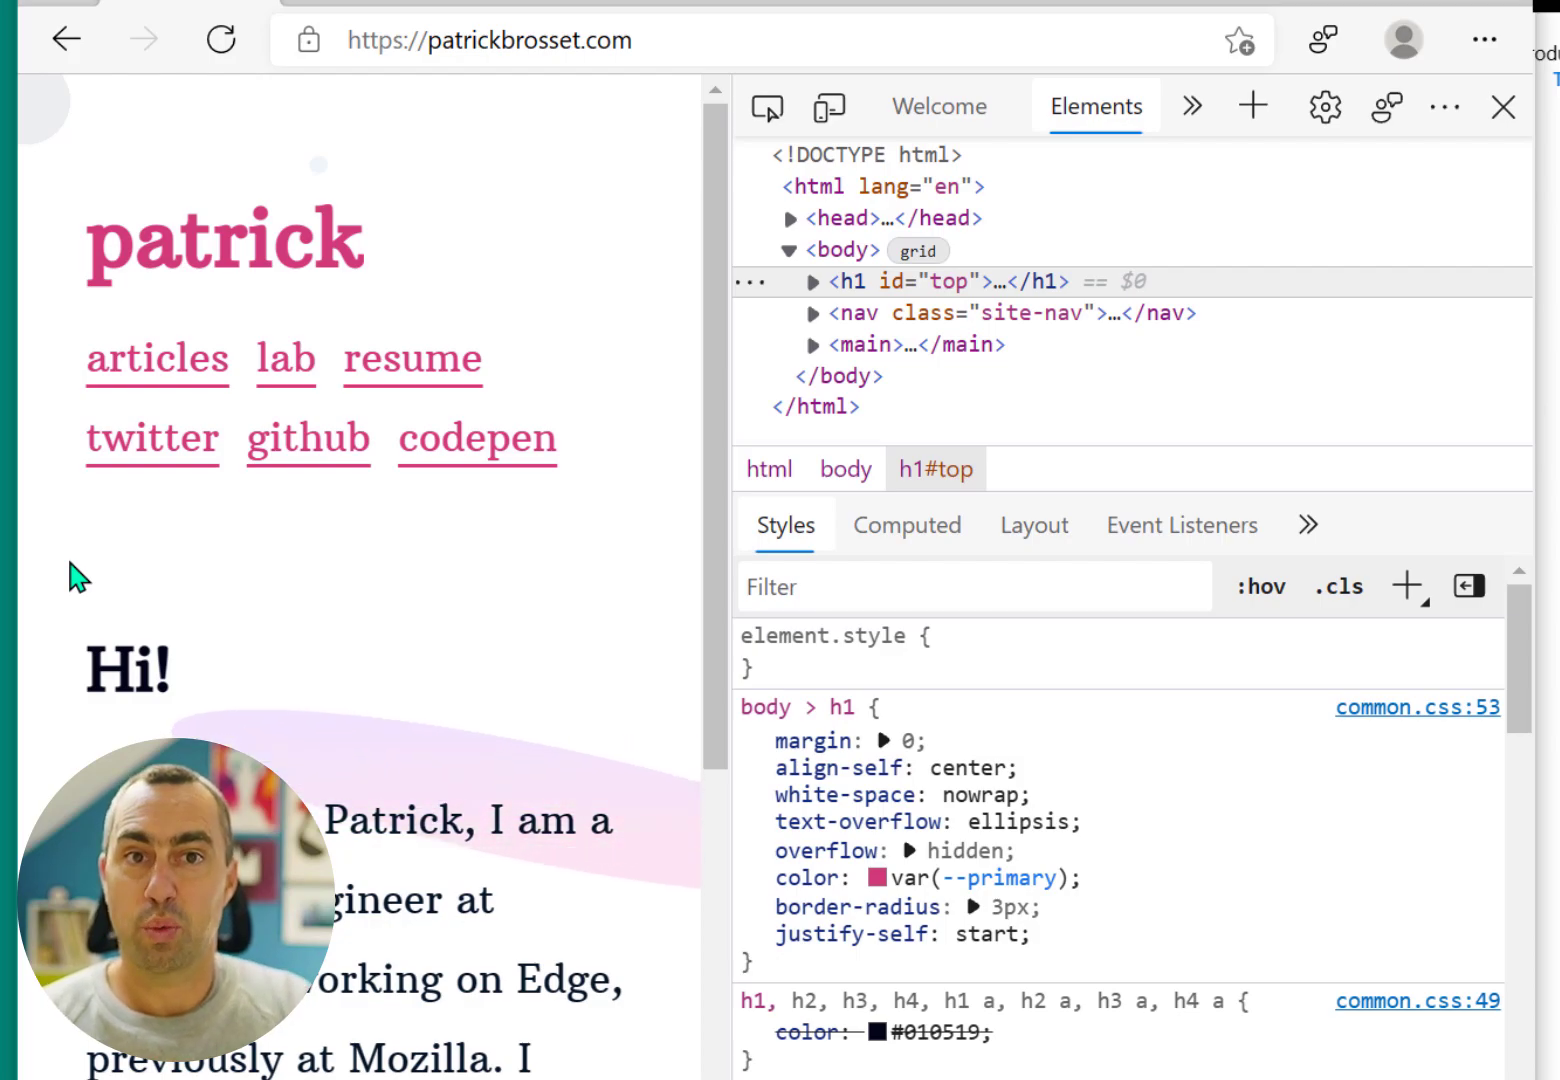
mouse_move(230, 590)
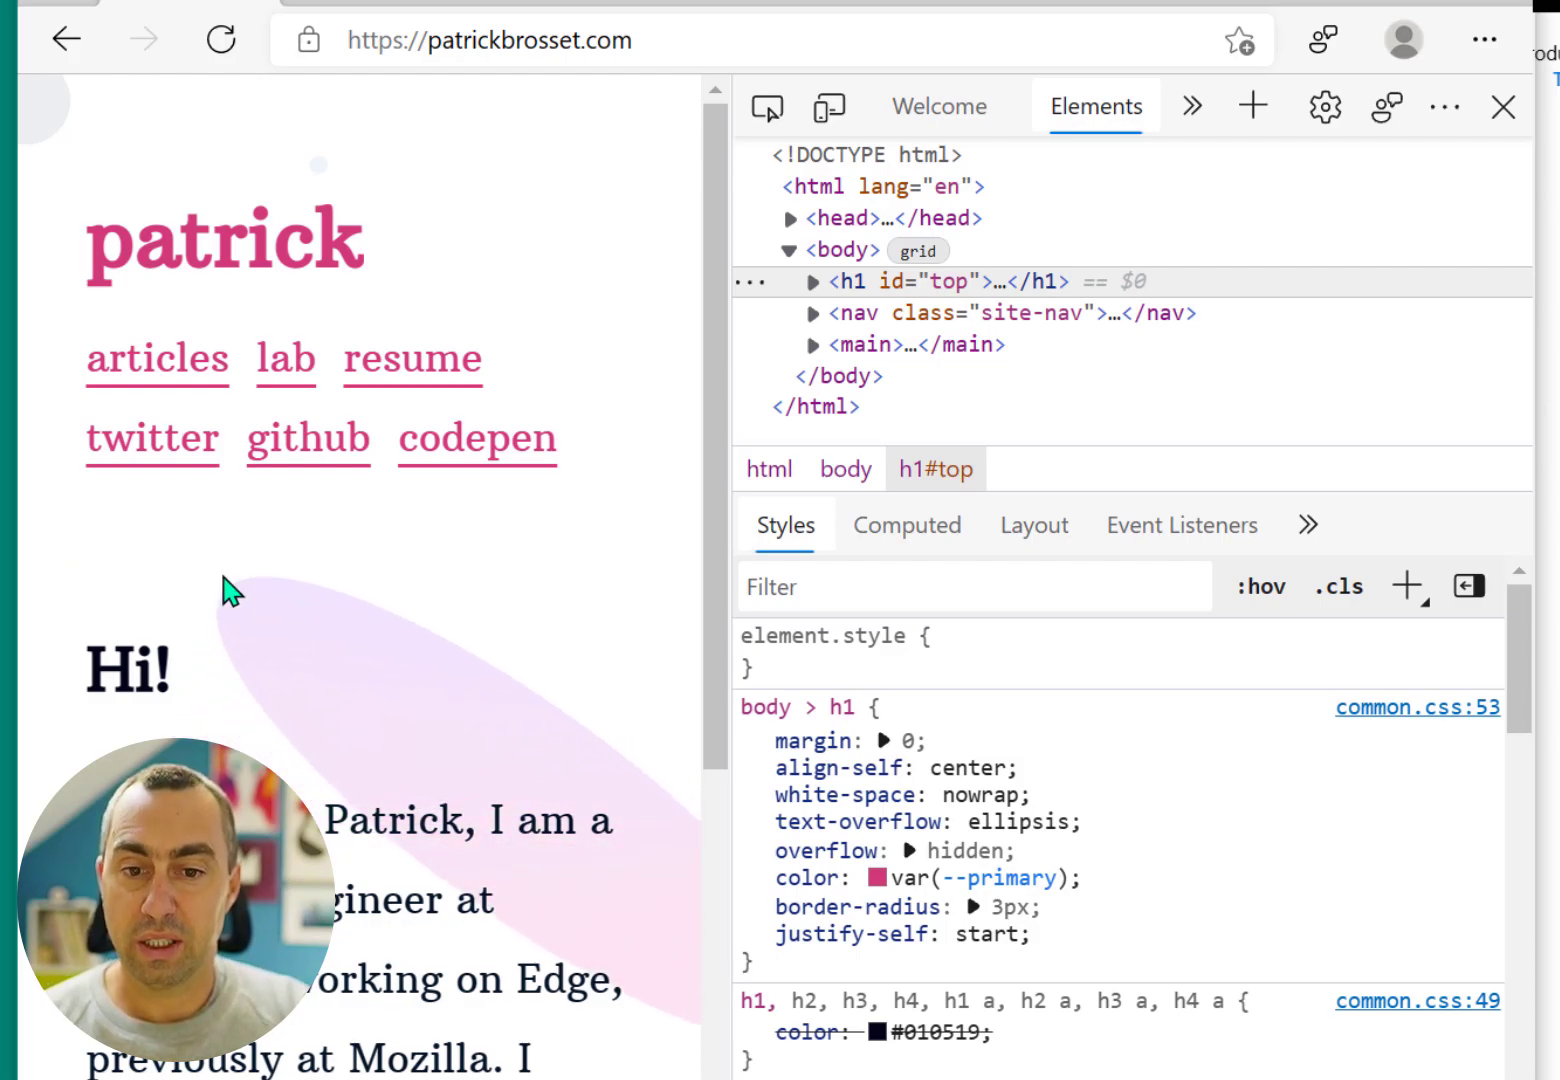
click(862, 344)
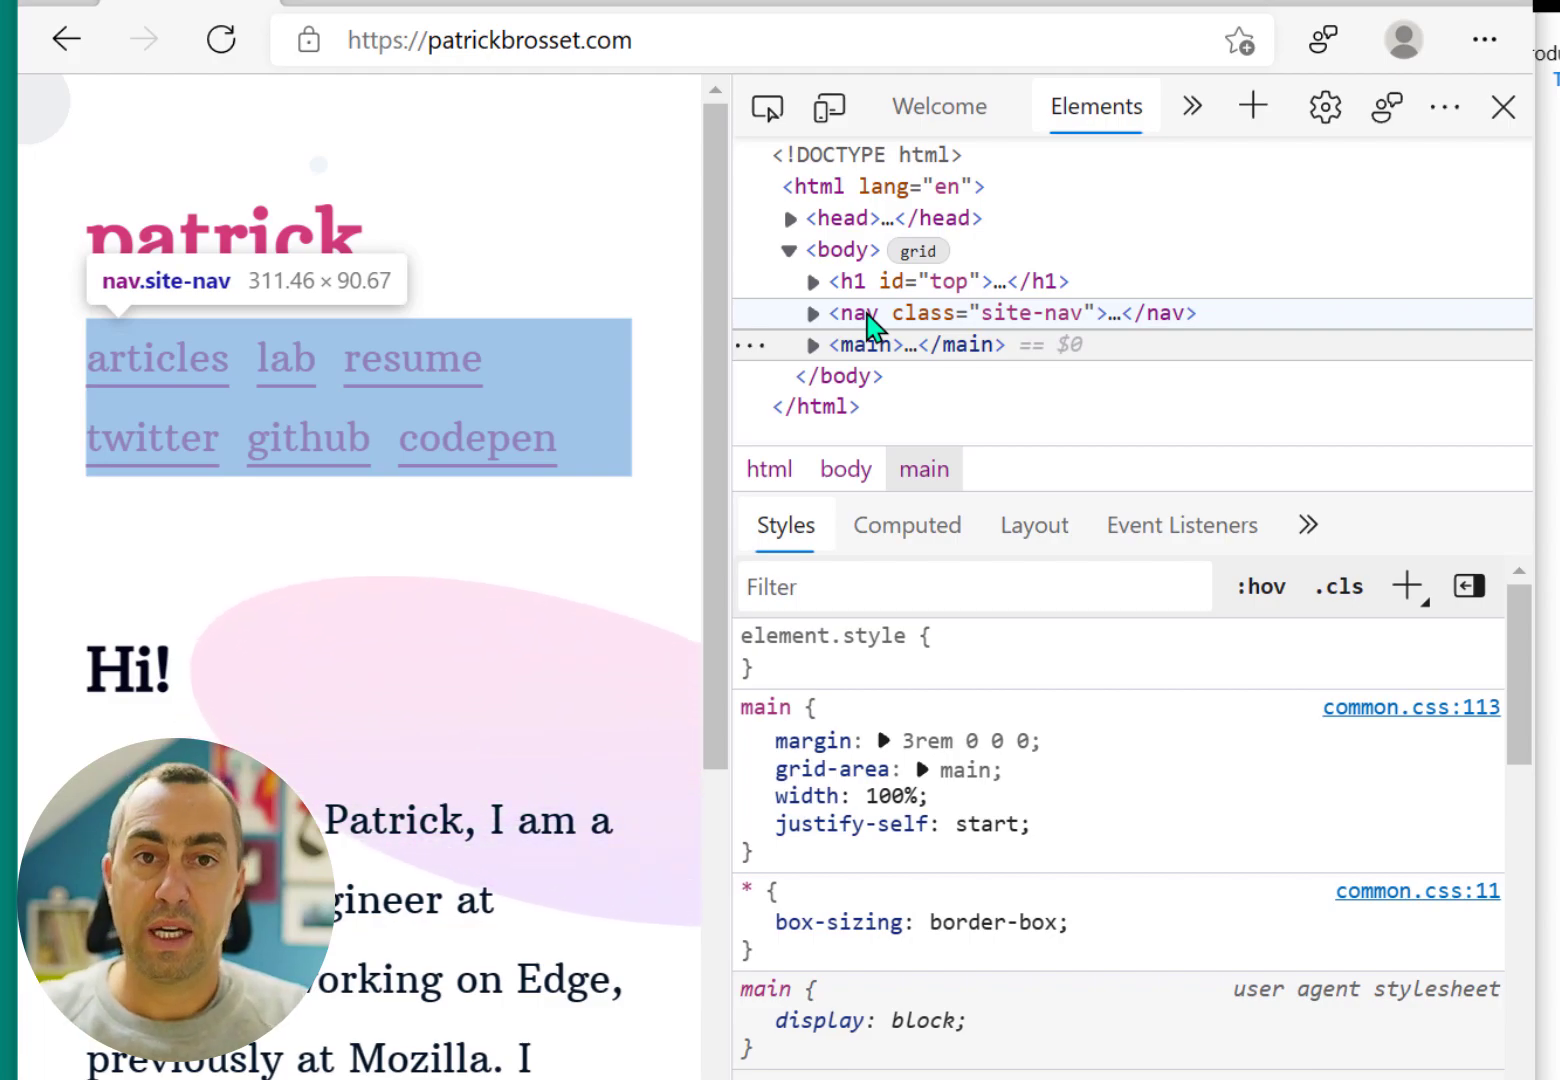
click(1444, 106)
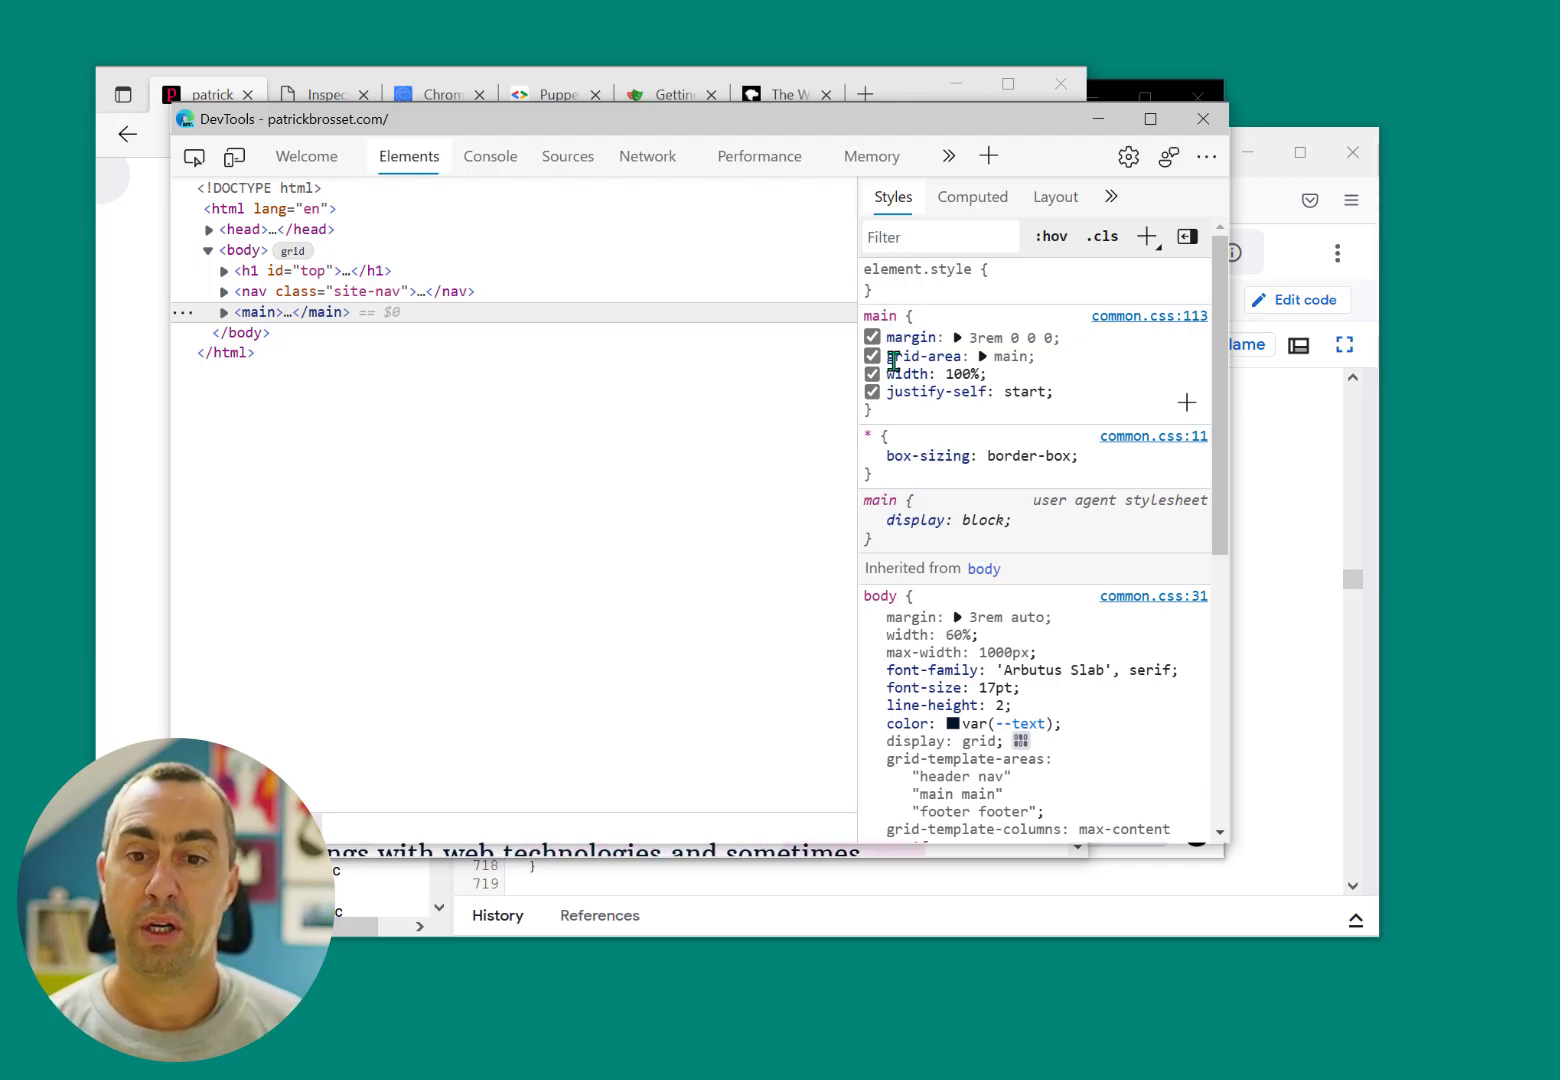
Bring Edge to the front and switch to the edge://inspect Devices page
click(210, 94)
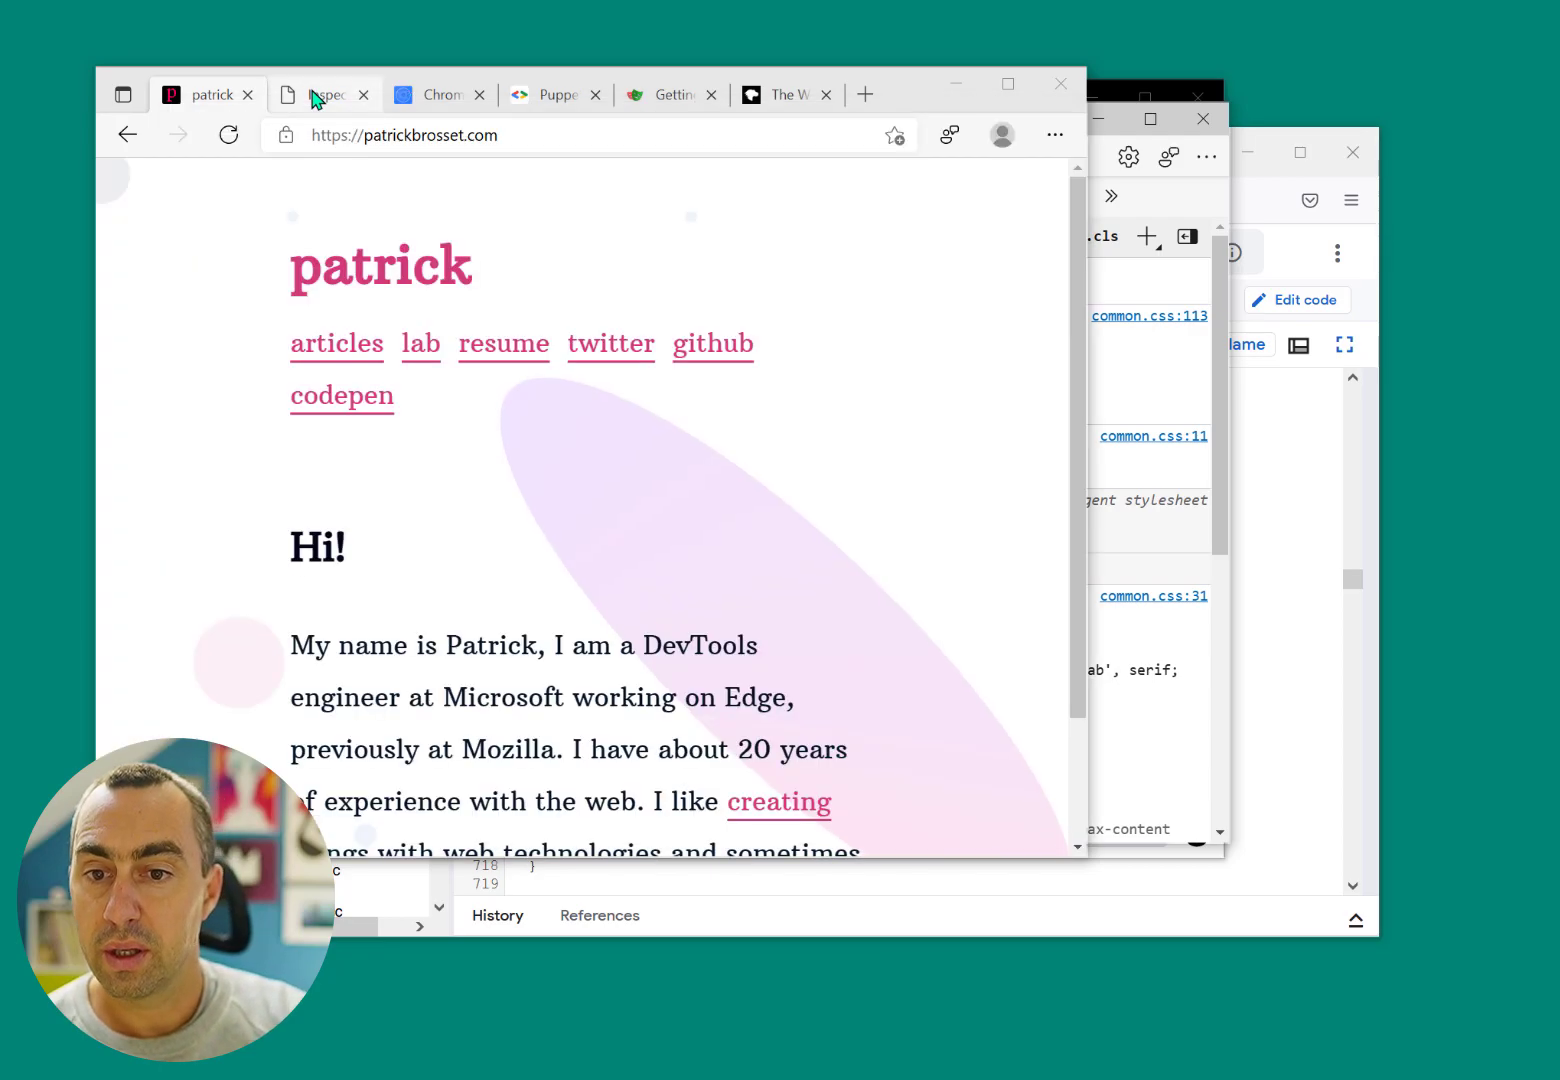
click(318, 94)
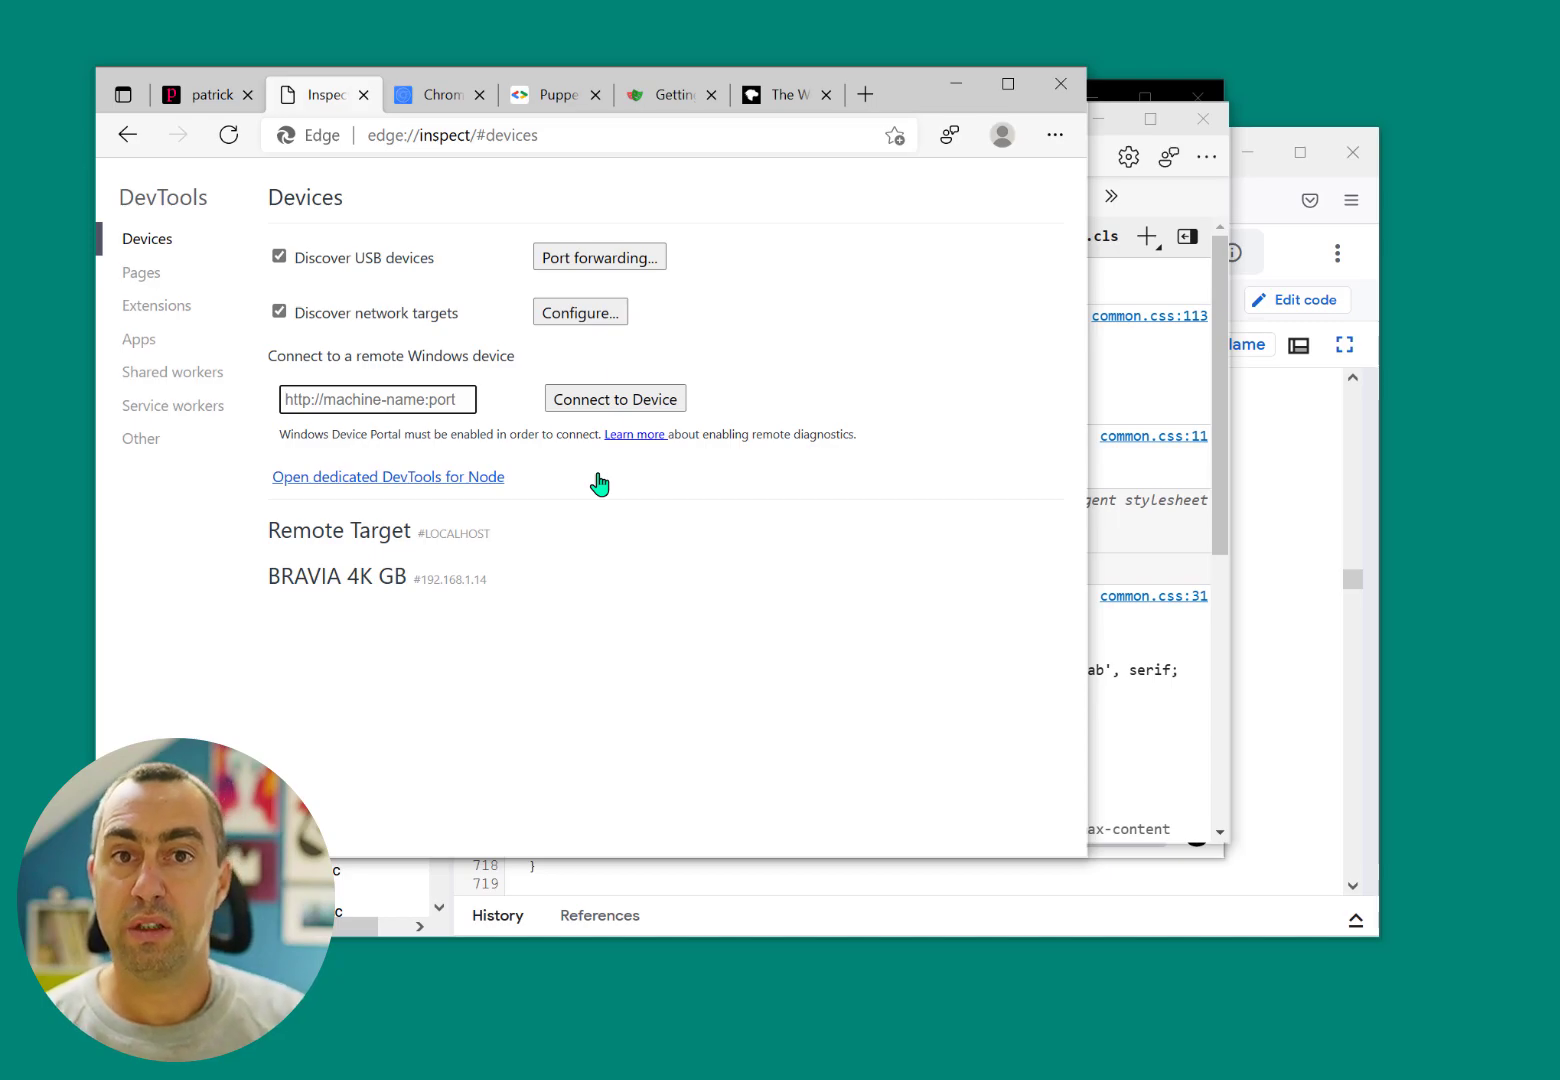
click(377, 399)
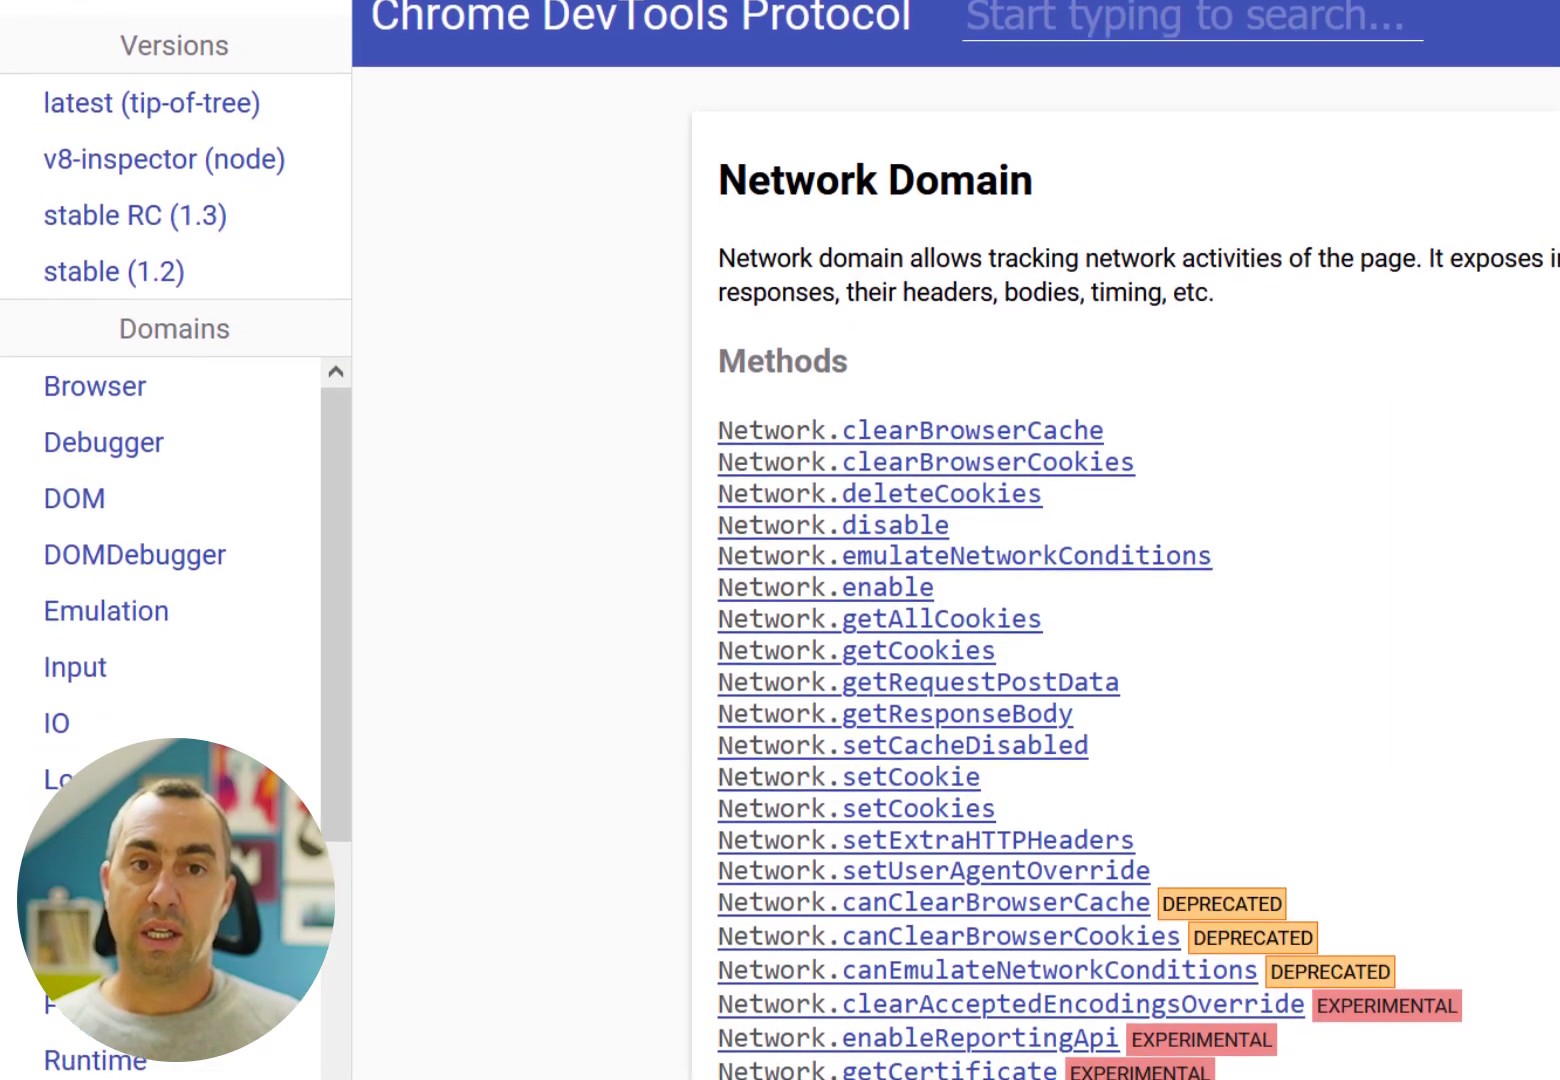
scroll(down, 3)
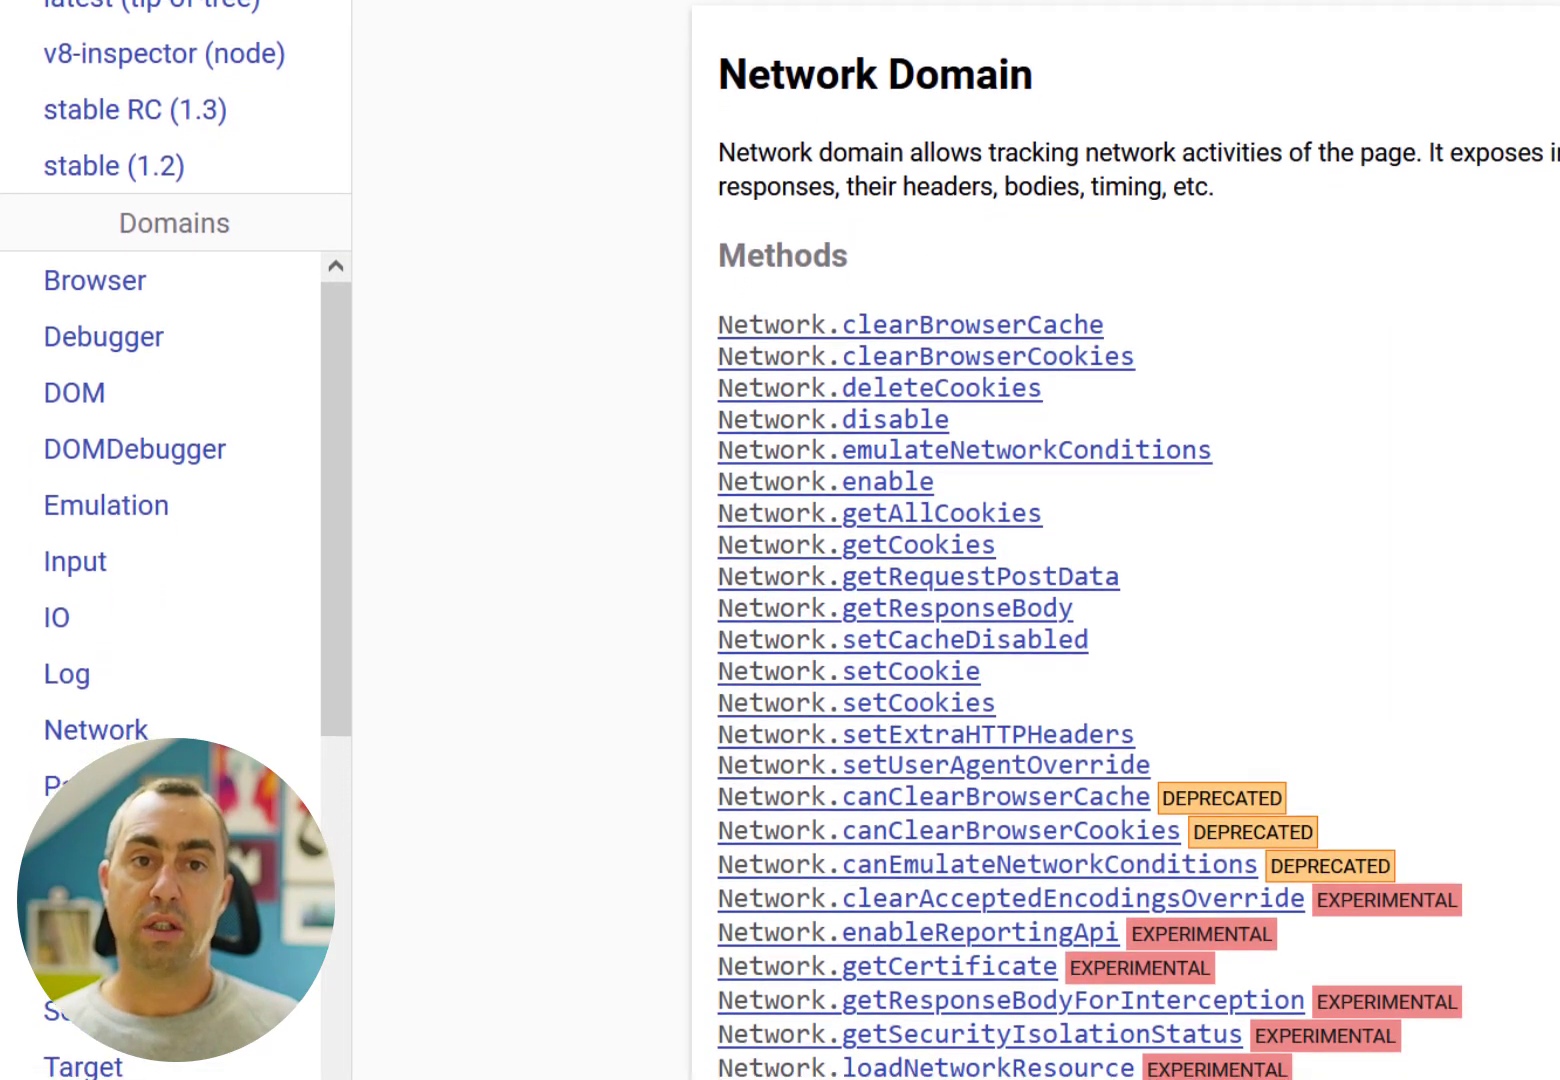
scroll(down, 3)
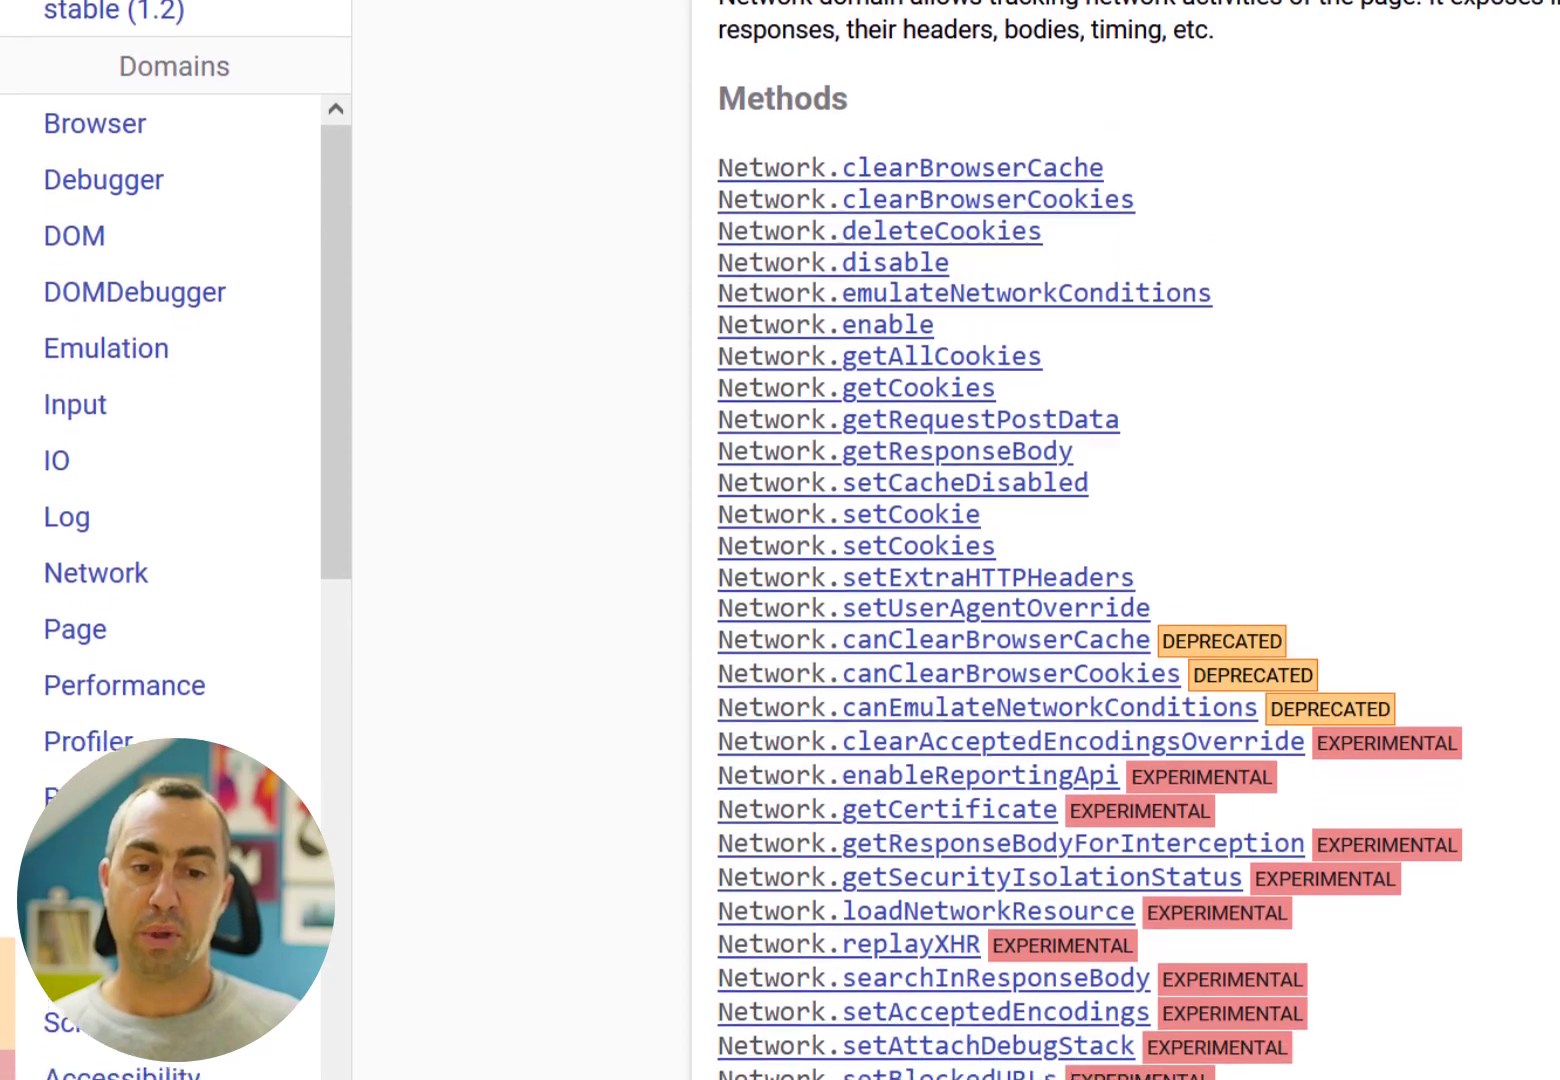
scroll(down, 3)
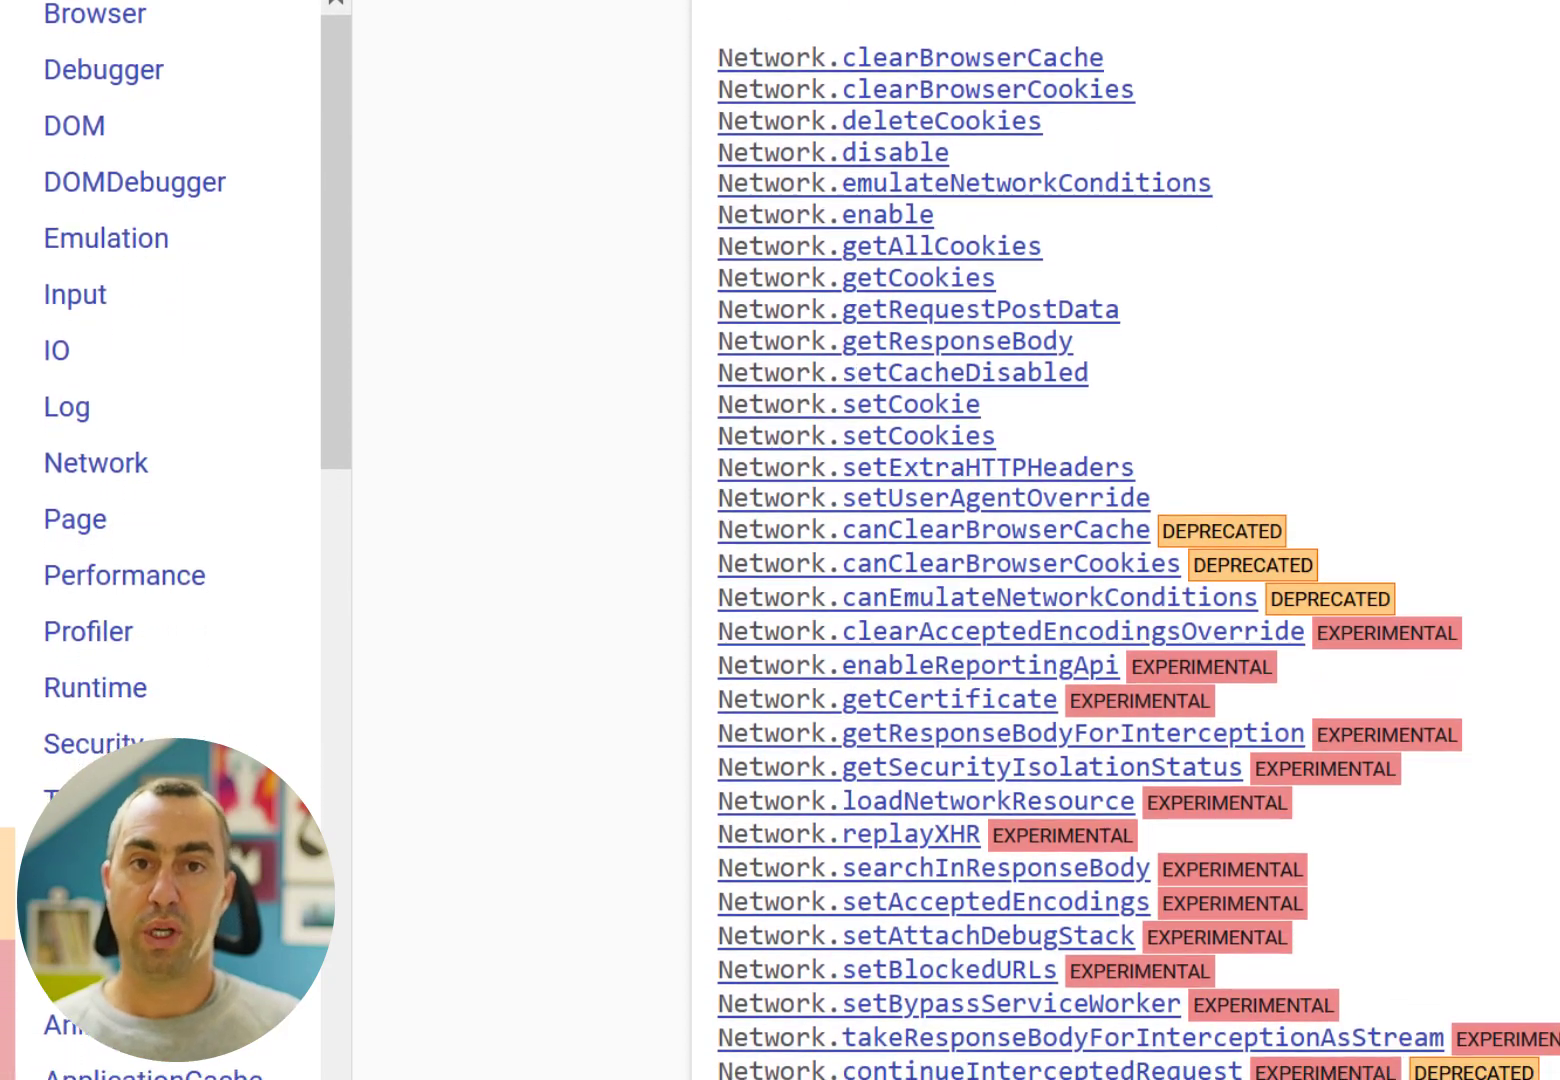
scroll(down, 3)
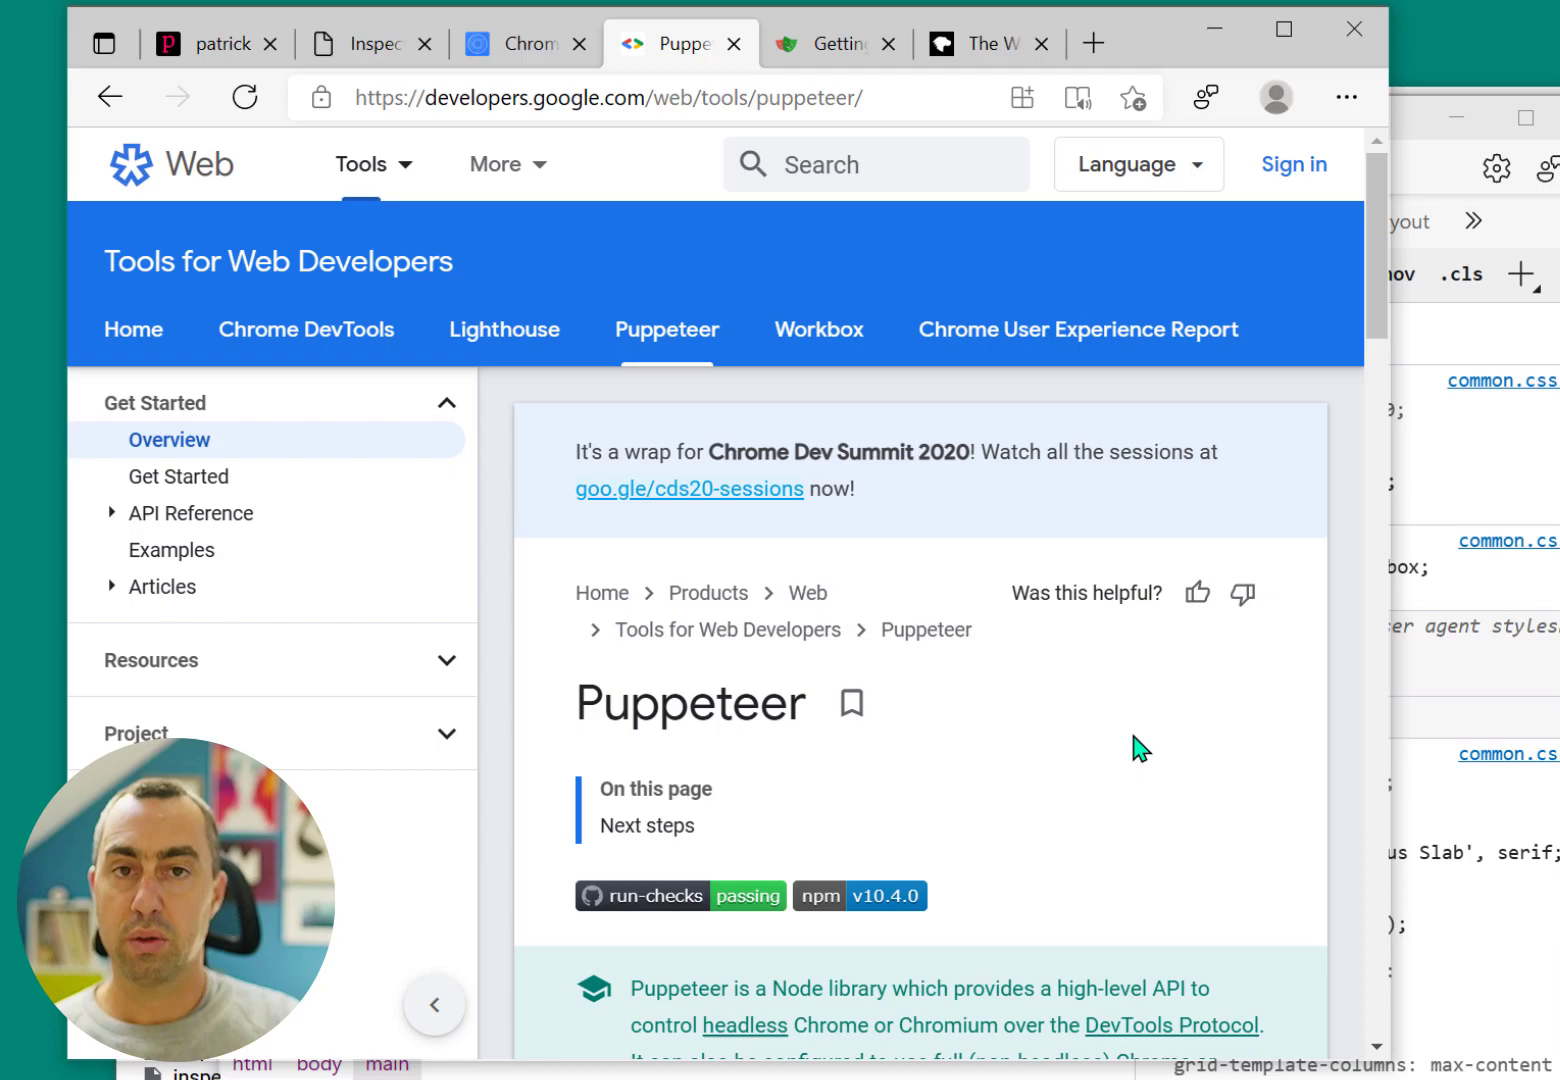
mouse_move(836, 44)
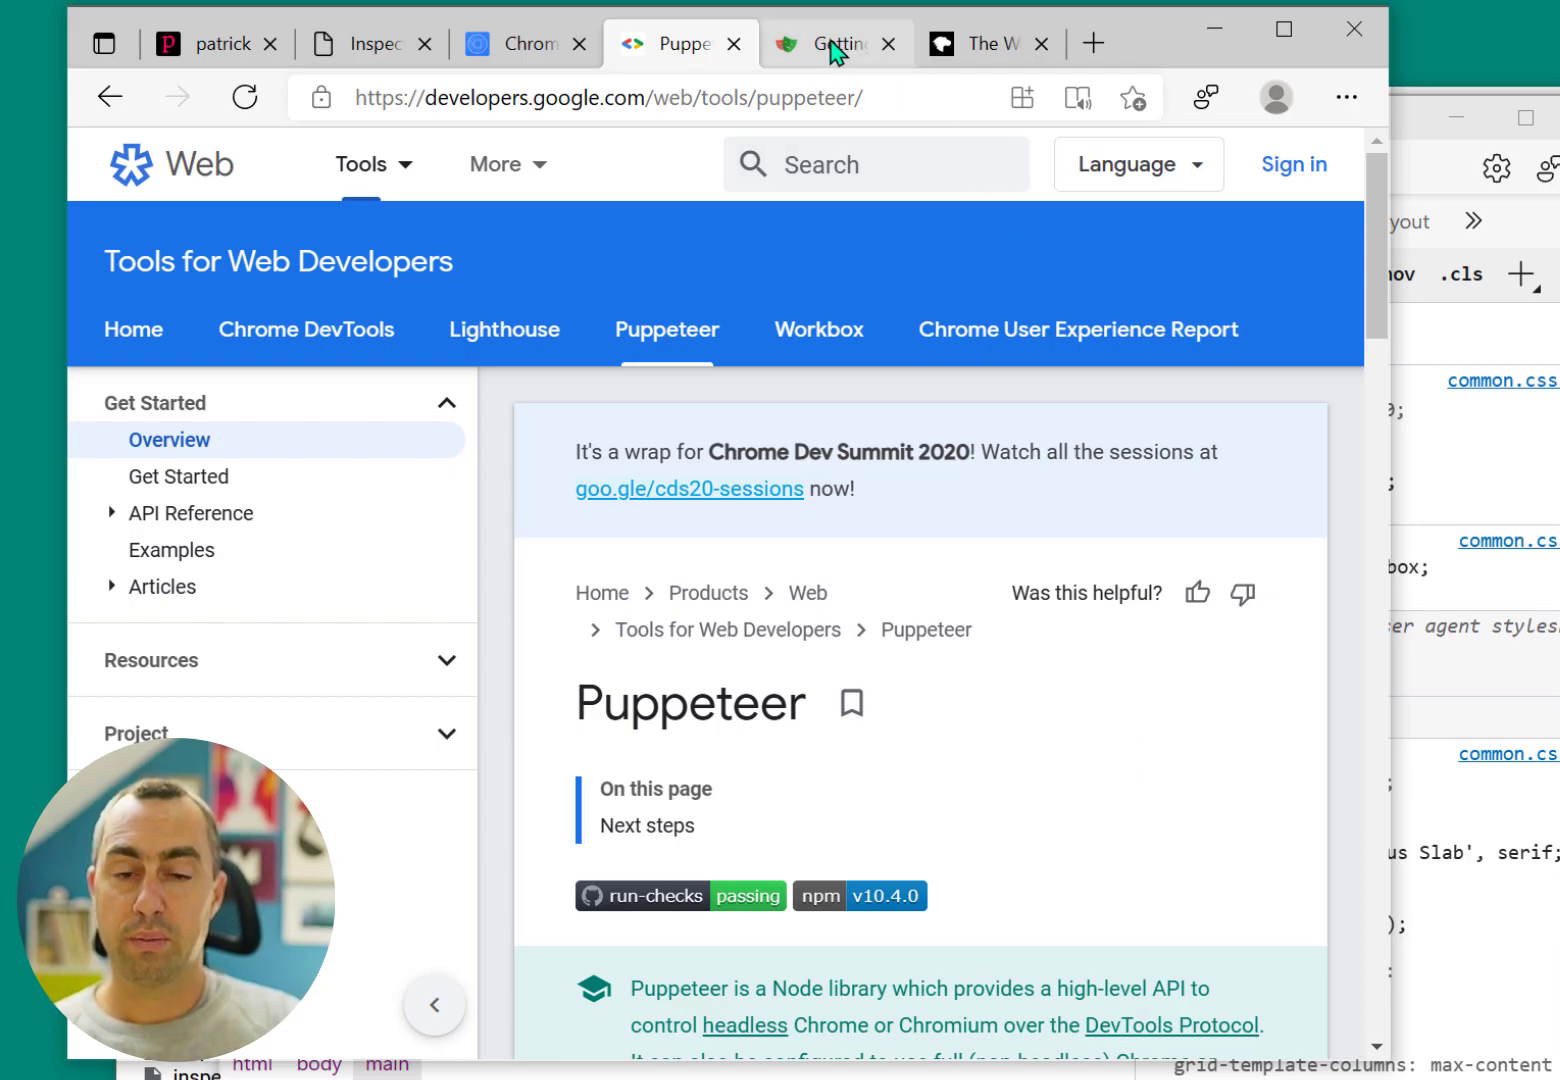
Switch to Playwright's Getting started docs and scroll to the First test example
click(835, 43)
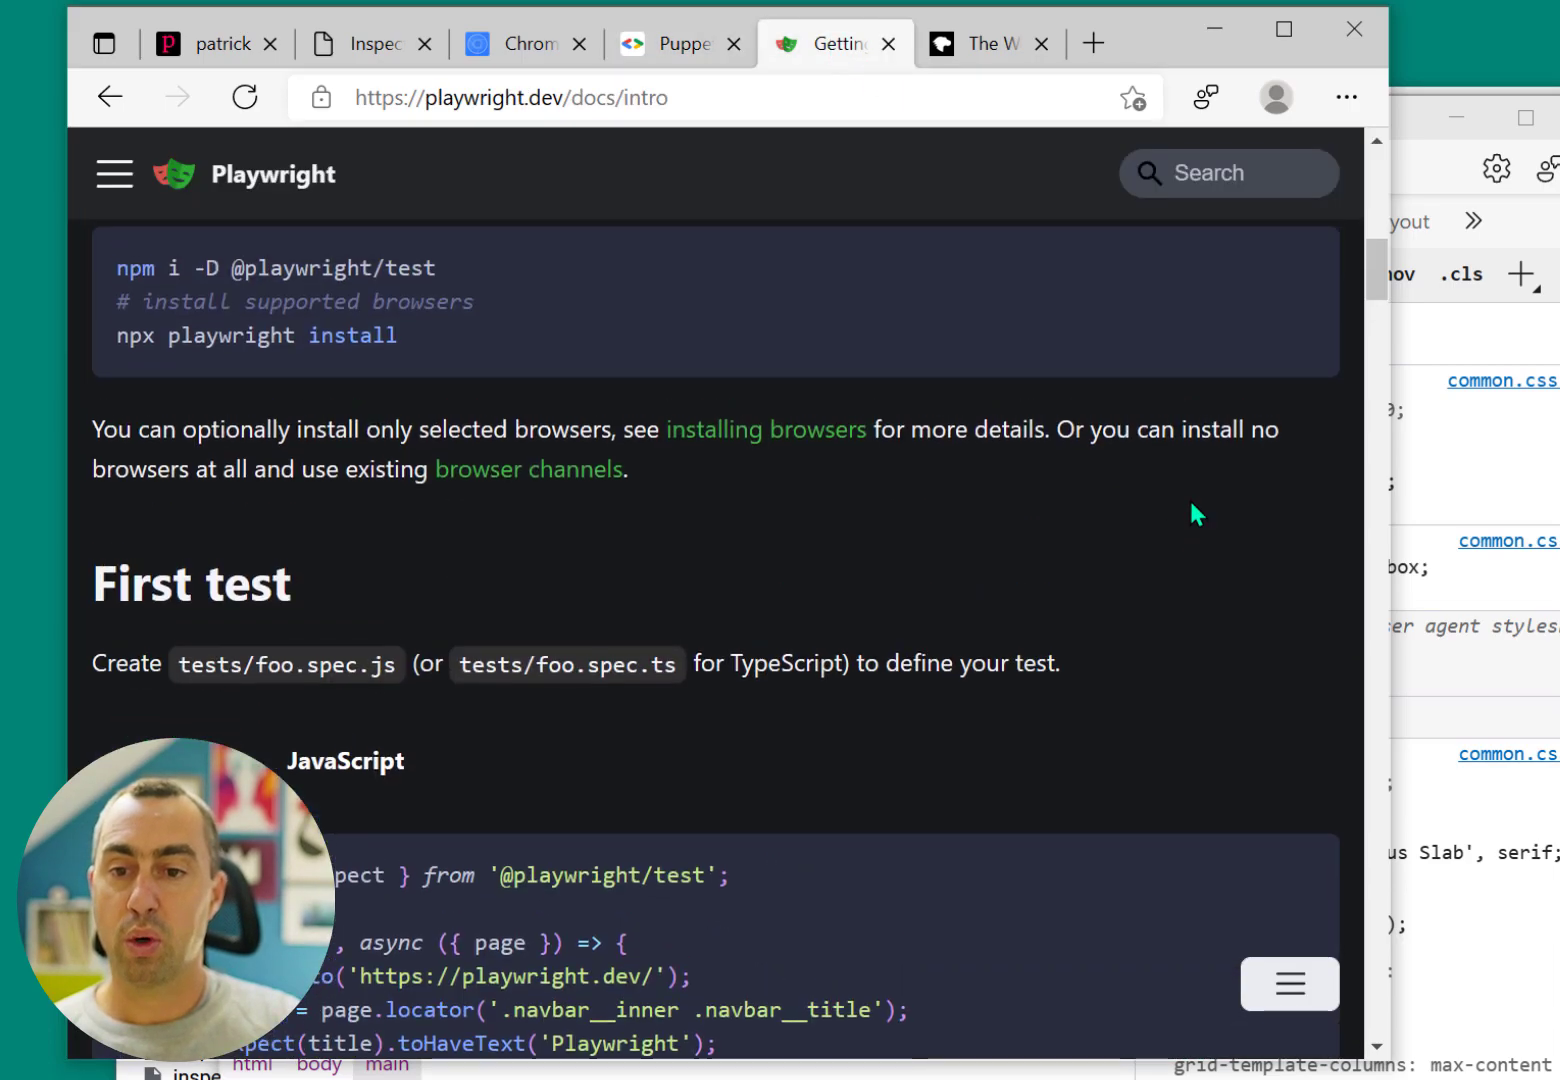
scroll(down, 3)
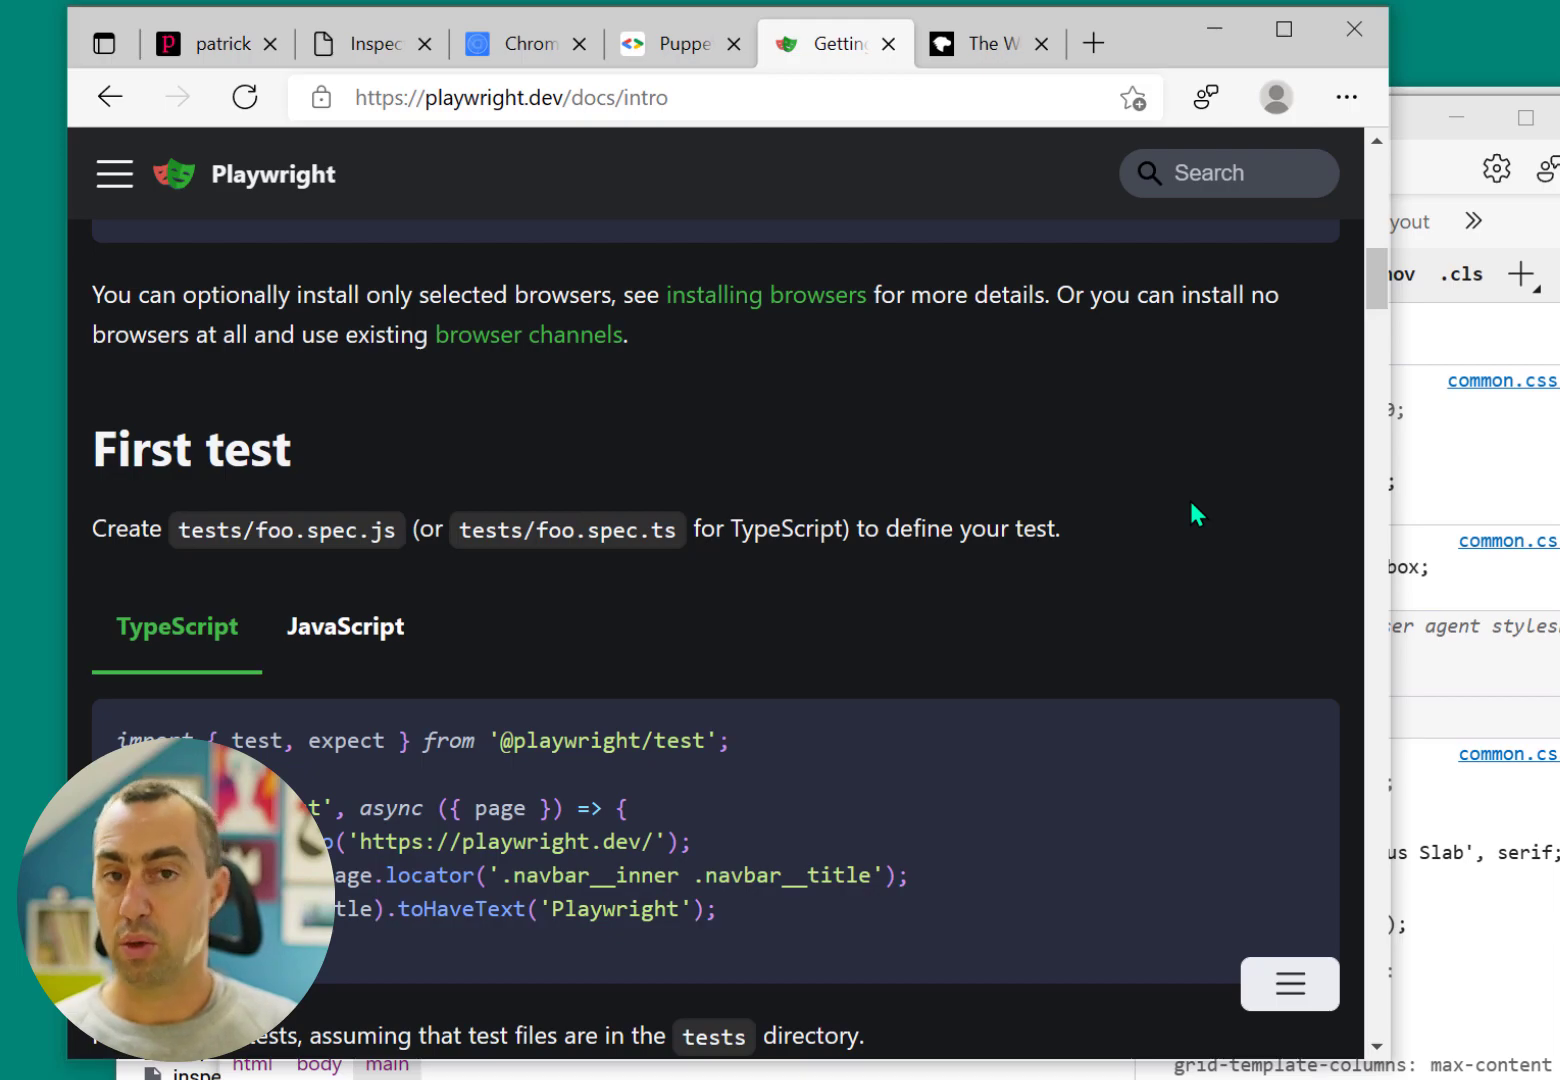
mouse_move(544, 938)
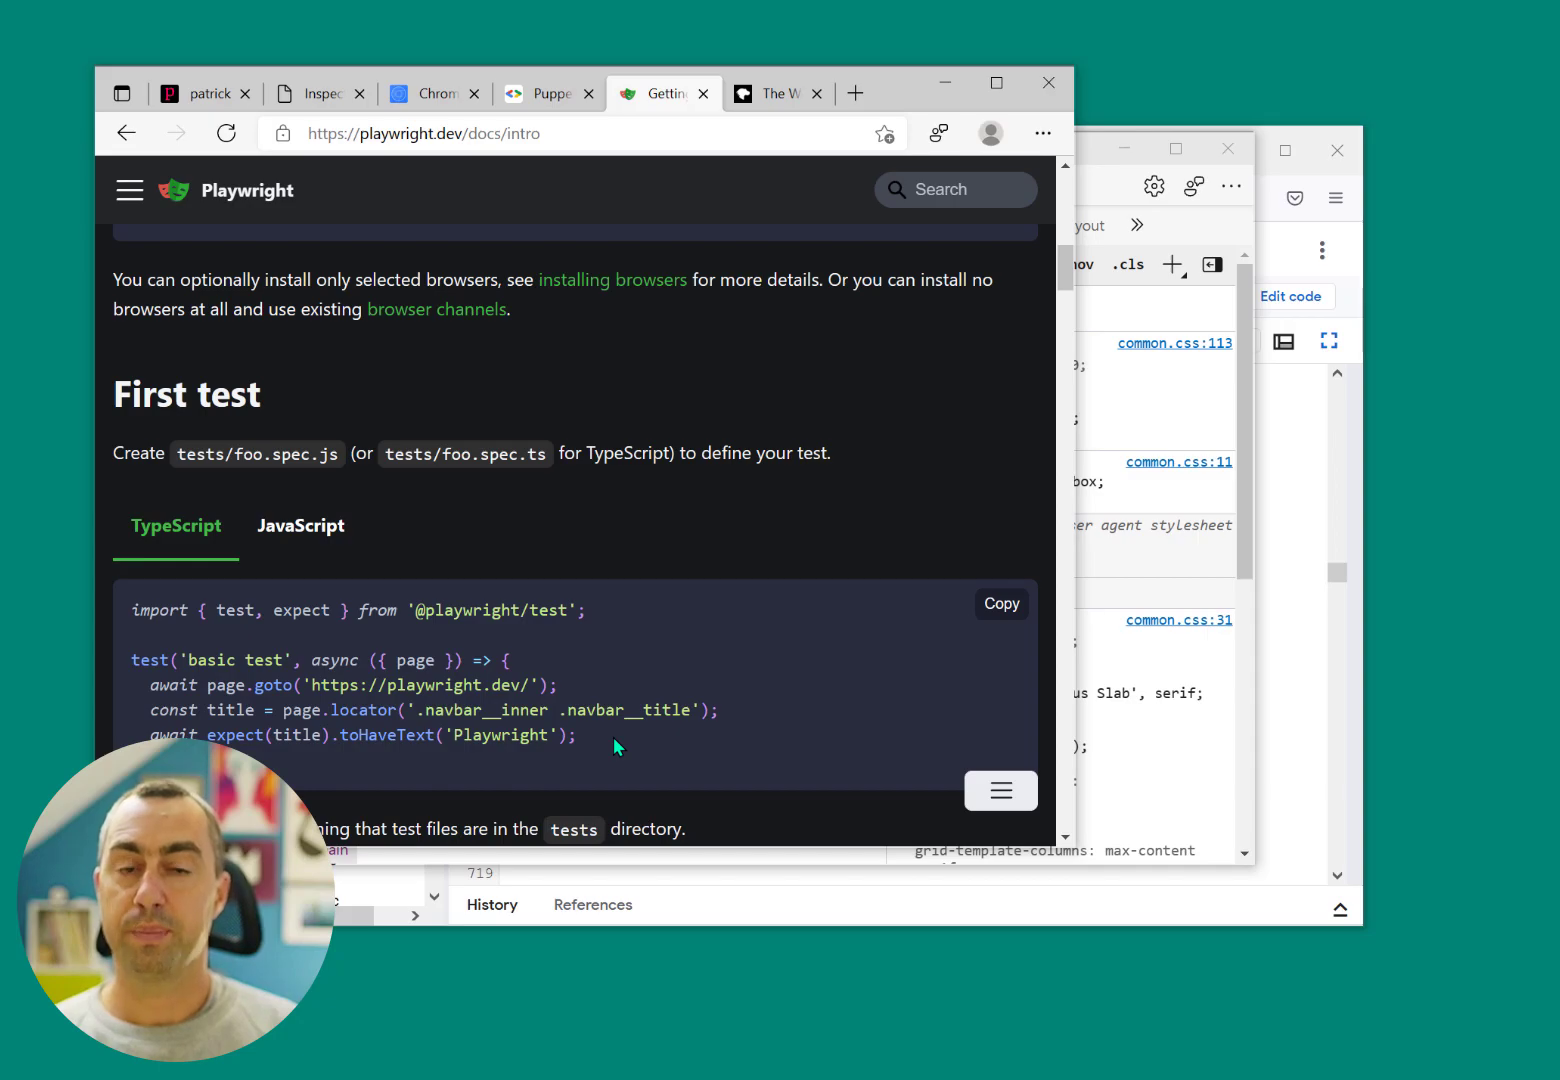
Switch to the Chrome DevTools Protocol docs and scroll through the Overlay domain methods
click(430, 93)
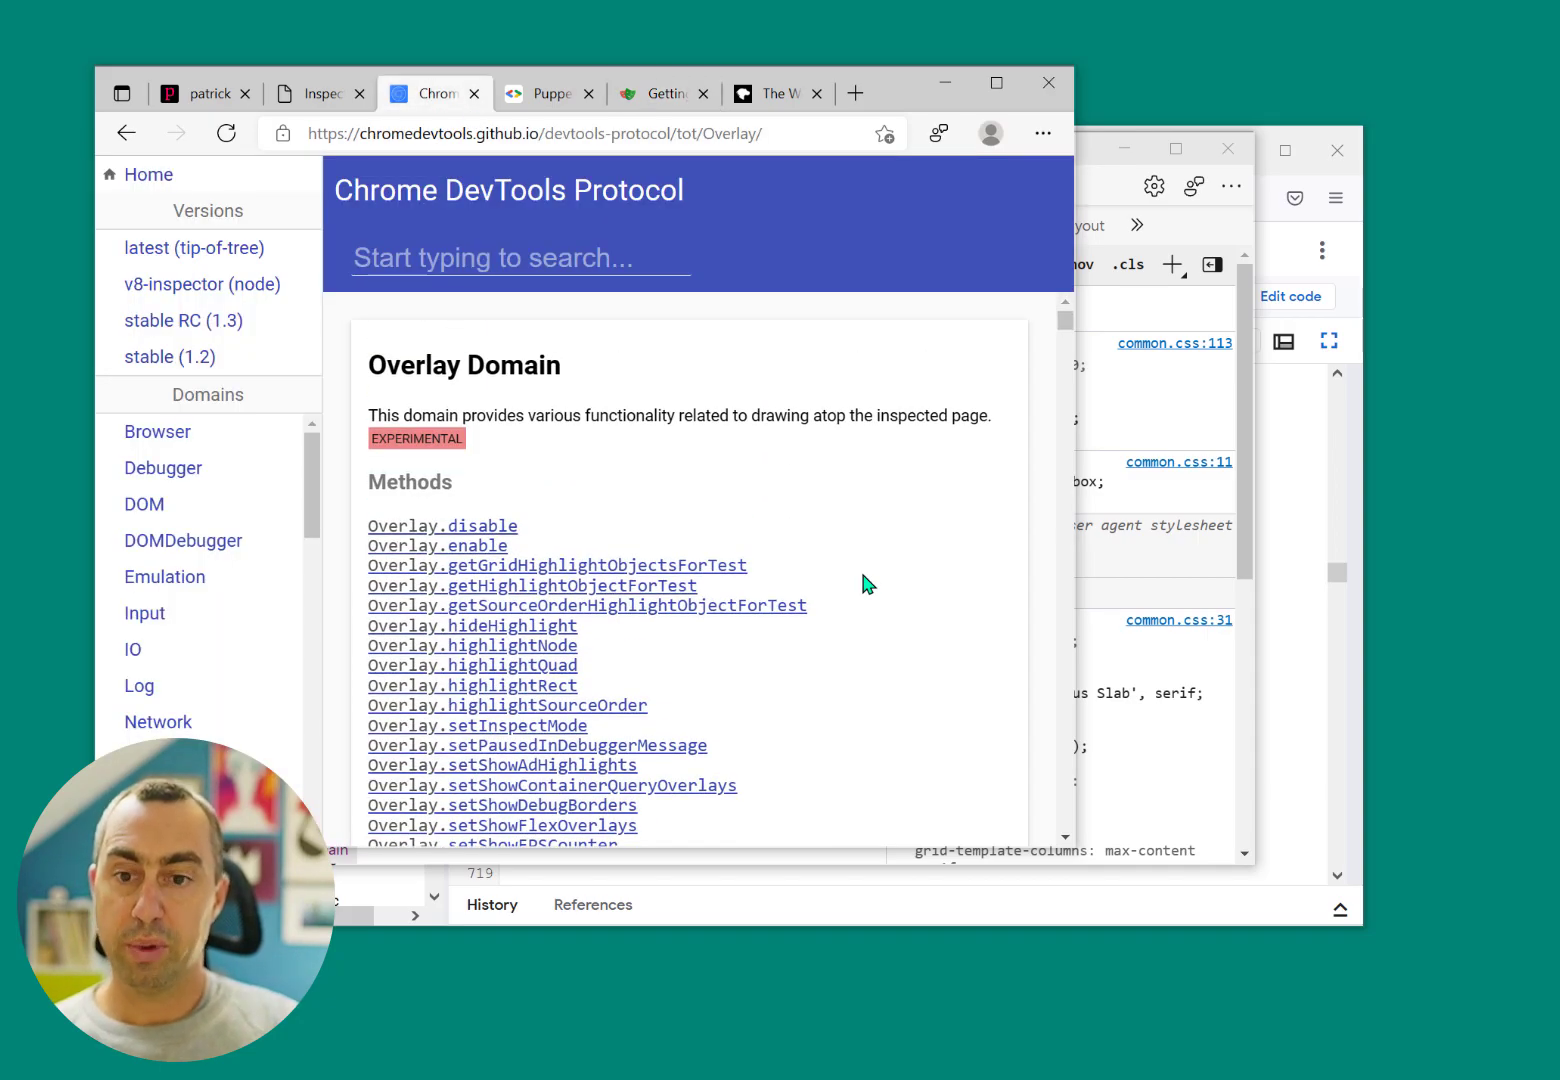
mouse_move(675, 425)
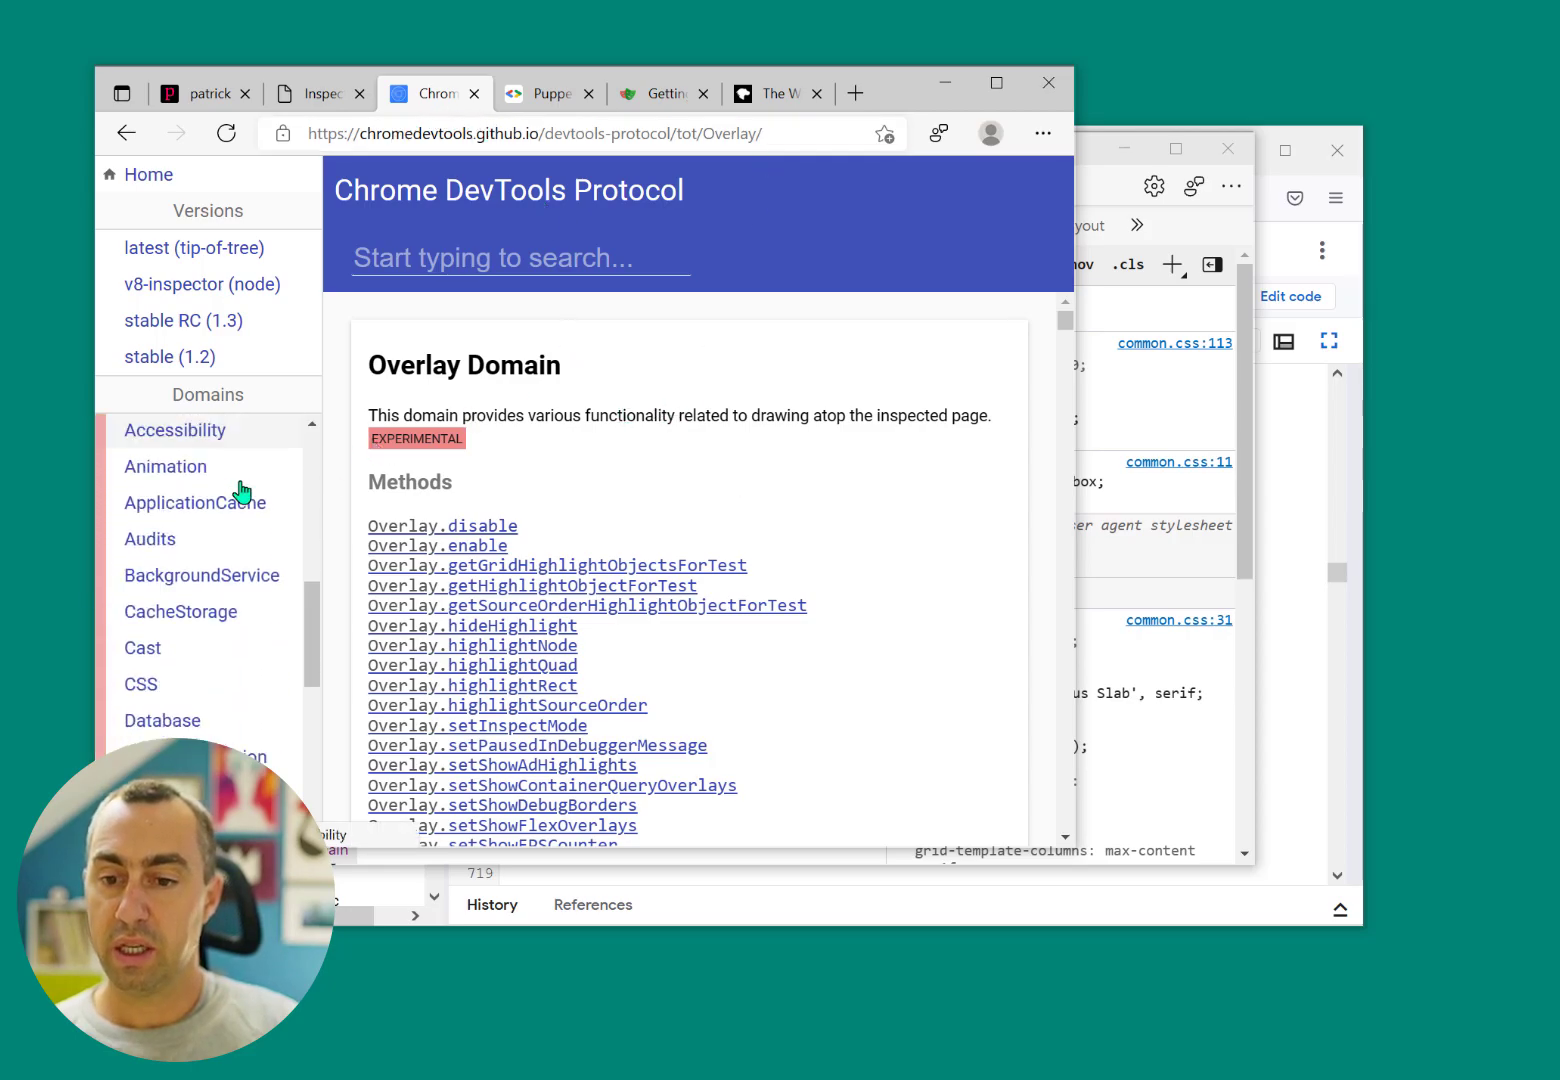
scroll(down, 3)
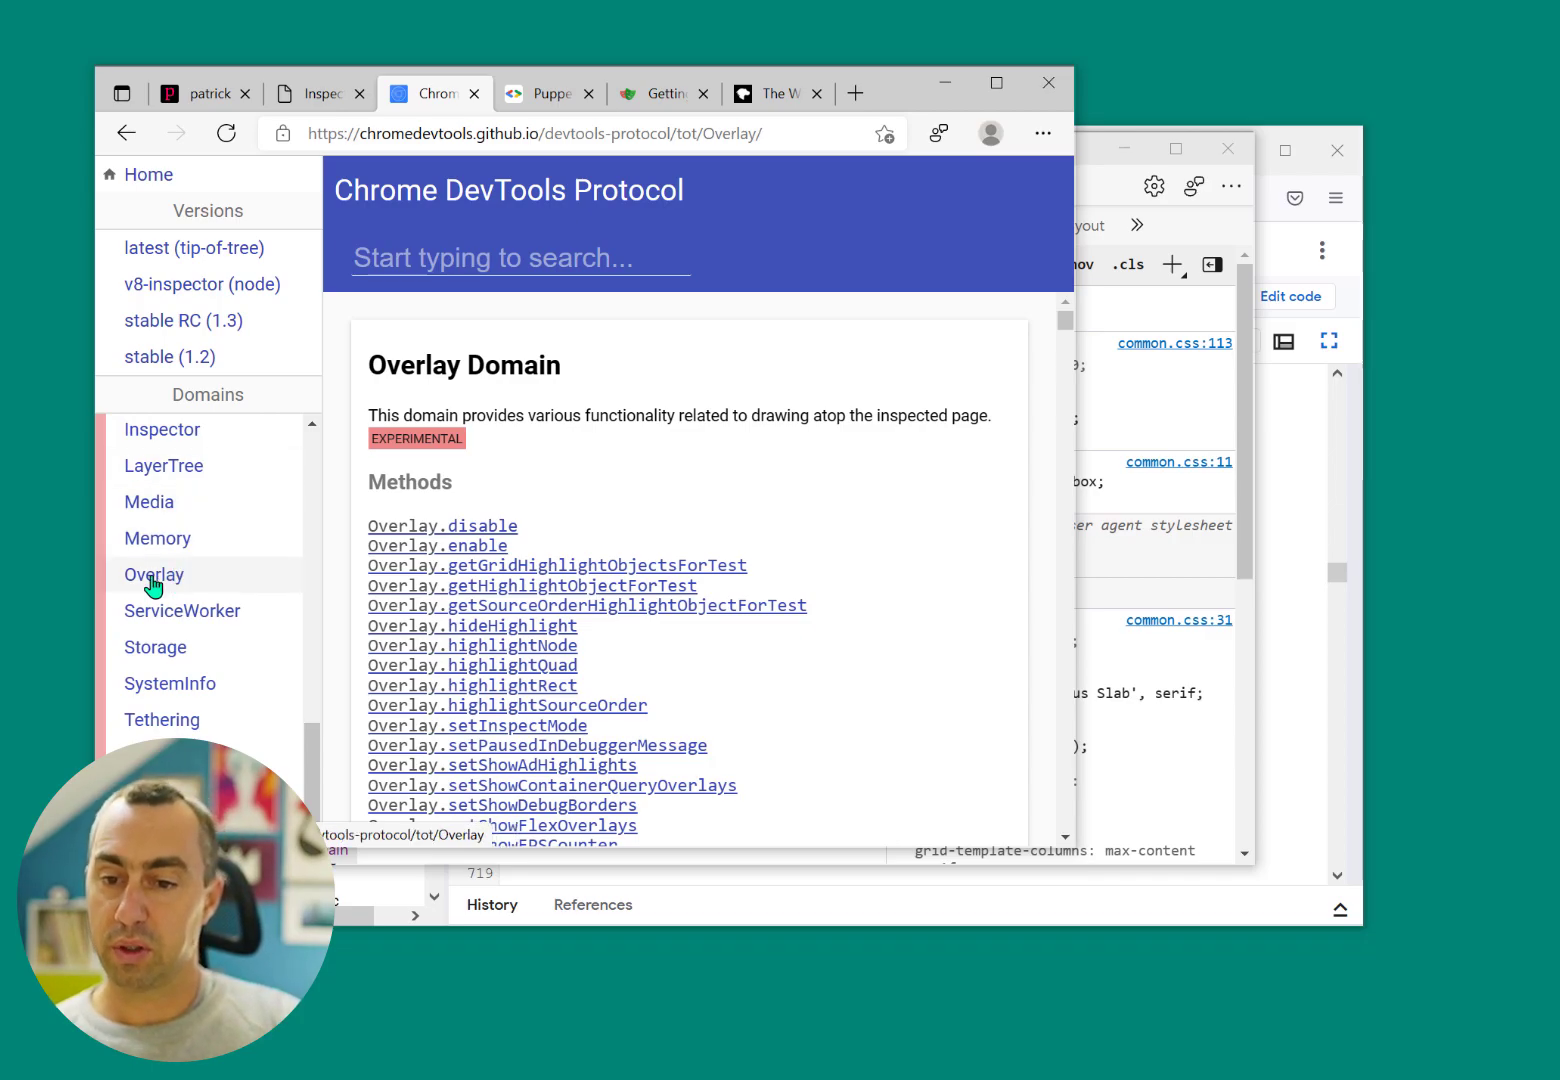
mouse_move(778, 466)
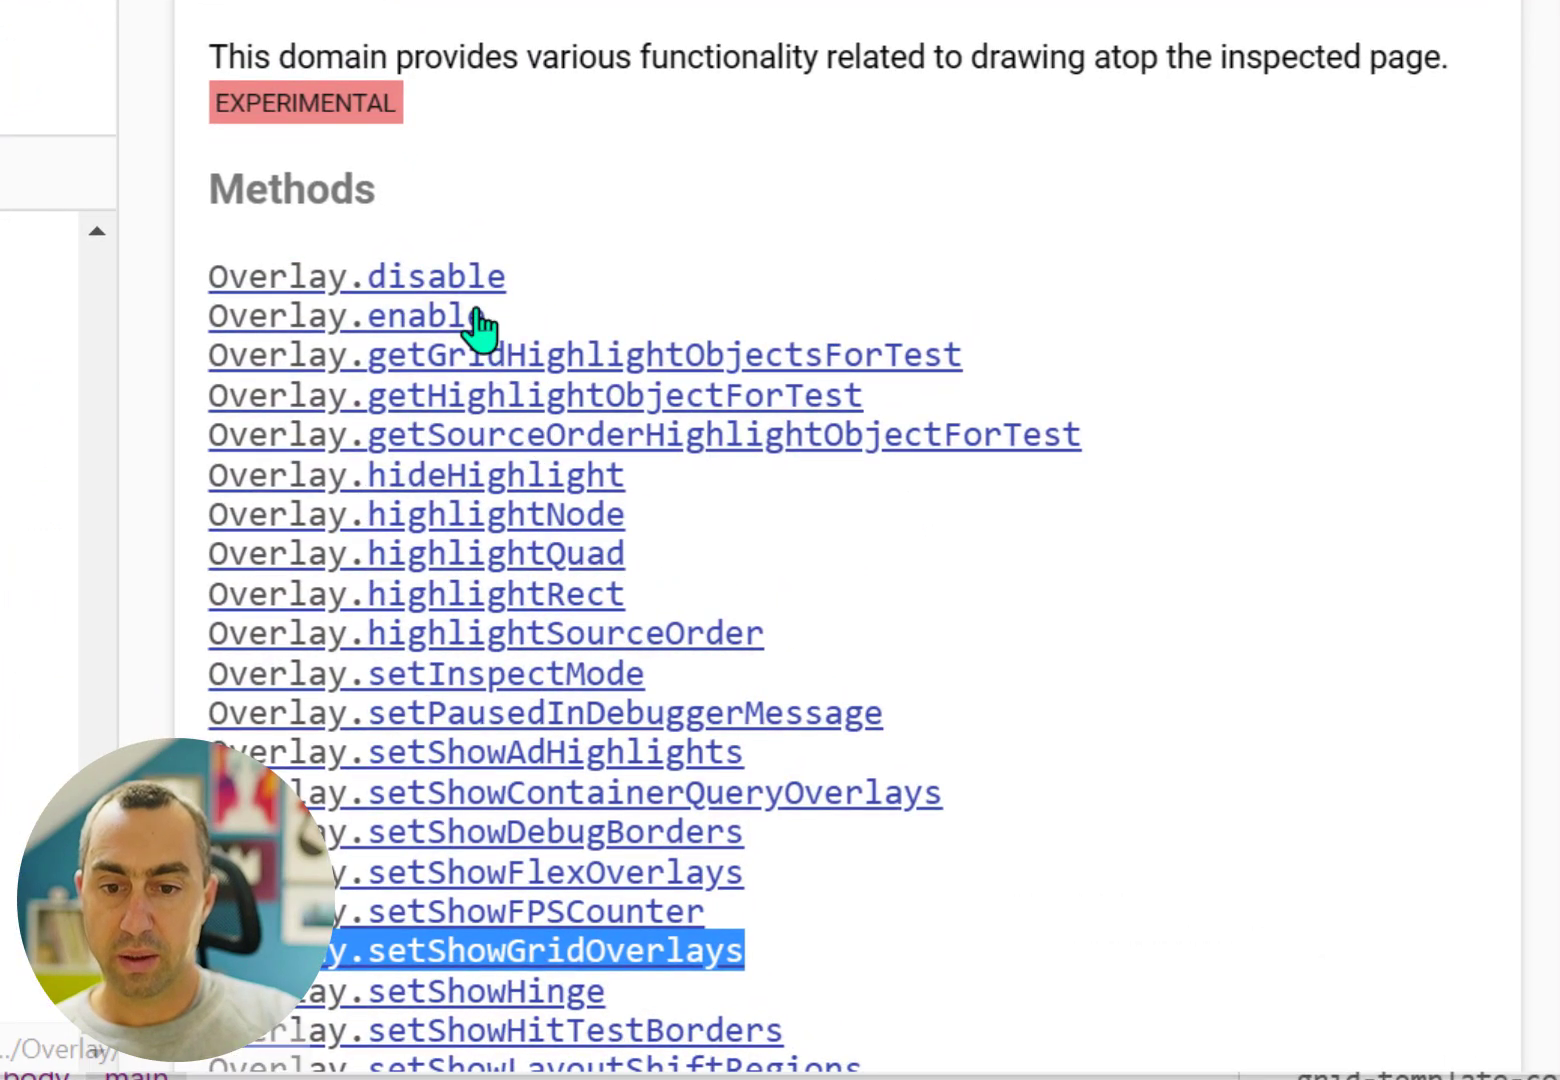
mouse_move(680, 685)
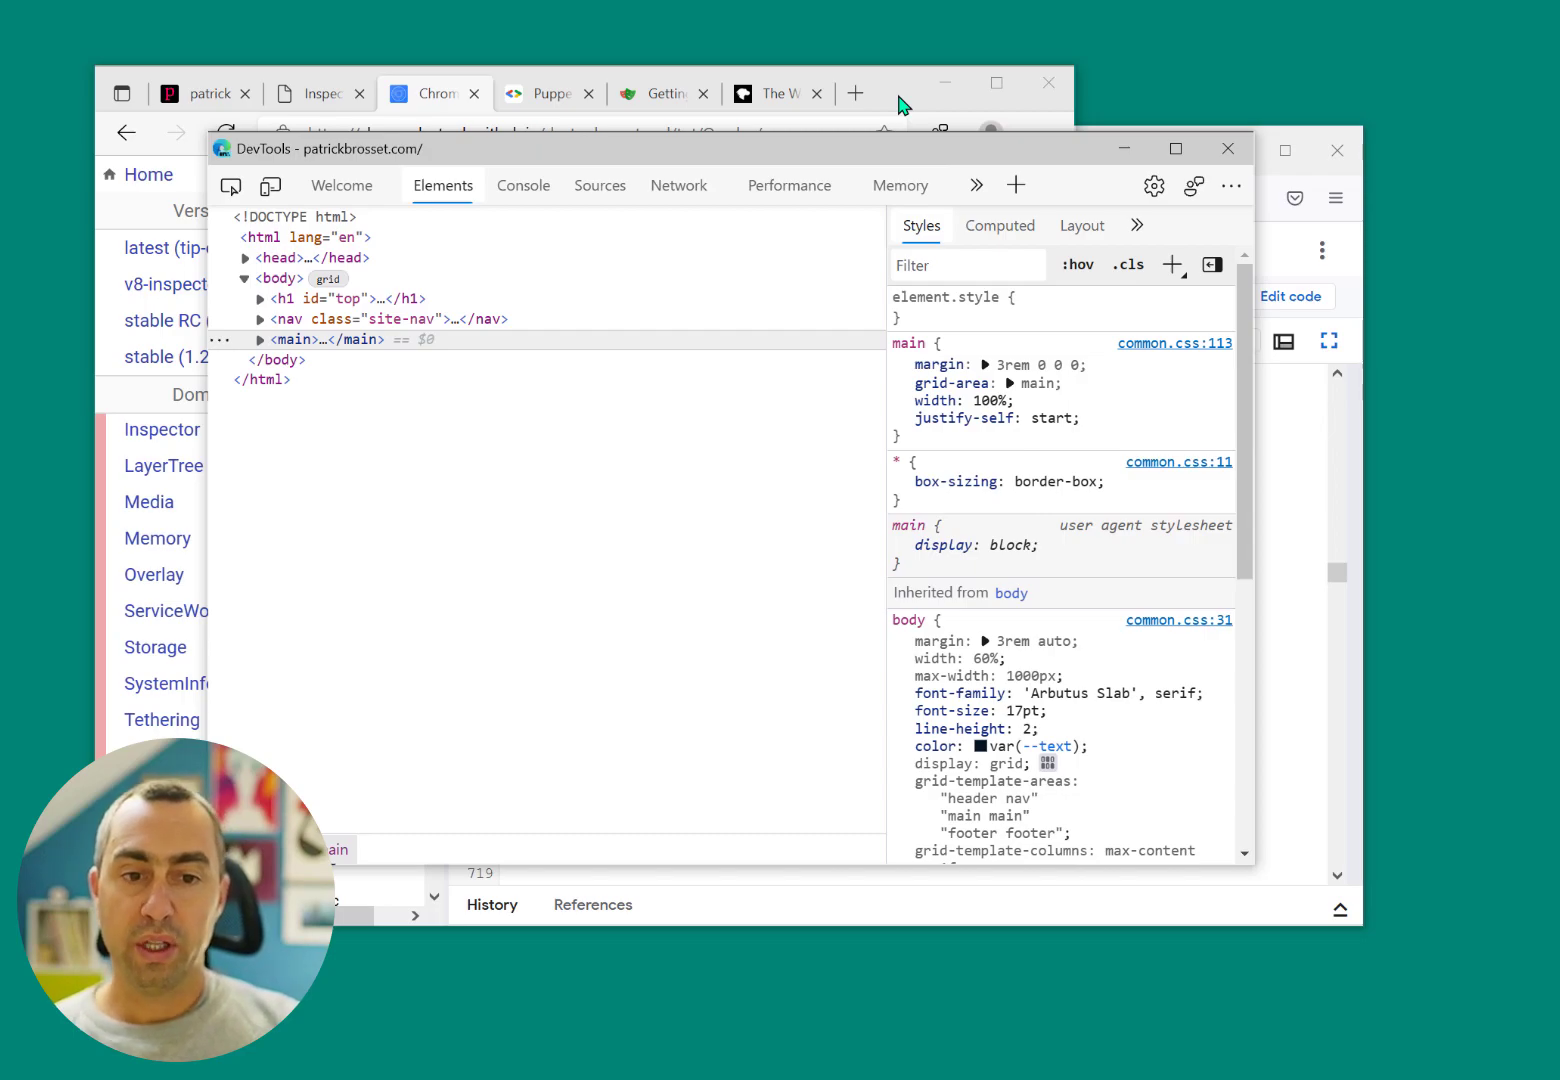
mouse_move(833, 155)
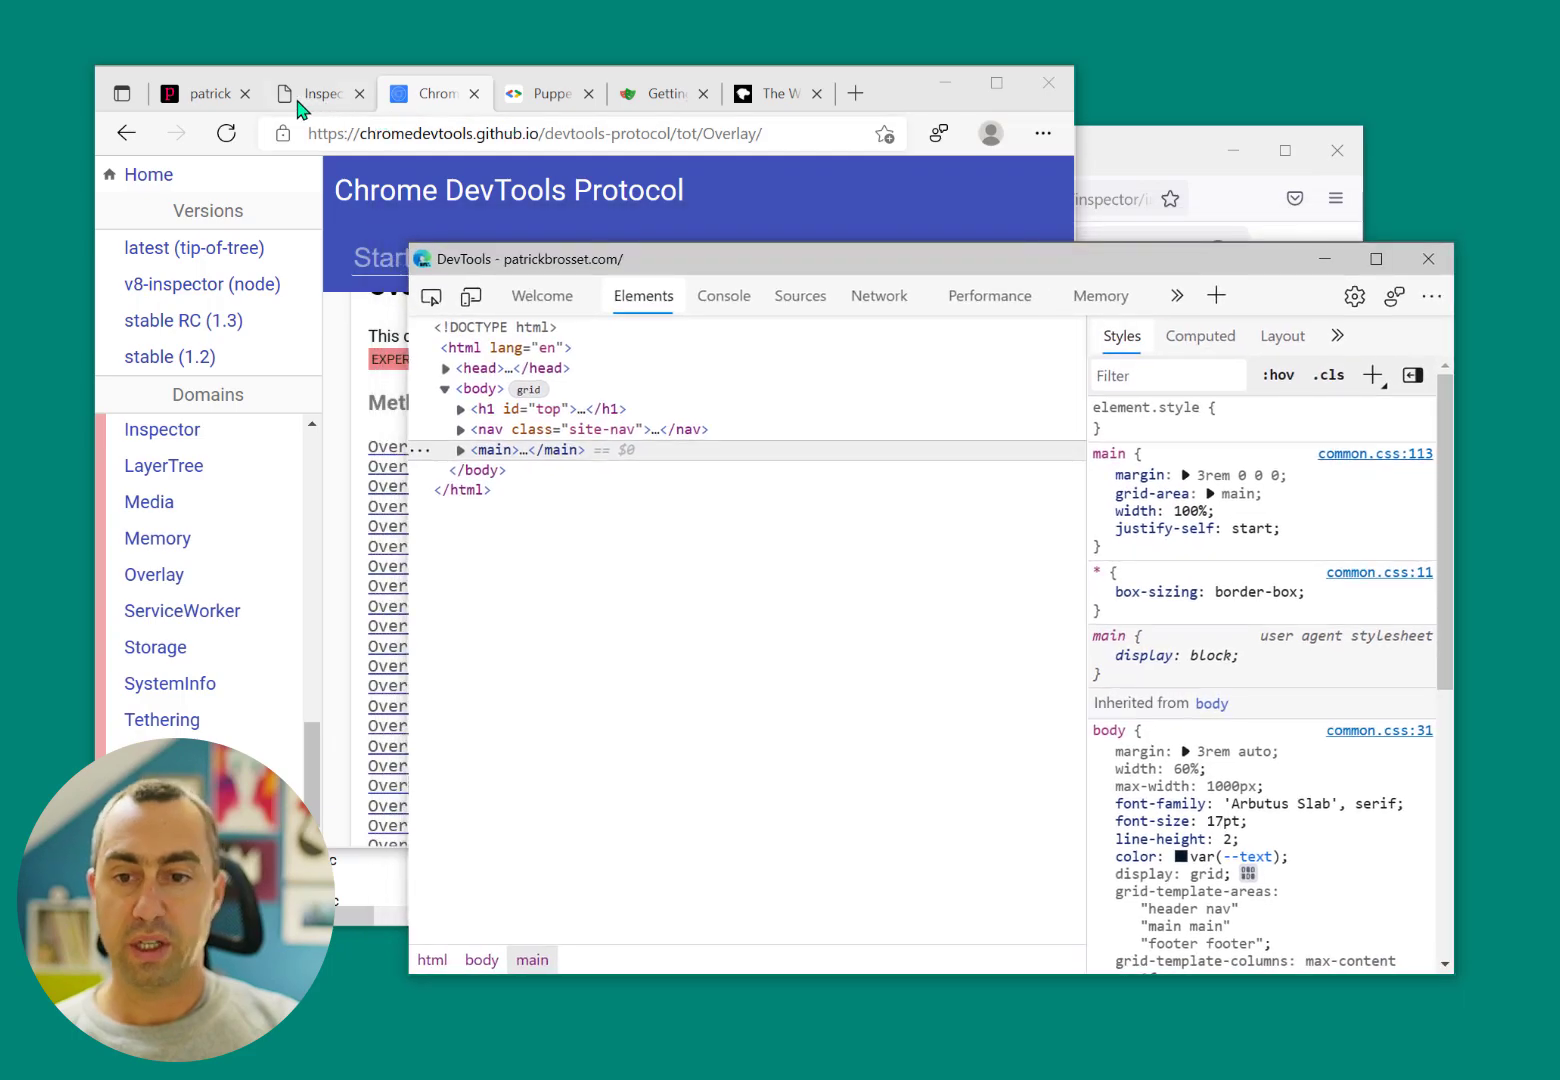
Return to the patrickbrosset.com tab and dock DevTools to the right side
click(205, 93)
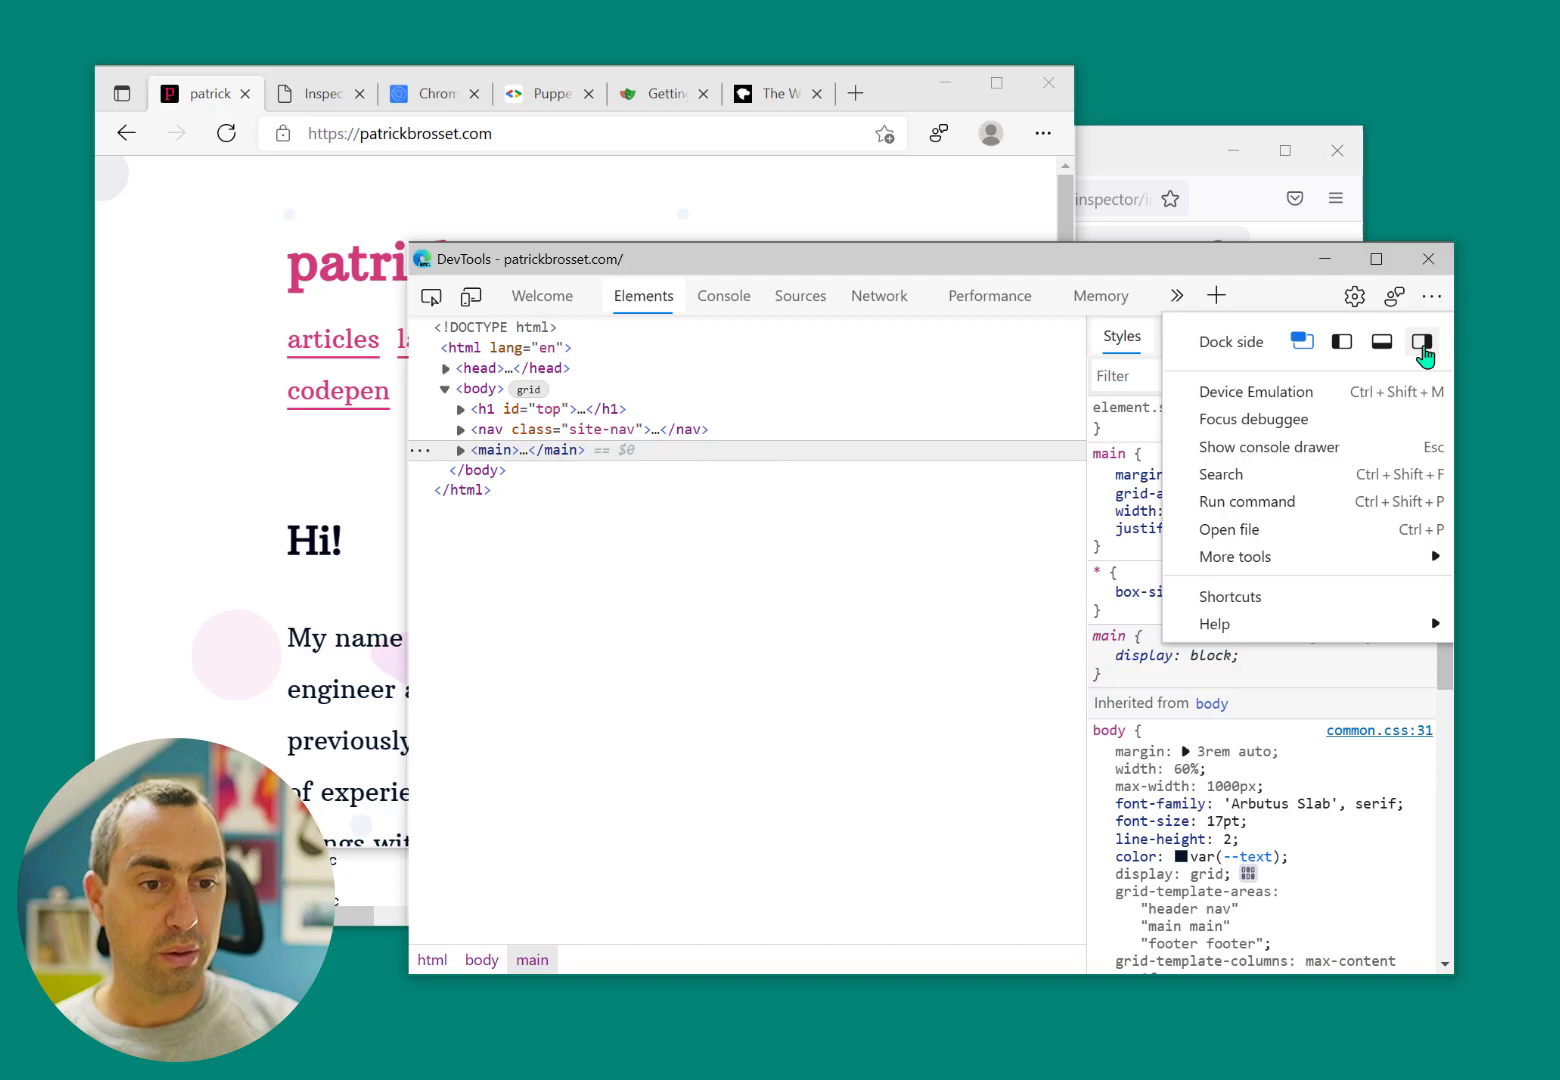
click(1421, 348)
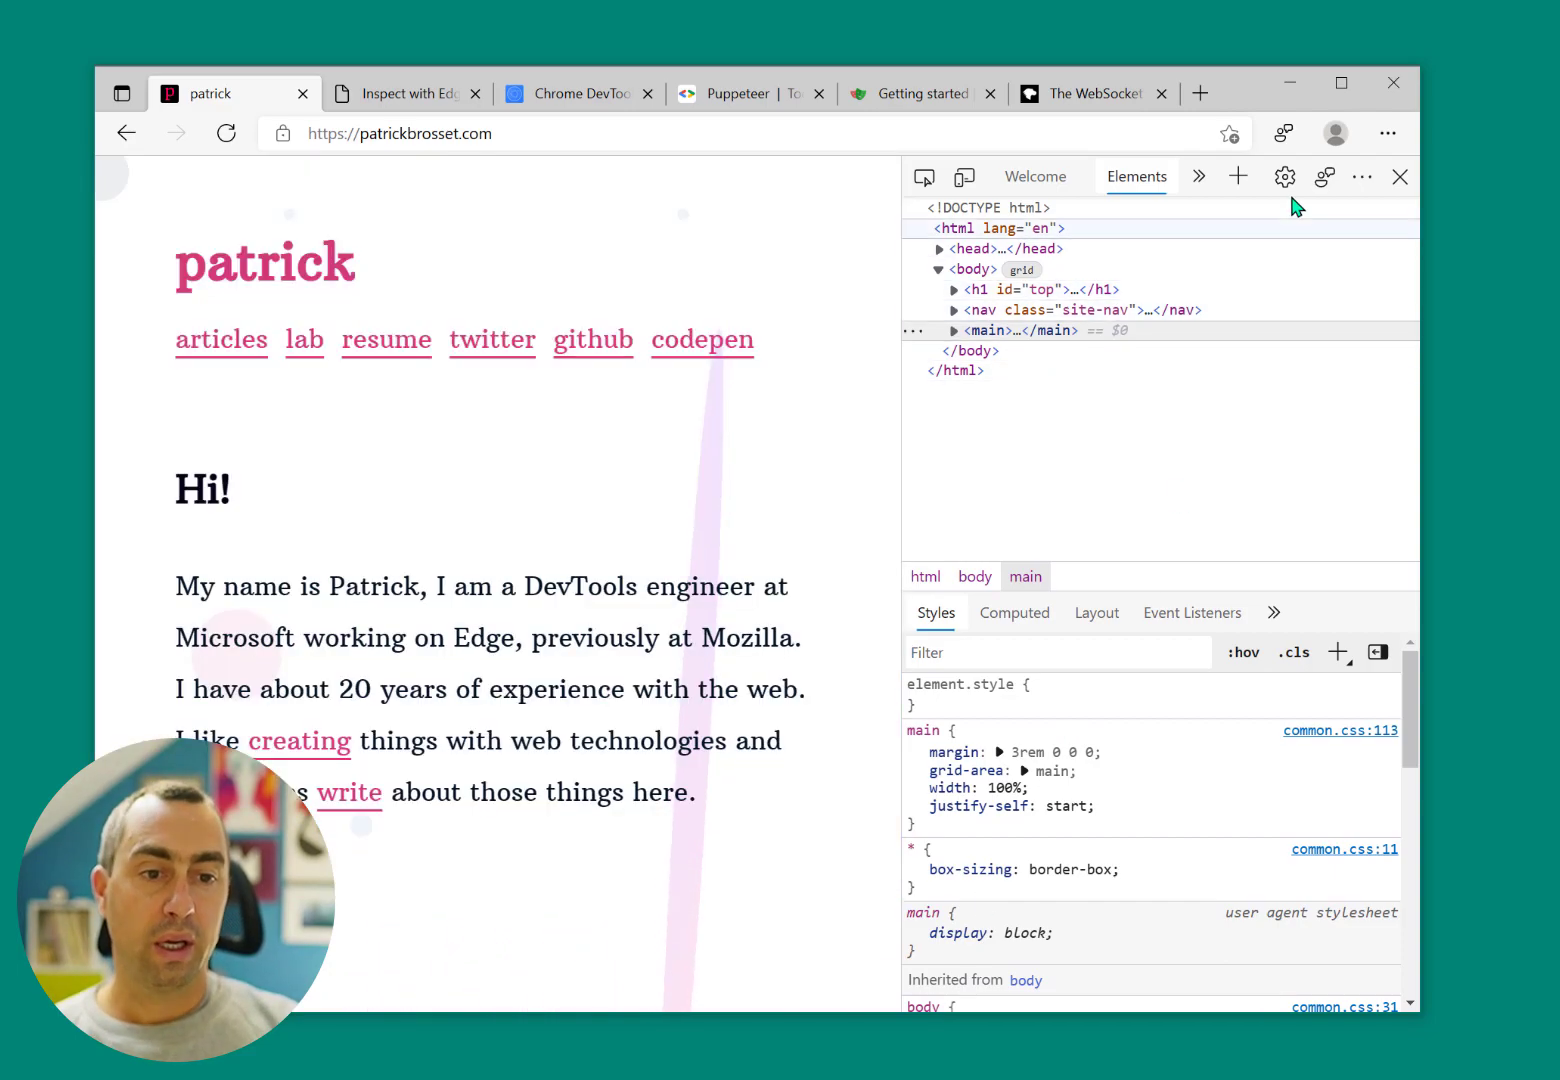
click(1284, 177)
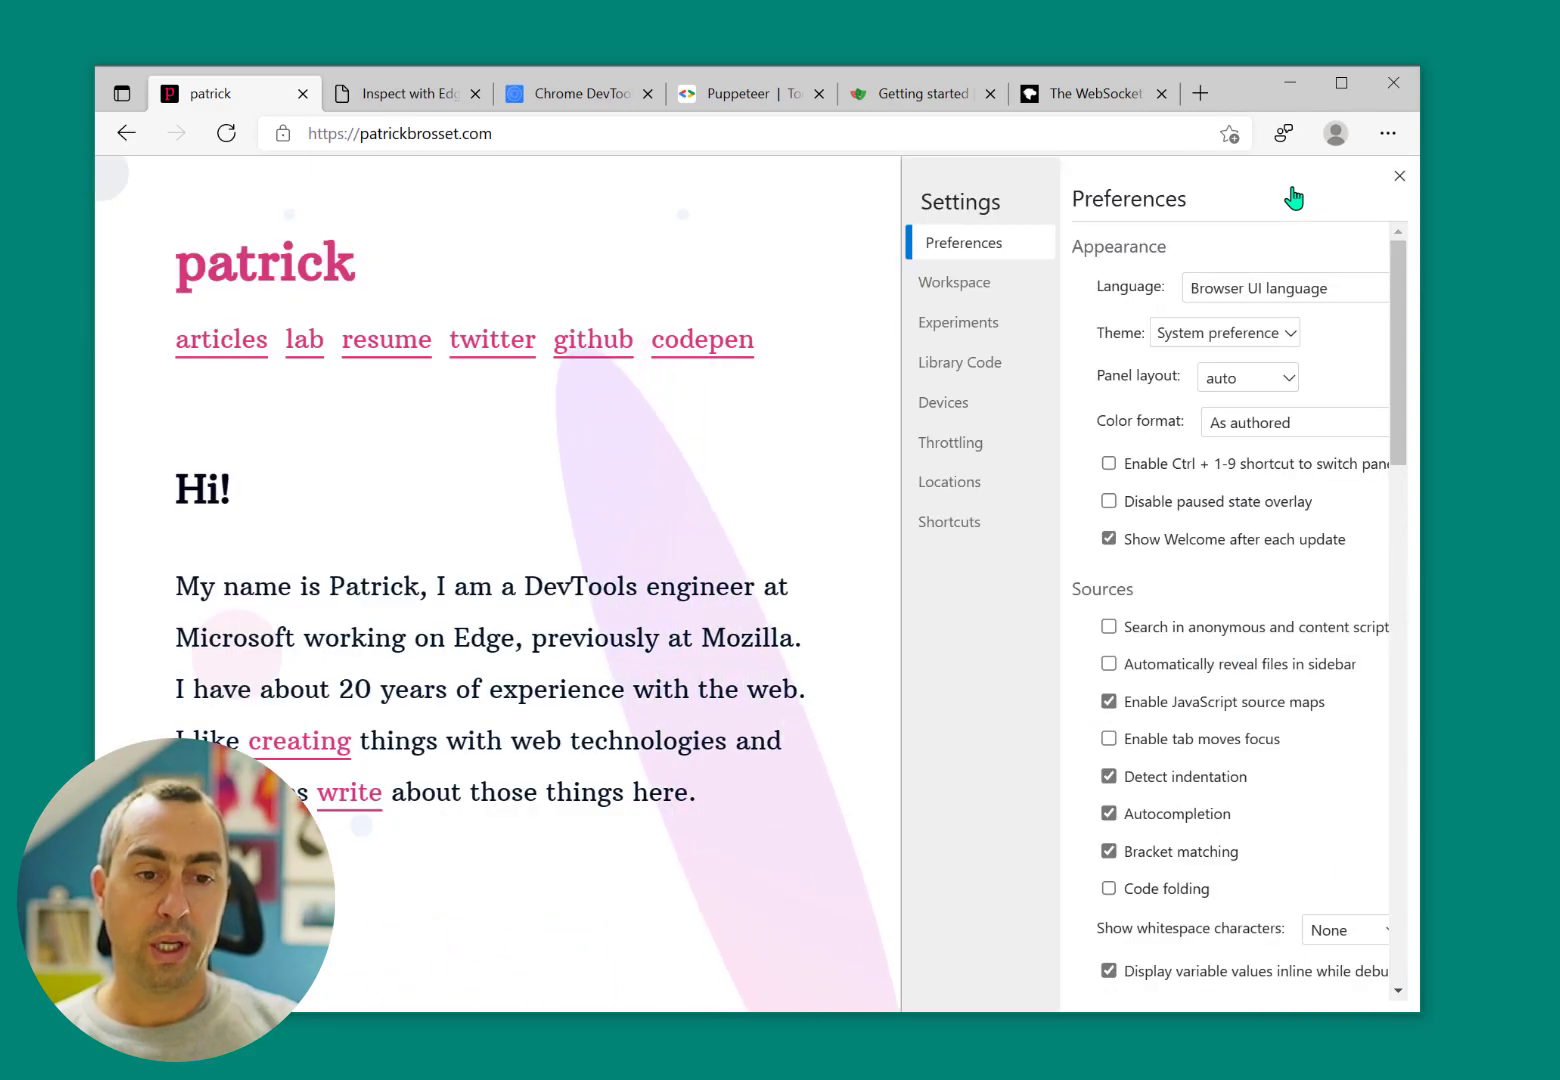
mouse_move(1266, 202)
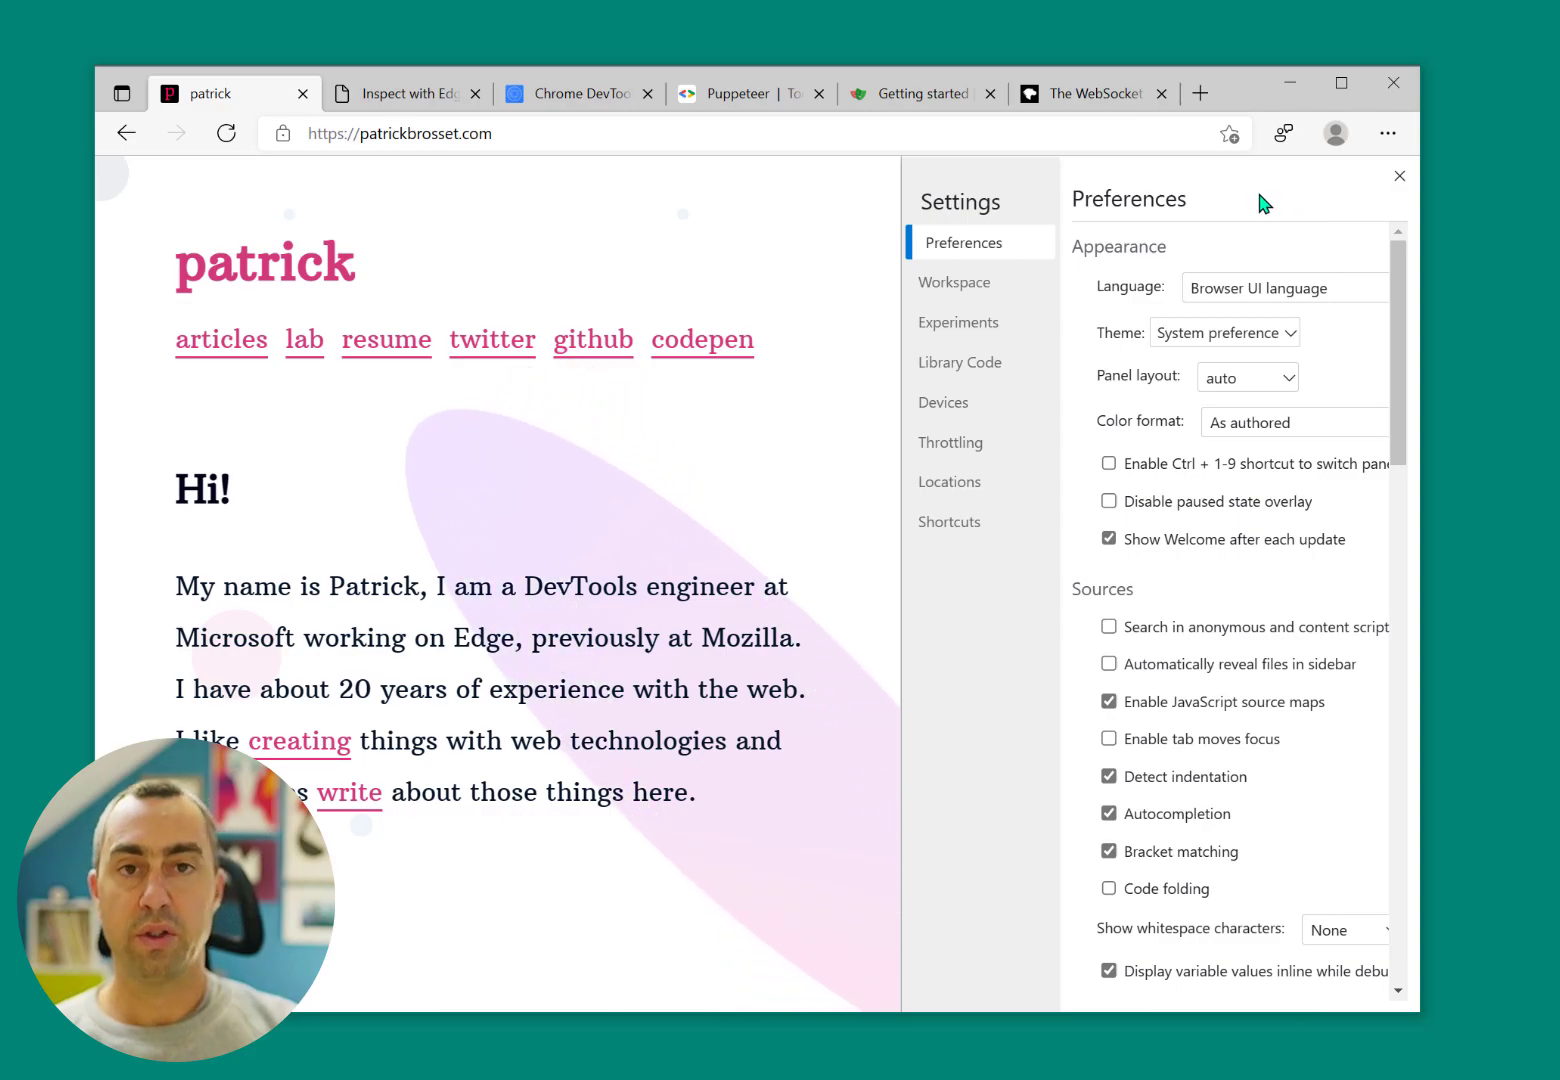
click(958, 321)
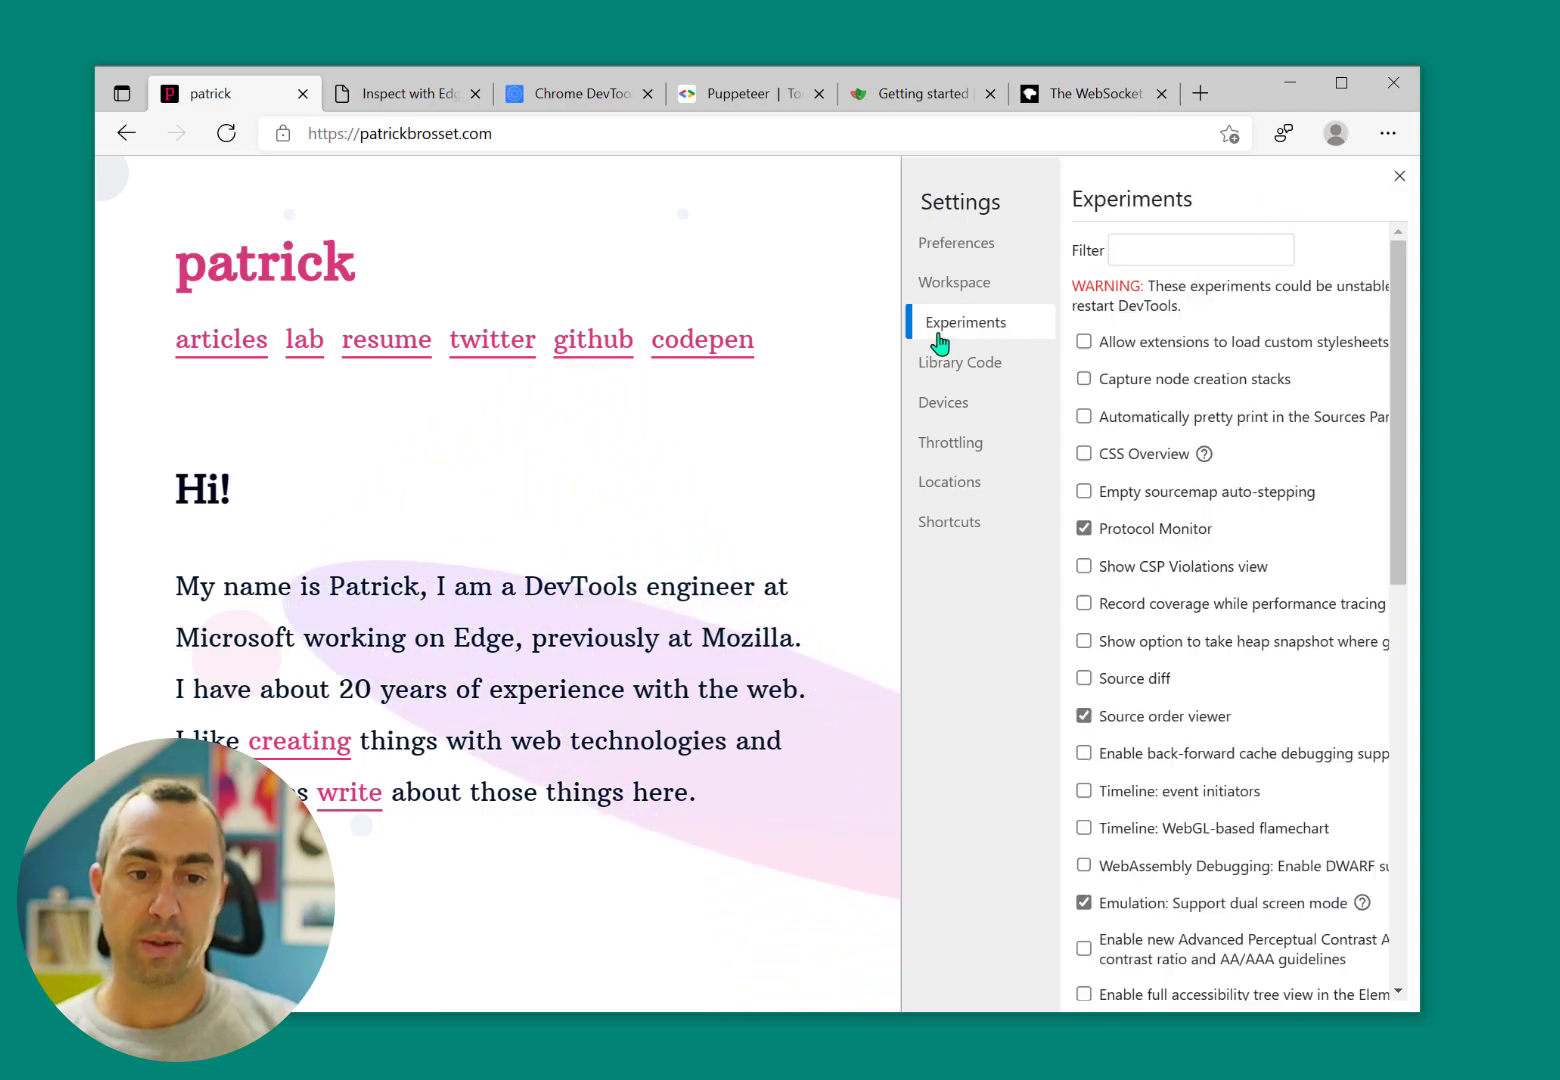
text(p)
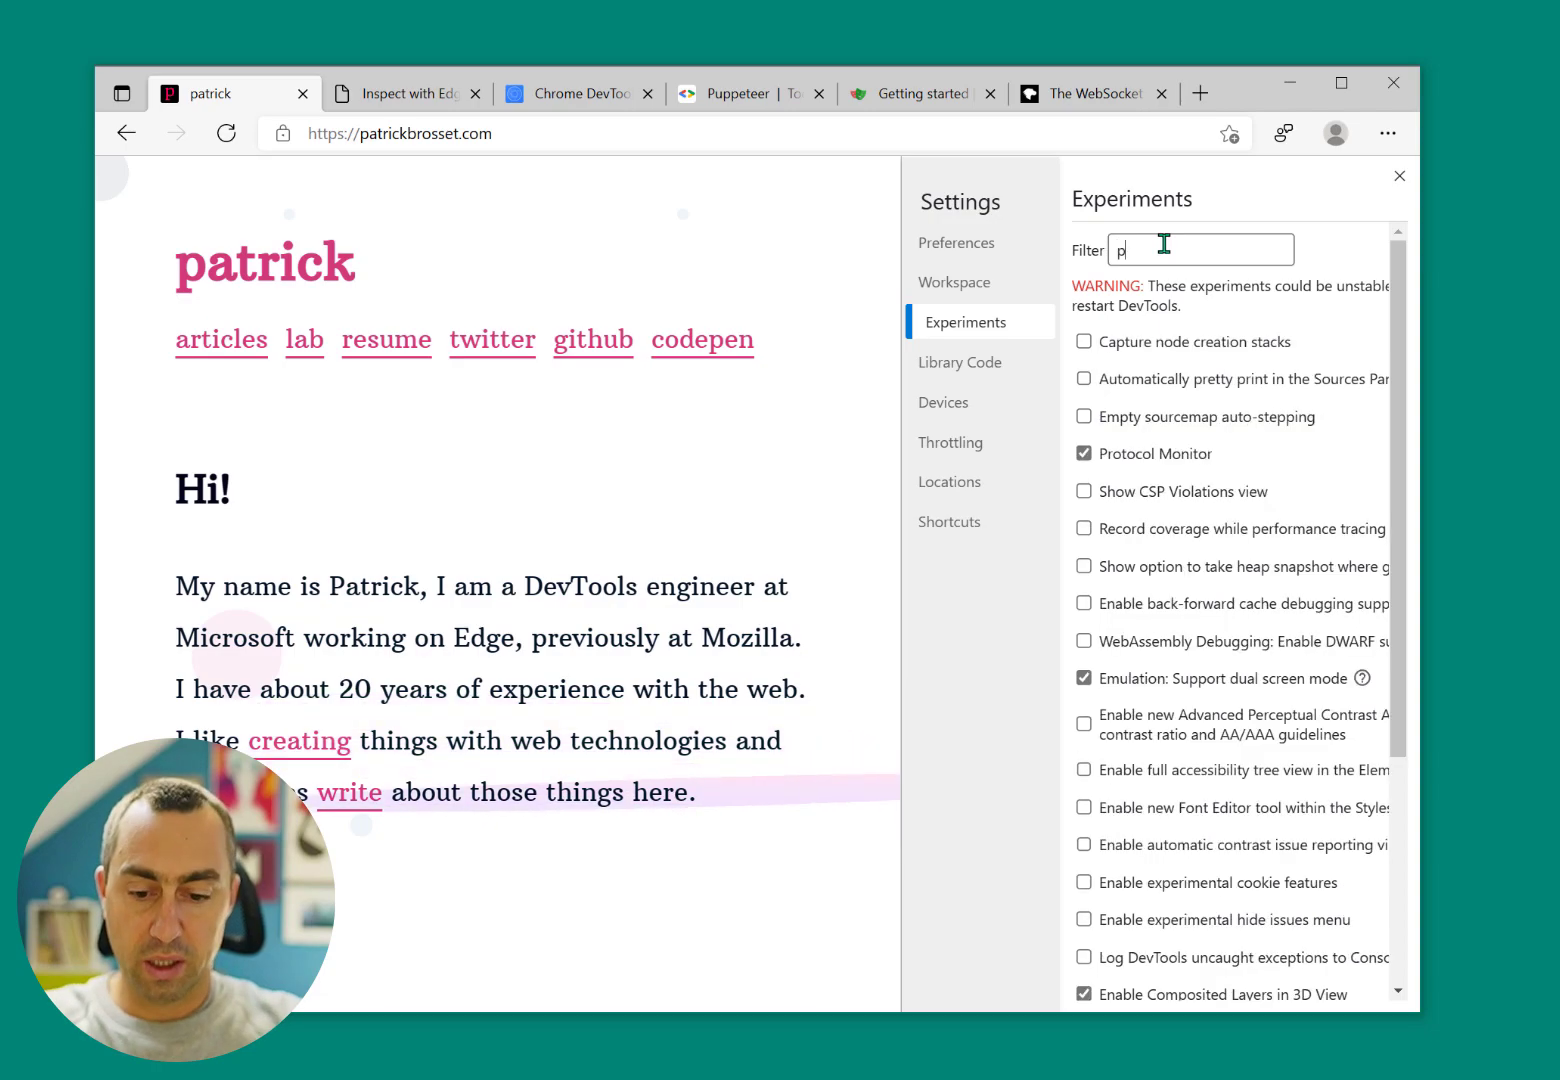
text(roto)
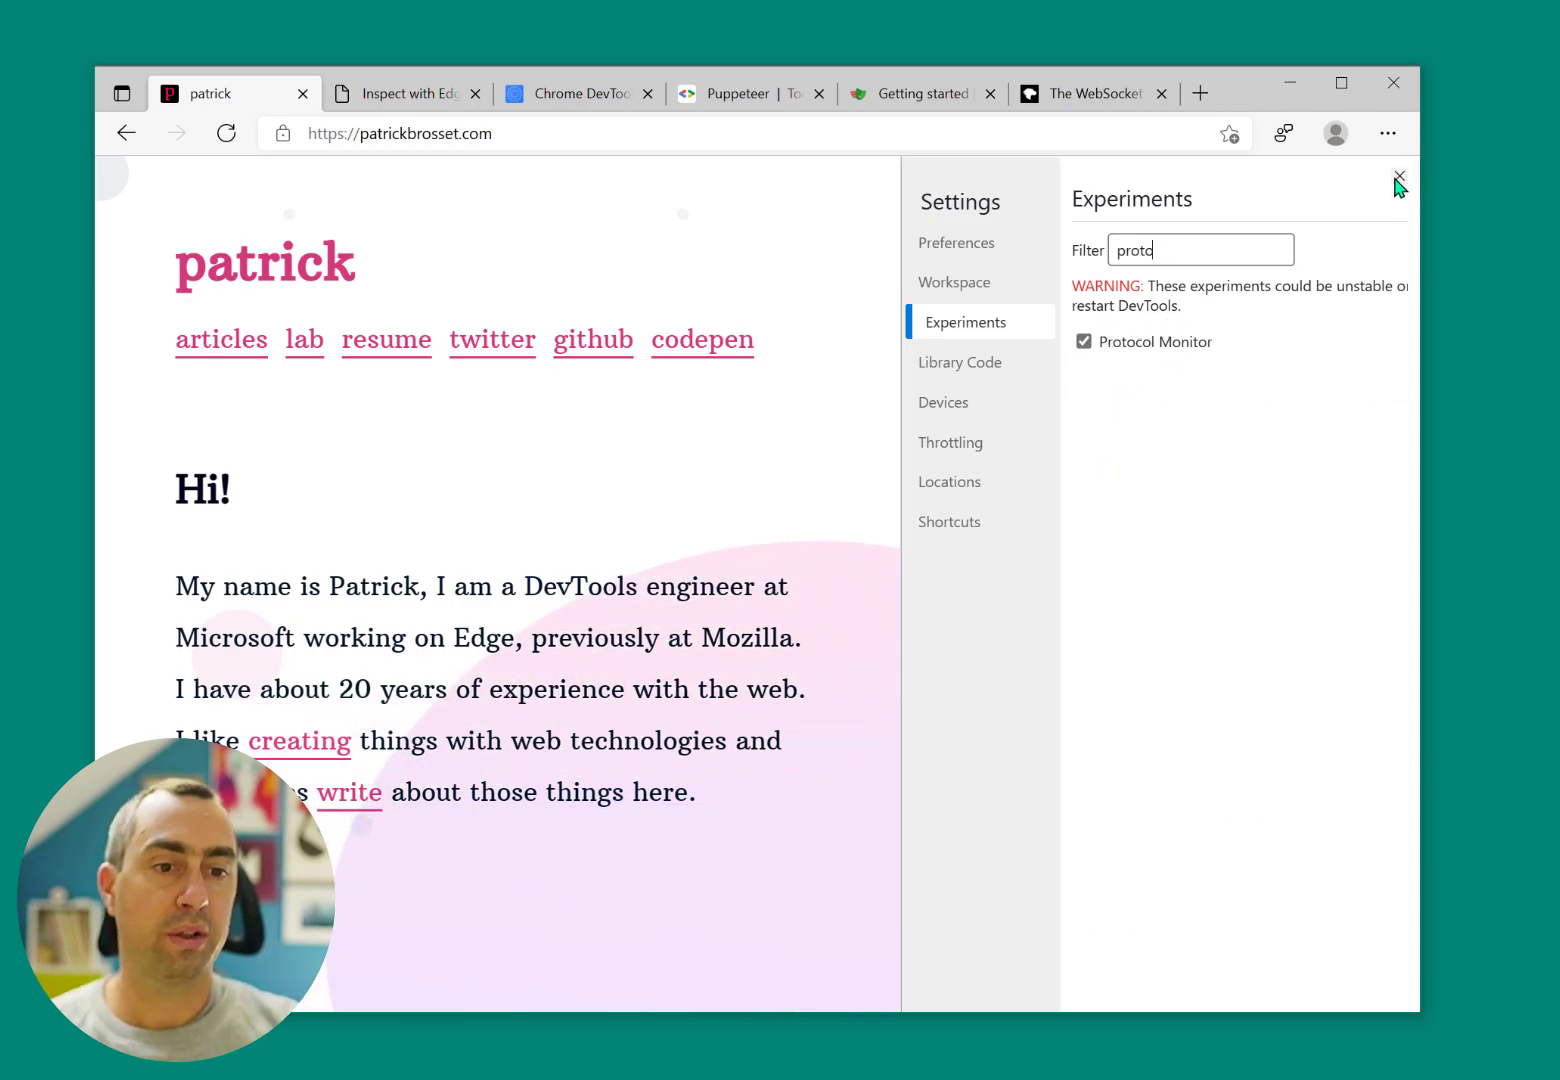
click(1399, 177)
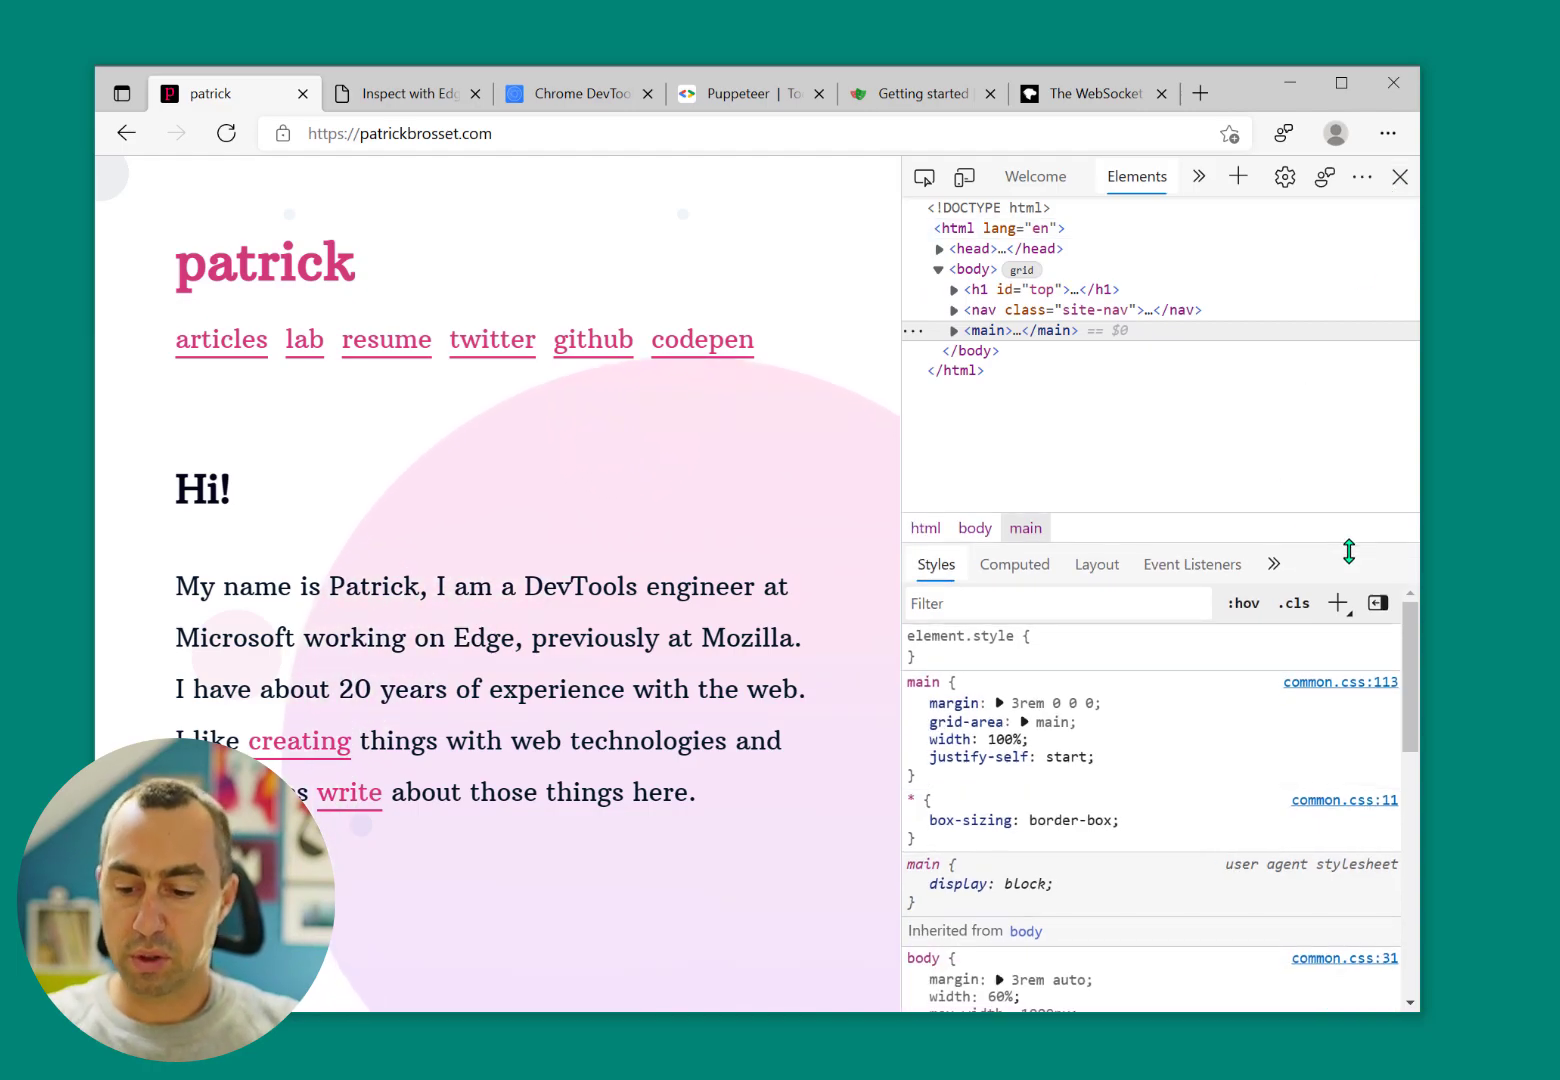
Filter the command menu with 'p' and choose 'Drawer: Show Protocol monitor'
text(p)
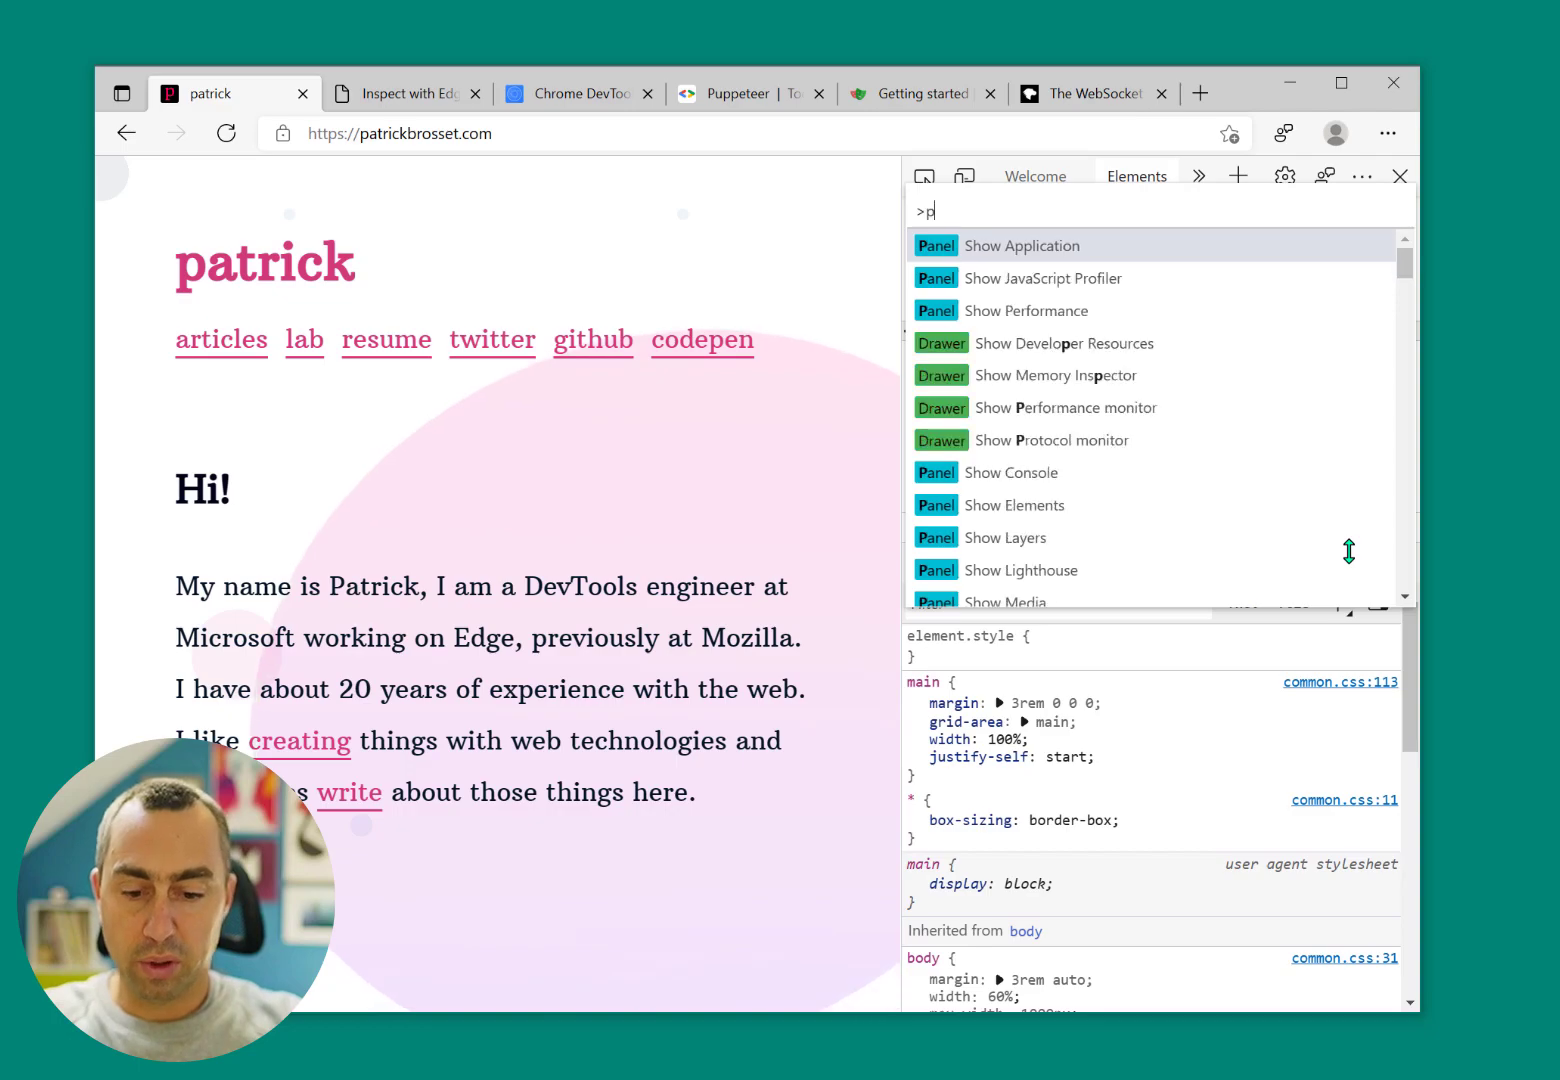
click(1050, 440)
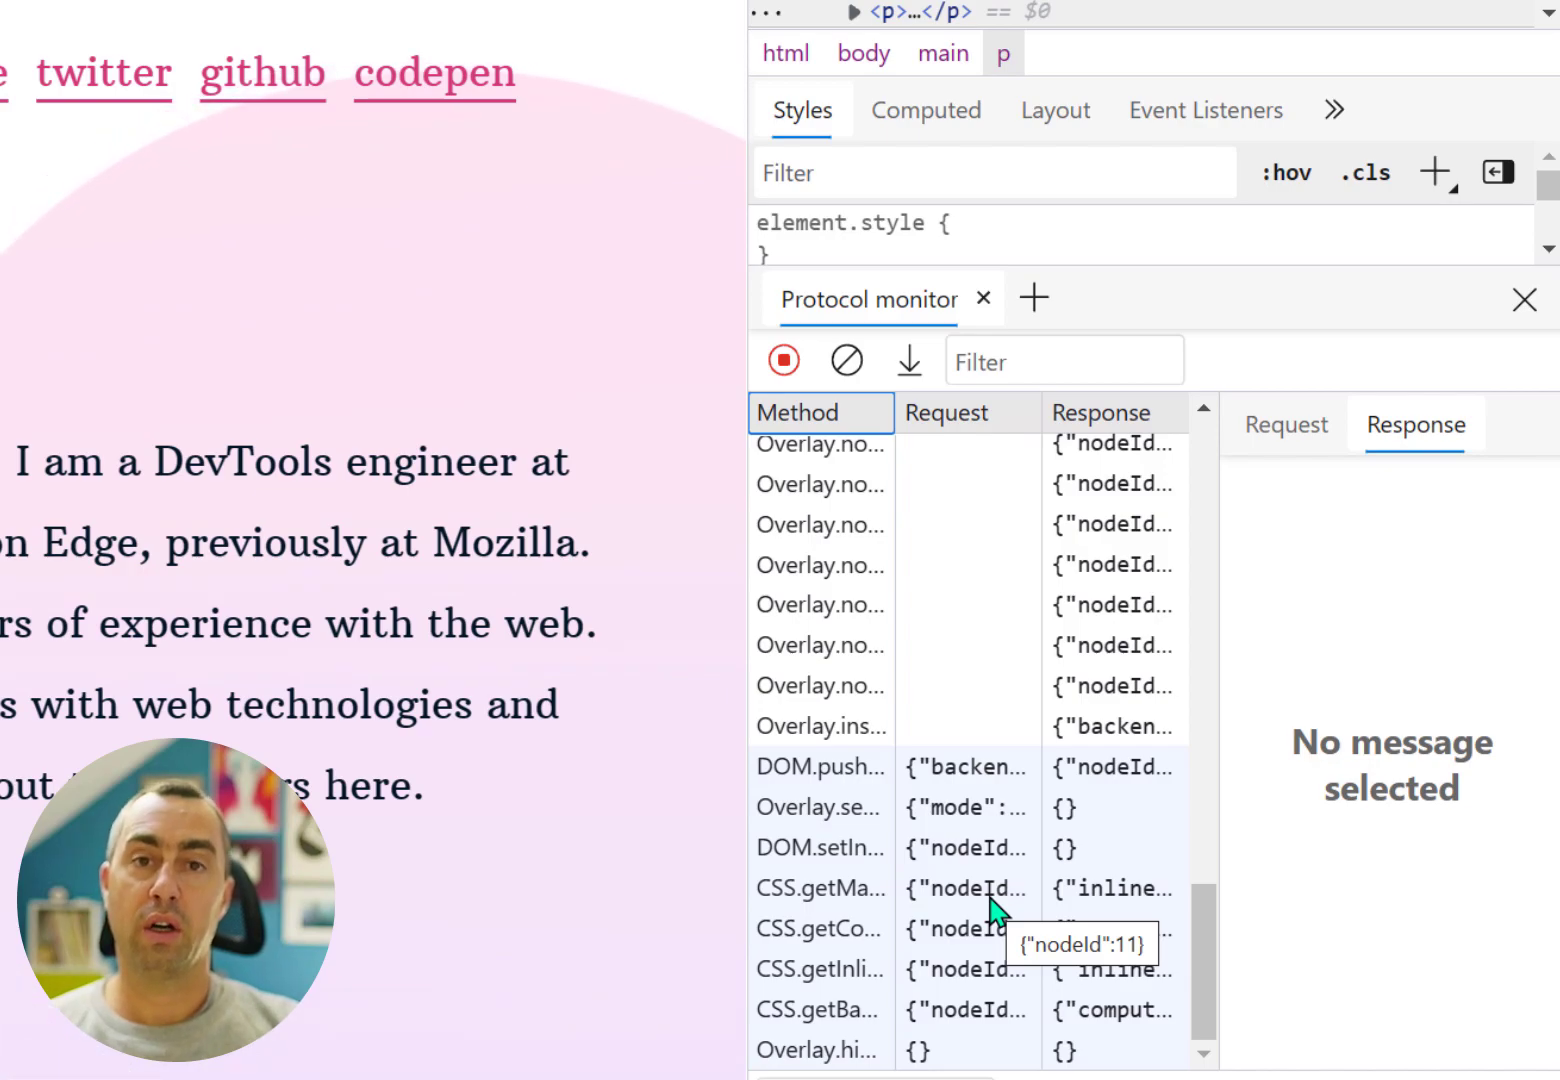
Examine CSS.getMatchedStyles' request and inherited rules, then filter to 'overlay' and stop recording
click(820, 887)
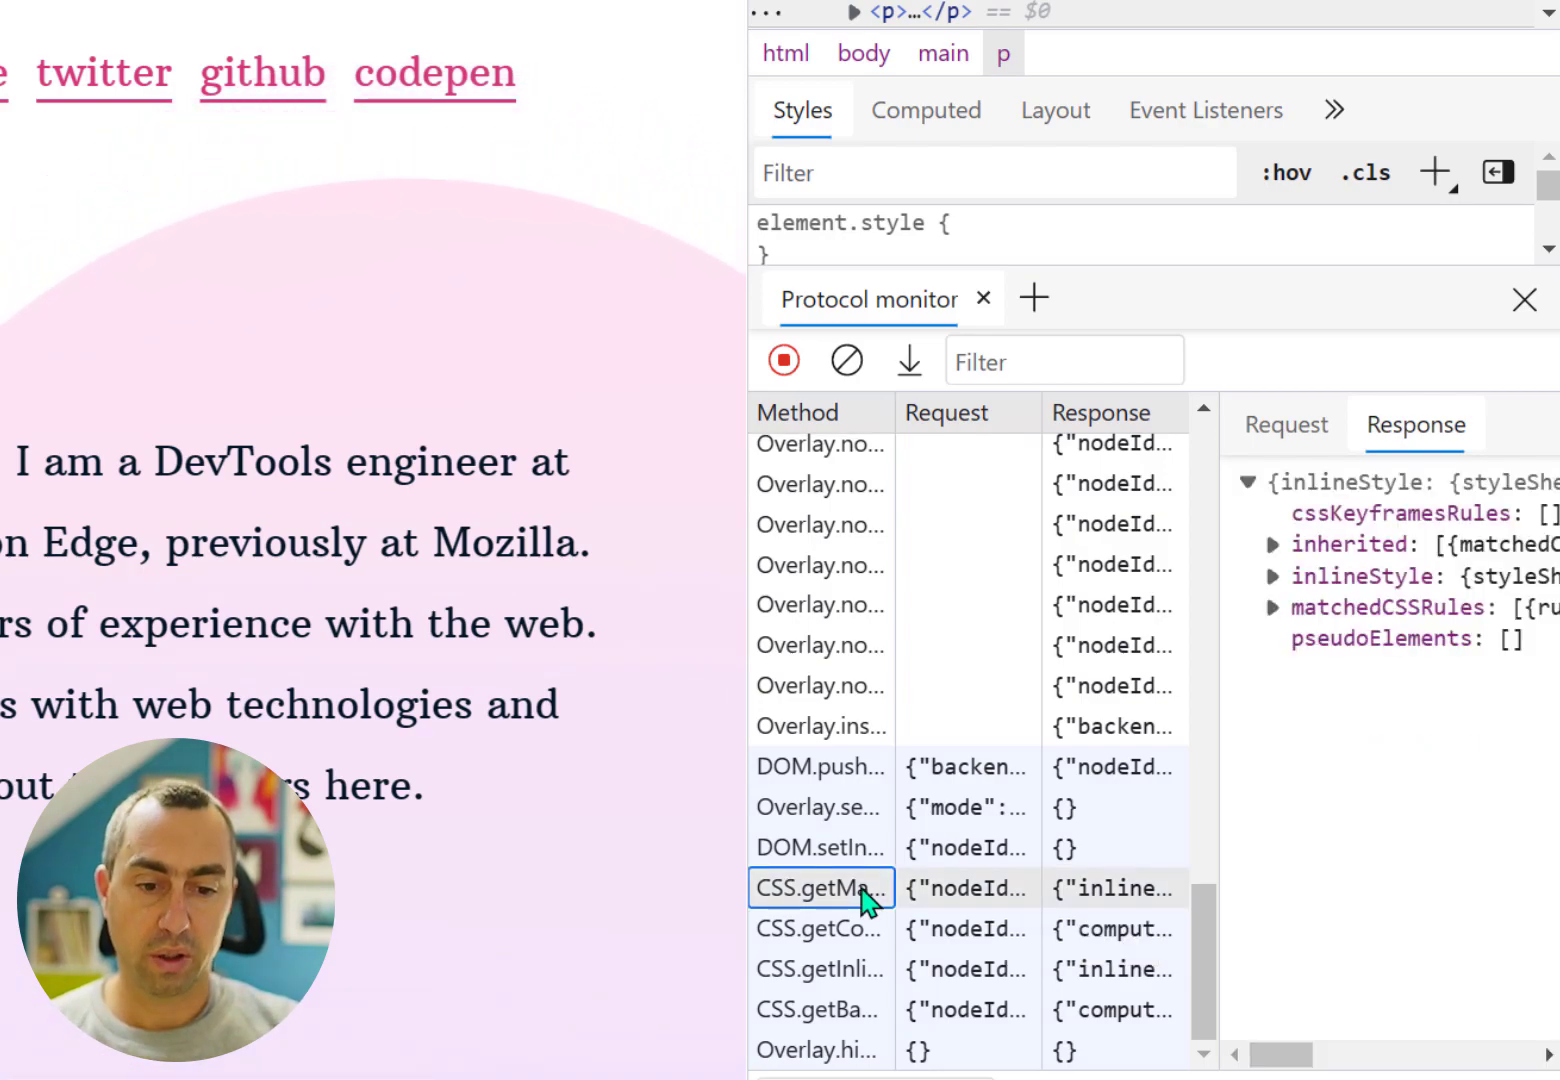
mouse_move(1068, 632)
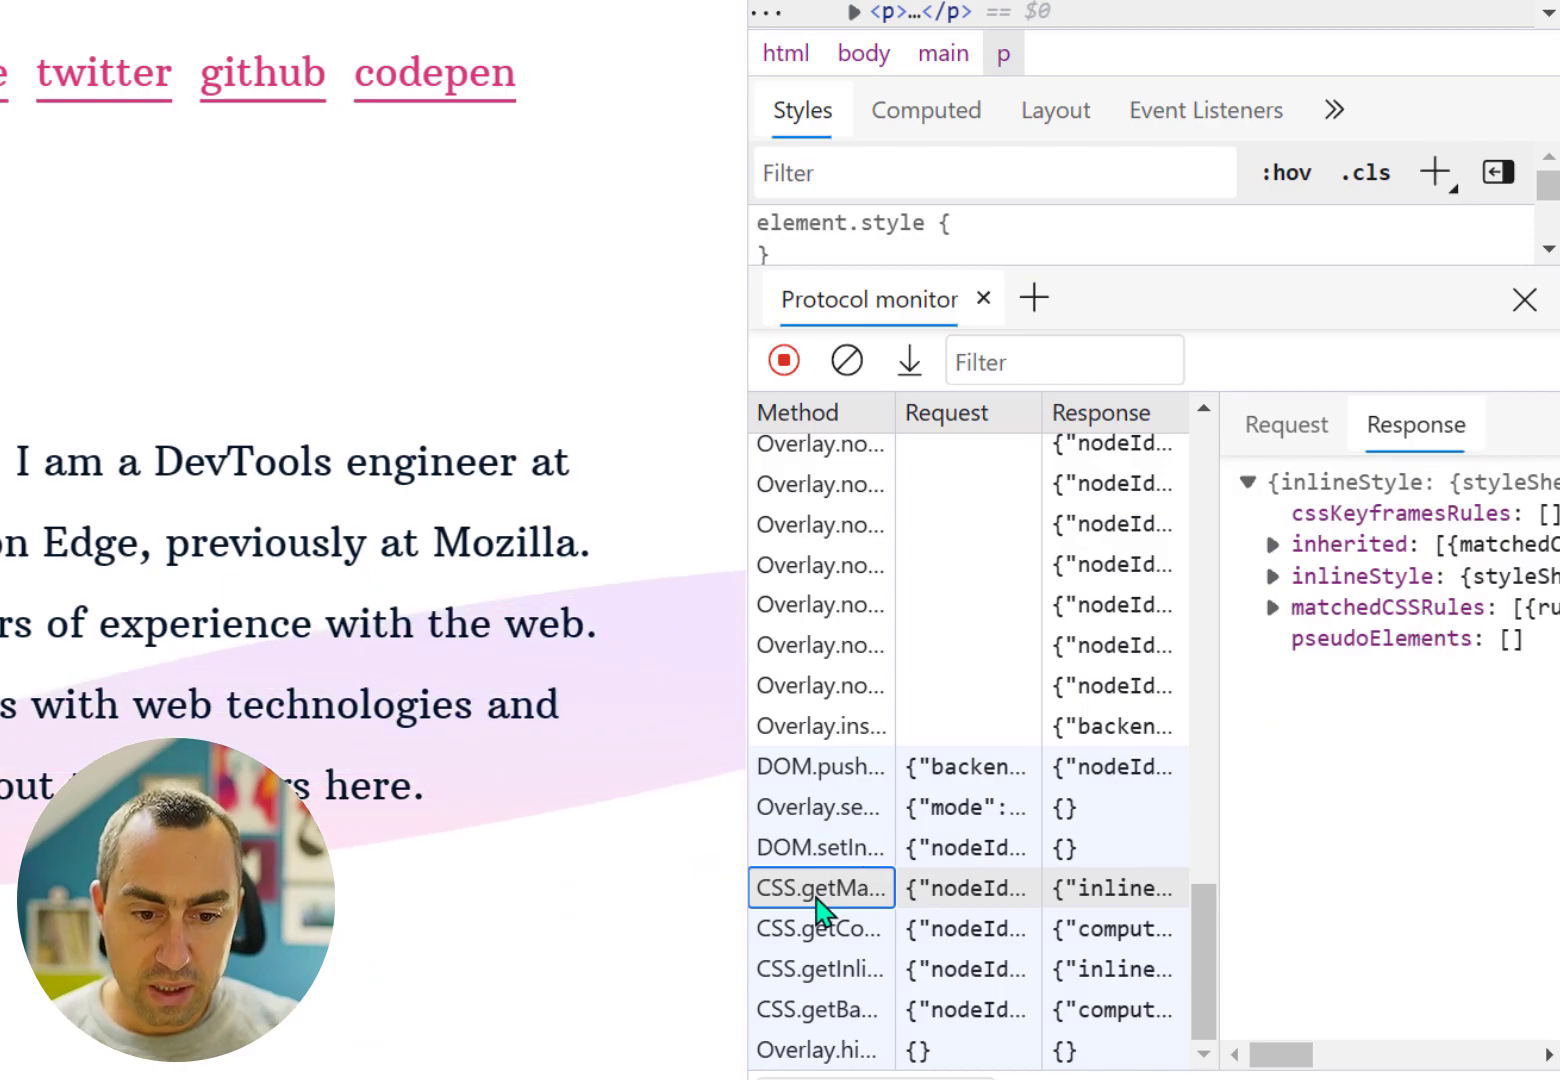
mouse_move(820, 887)
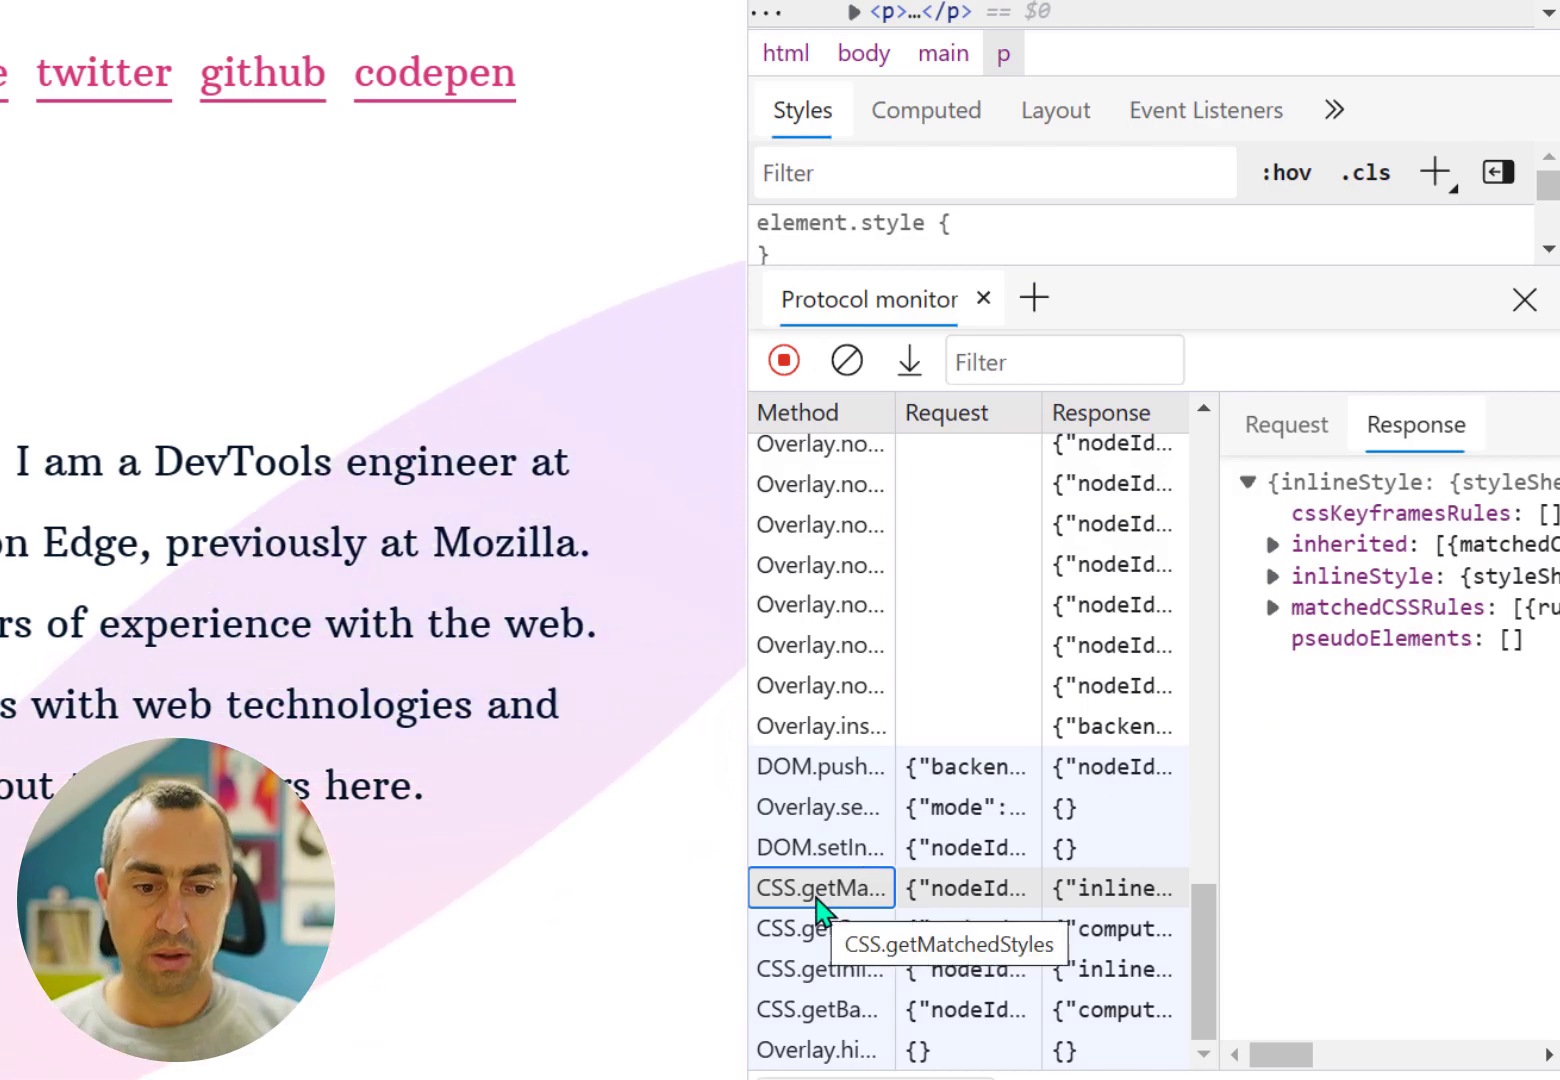
mouse_move(1287, 424)
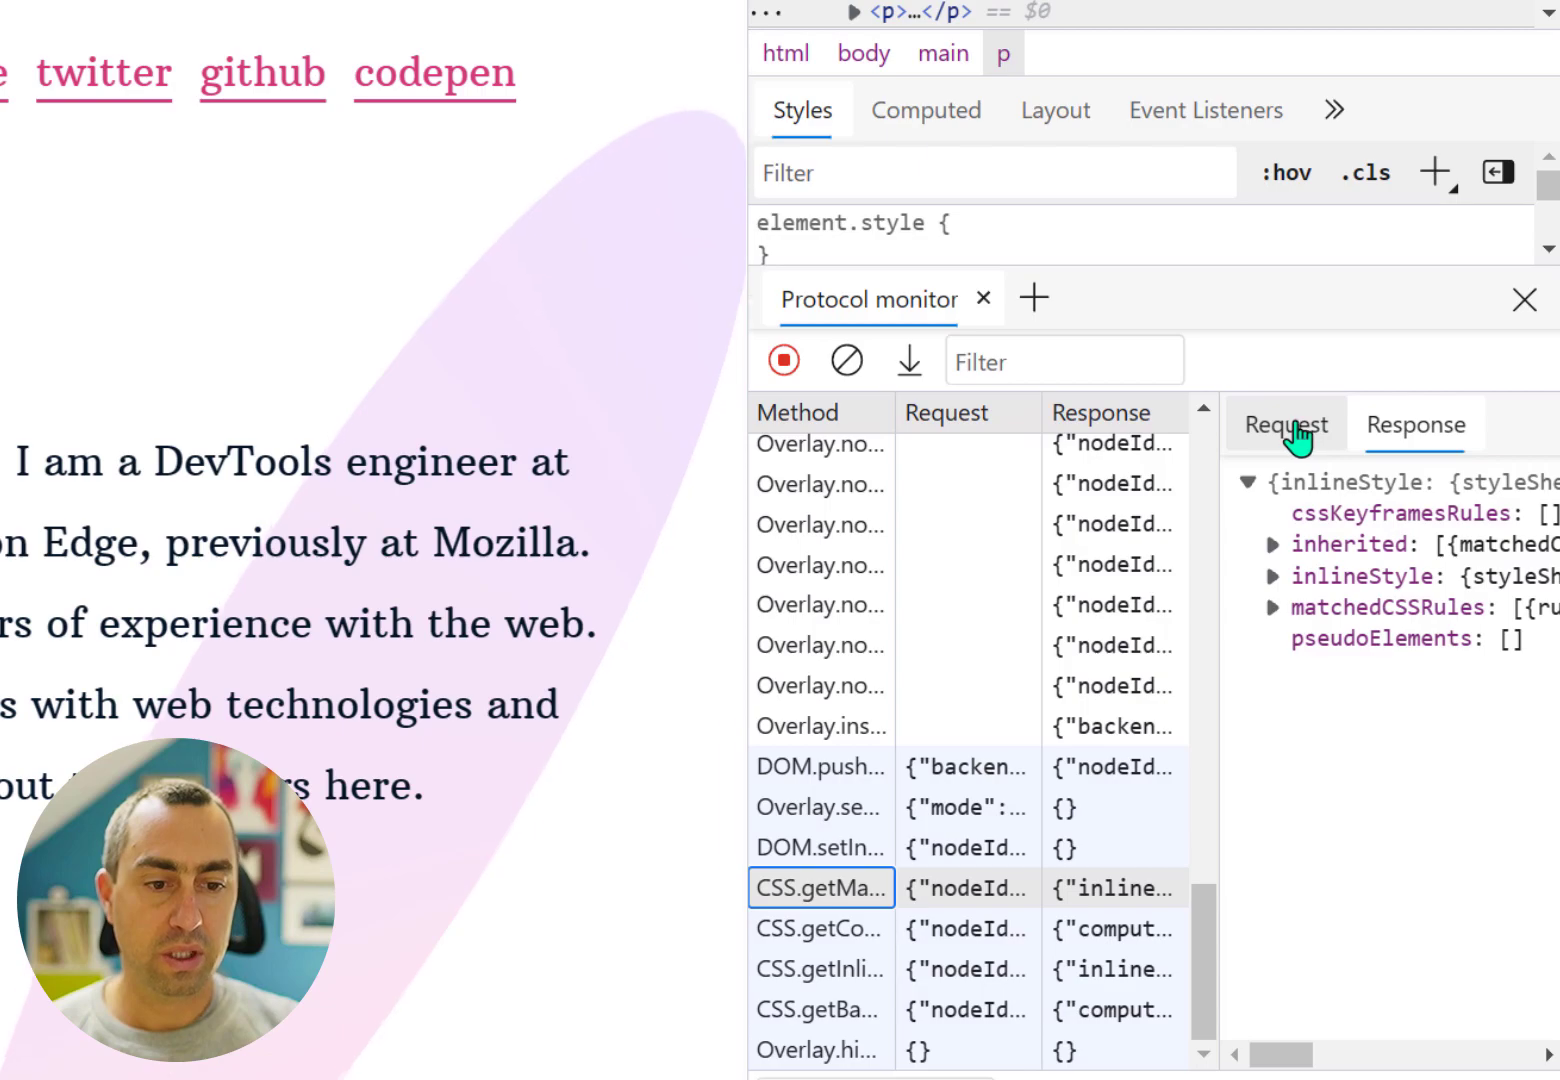
click(1285, 424)
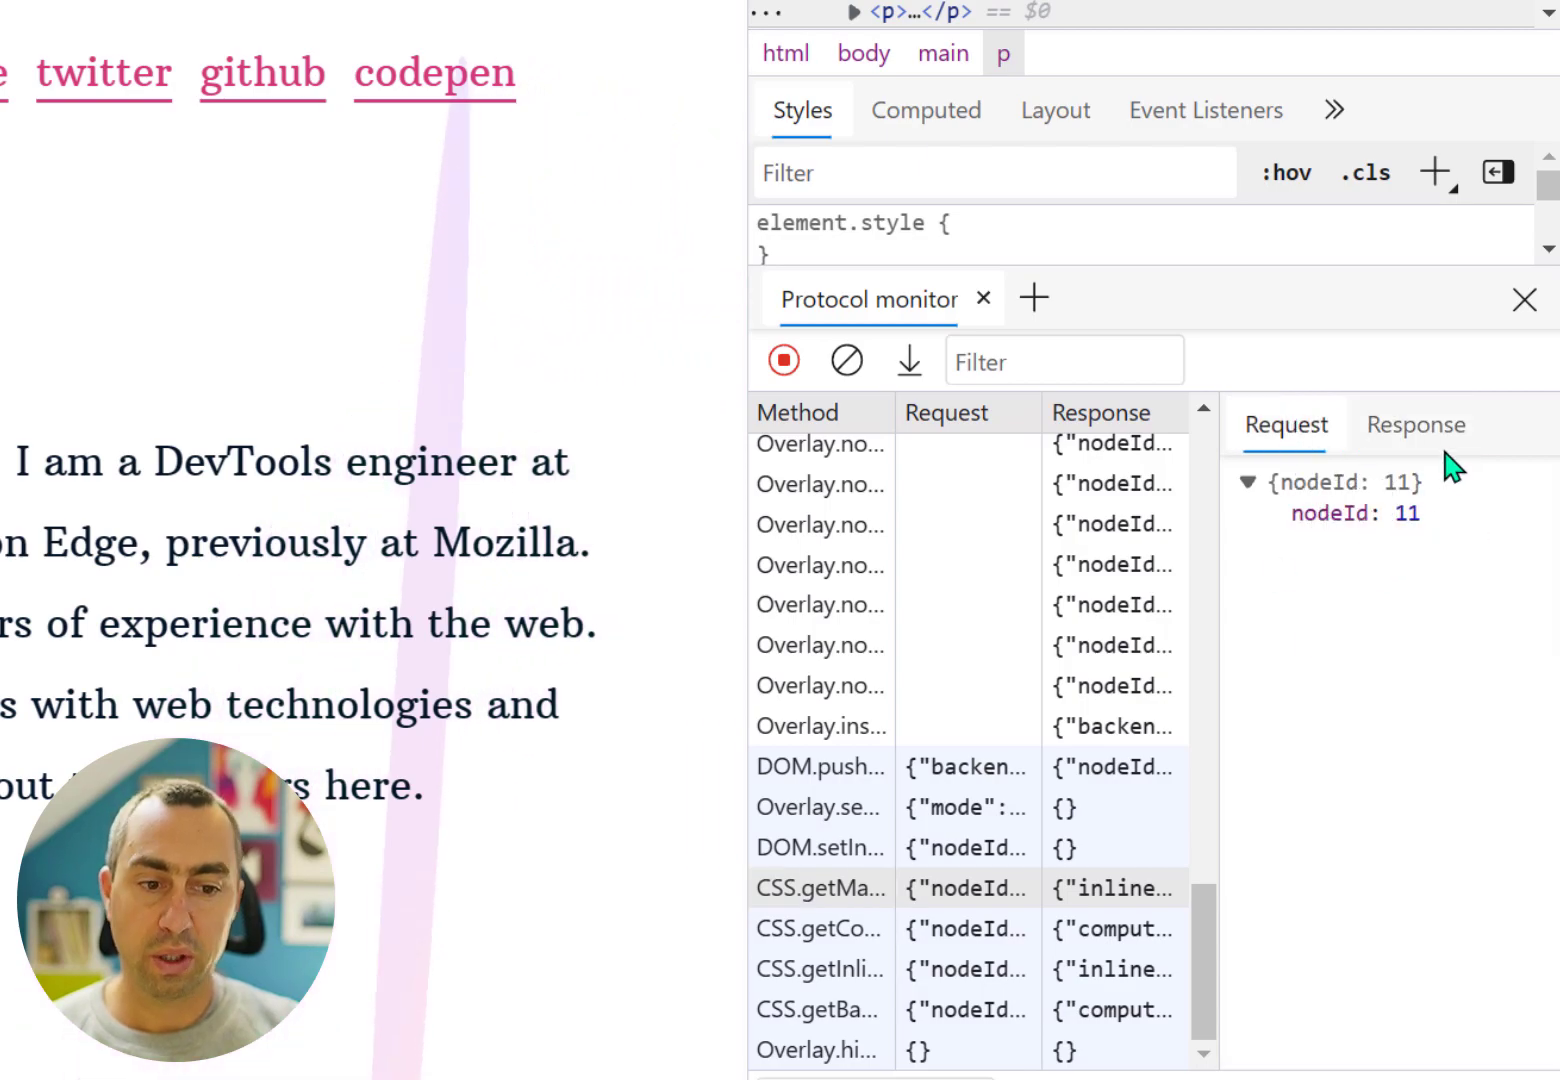
click(1414, 424)
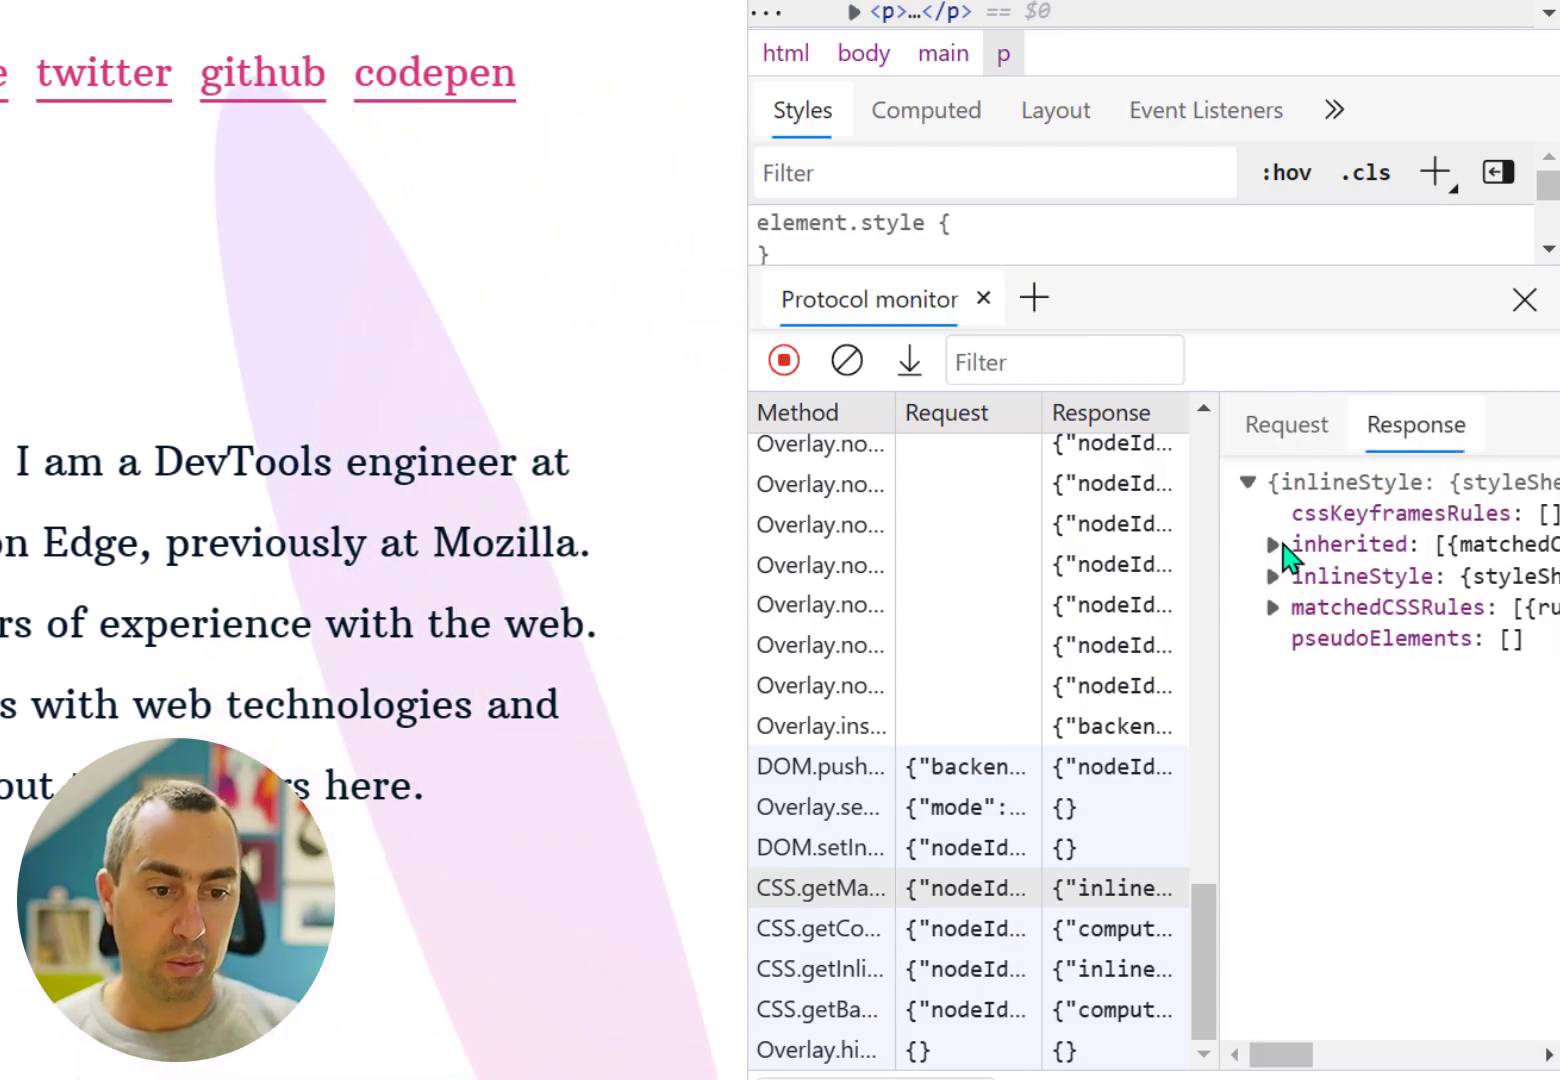
click(1273, 544)
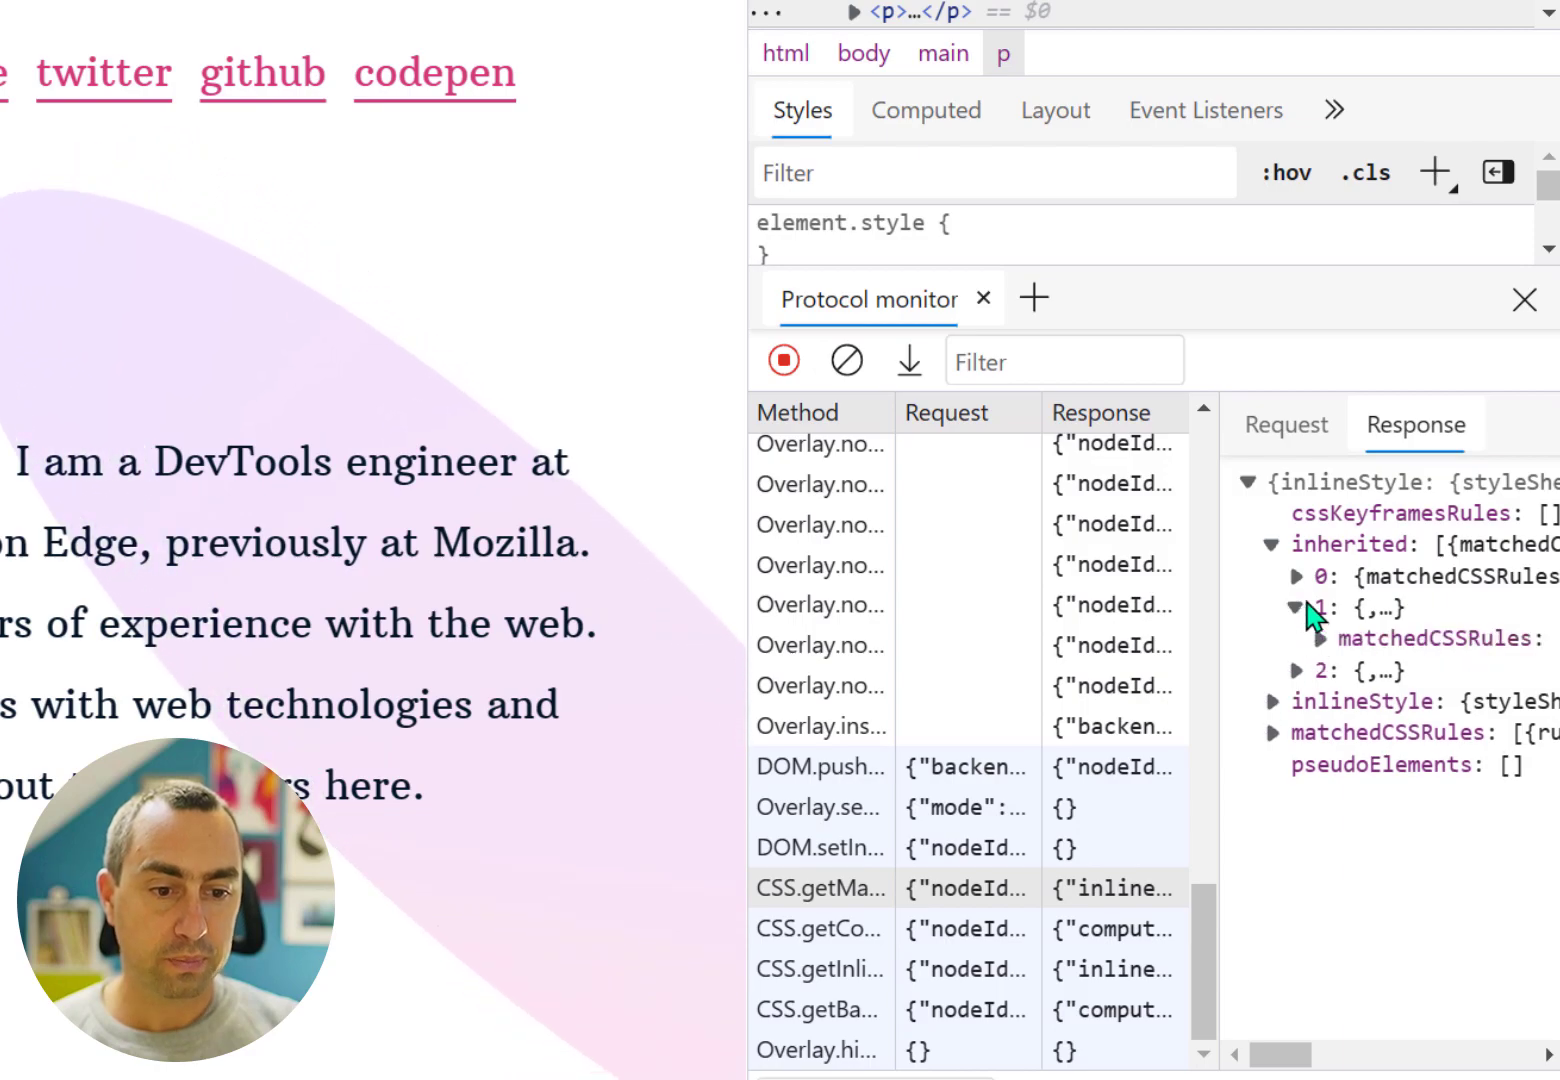
click(1319, 638)
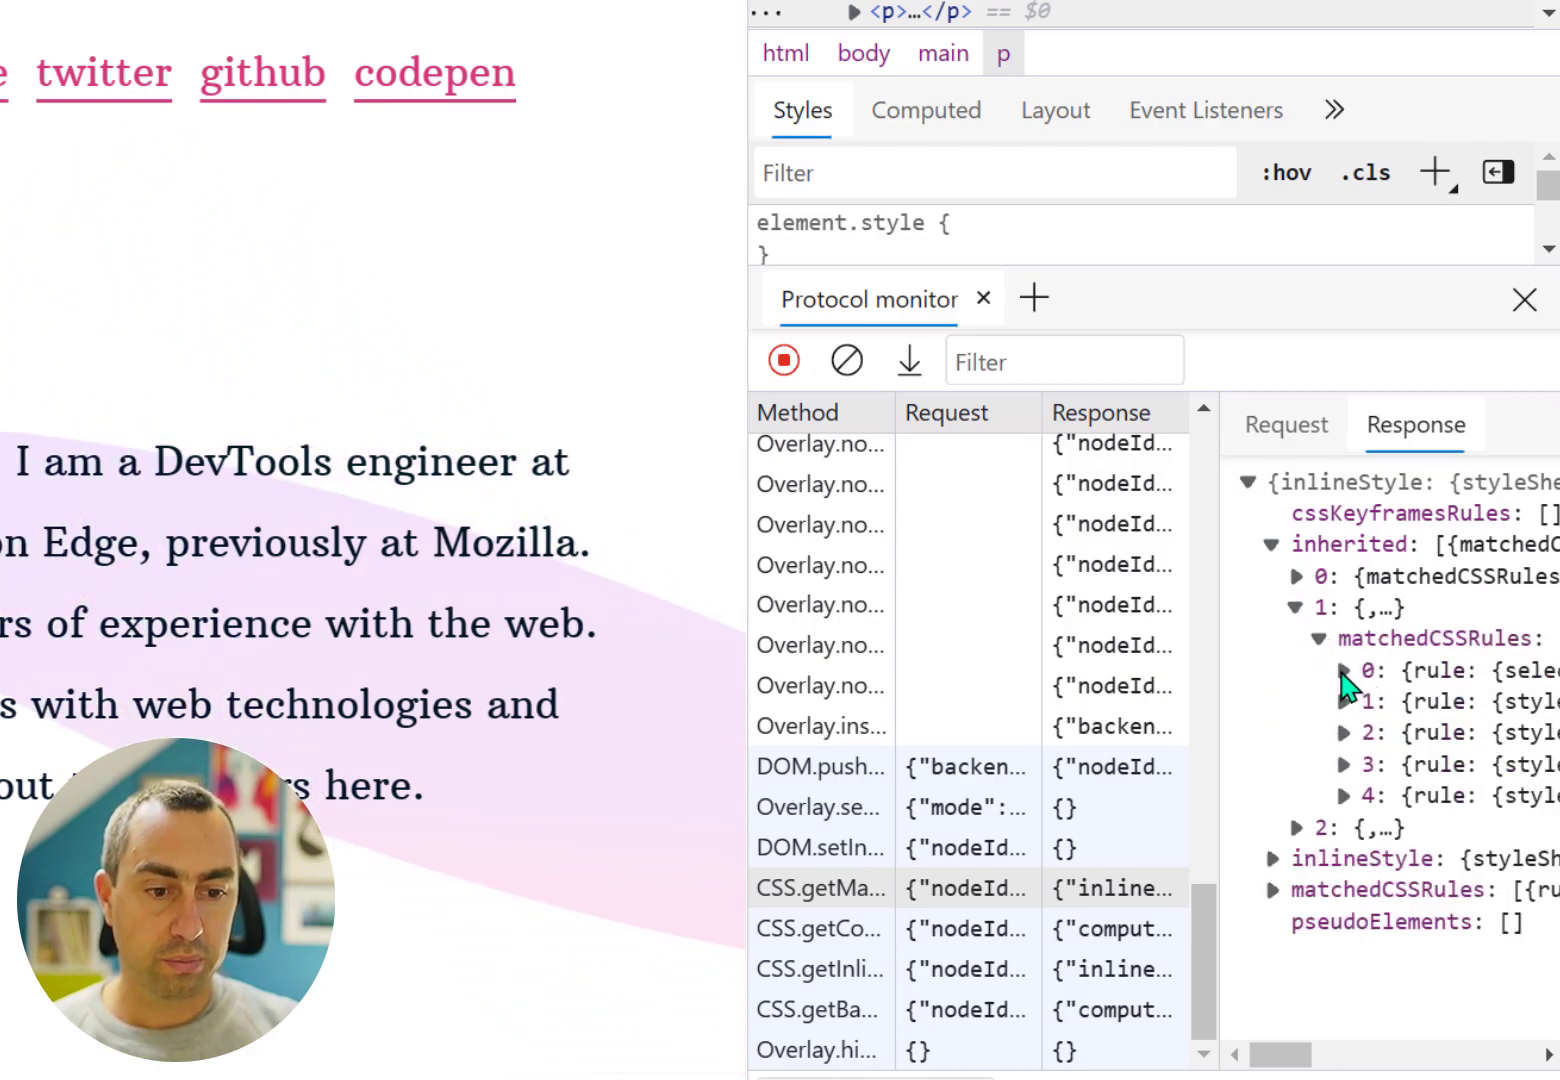
click(1344, 670)
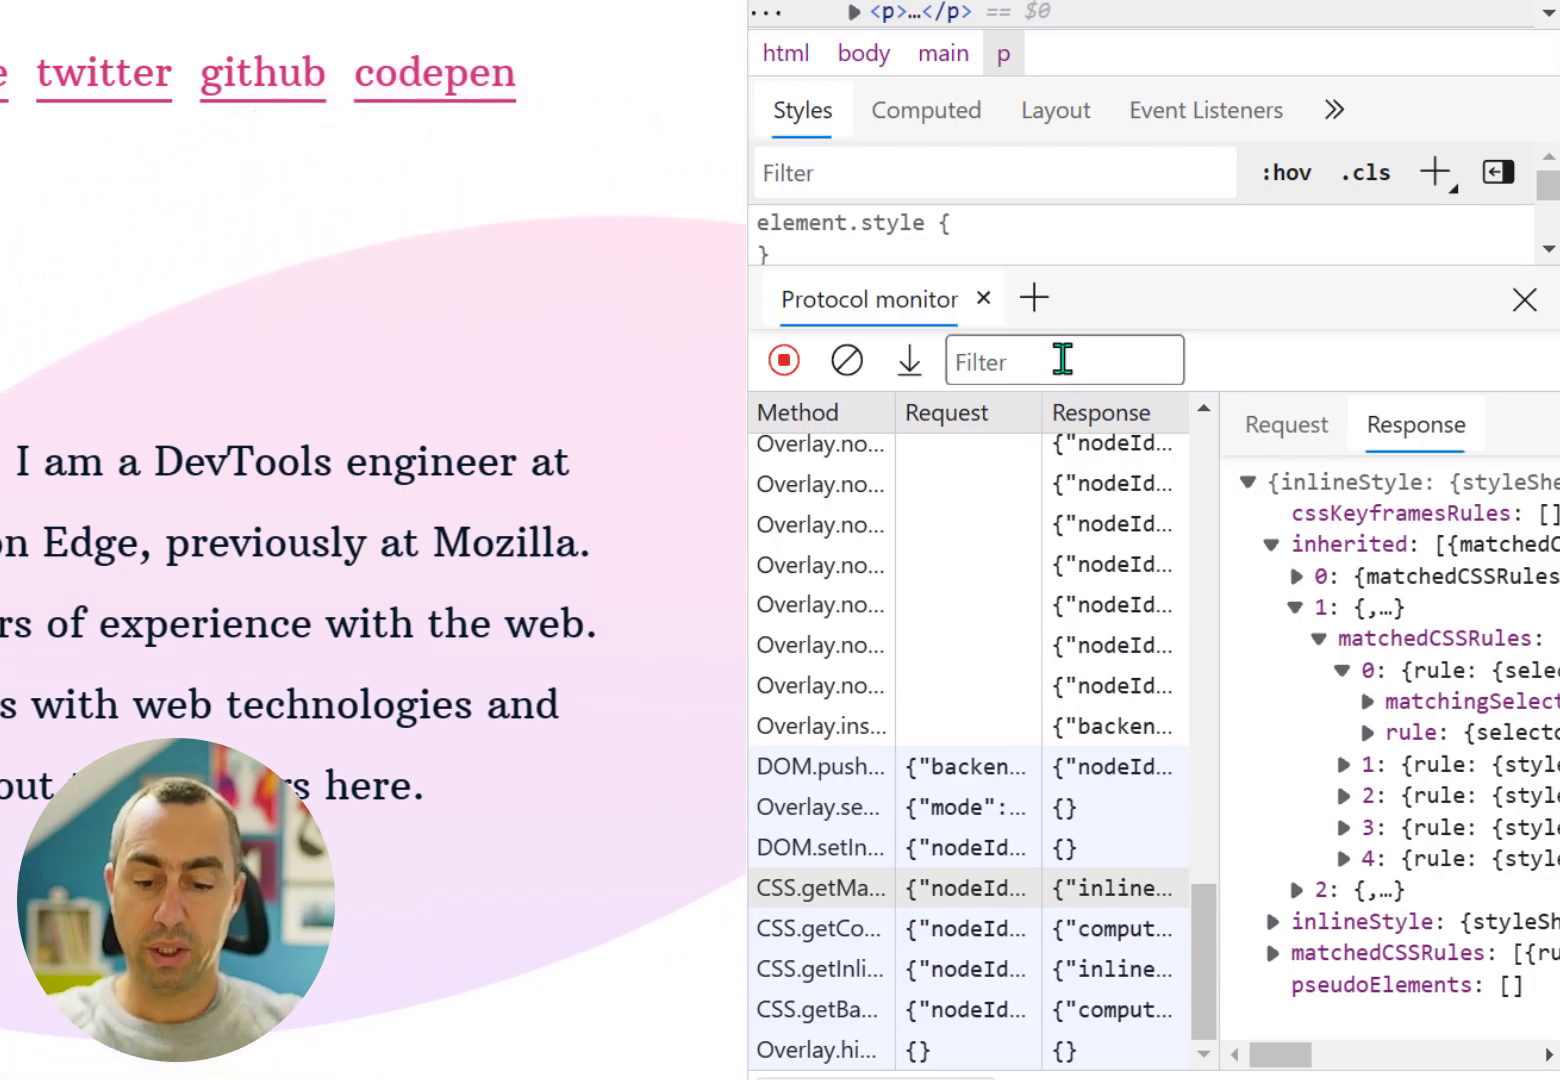
text(overlay)
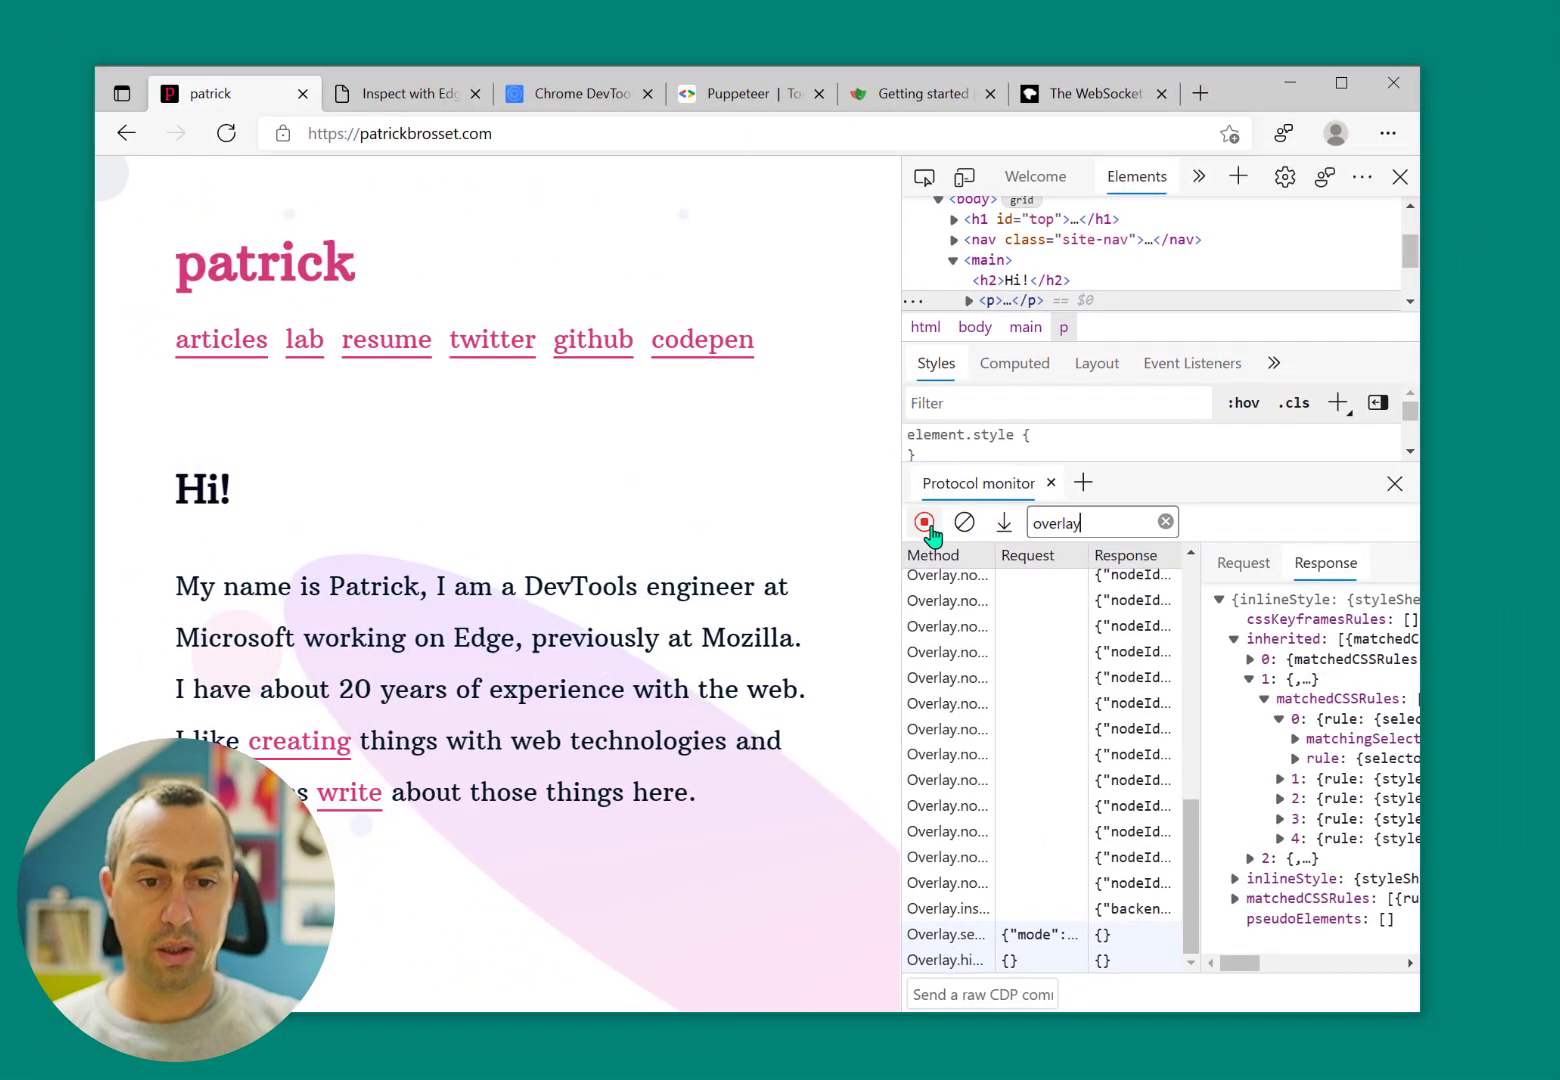
click(922, 521)
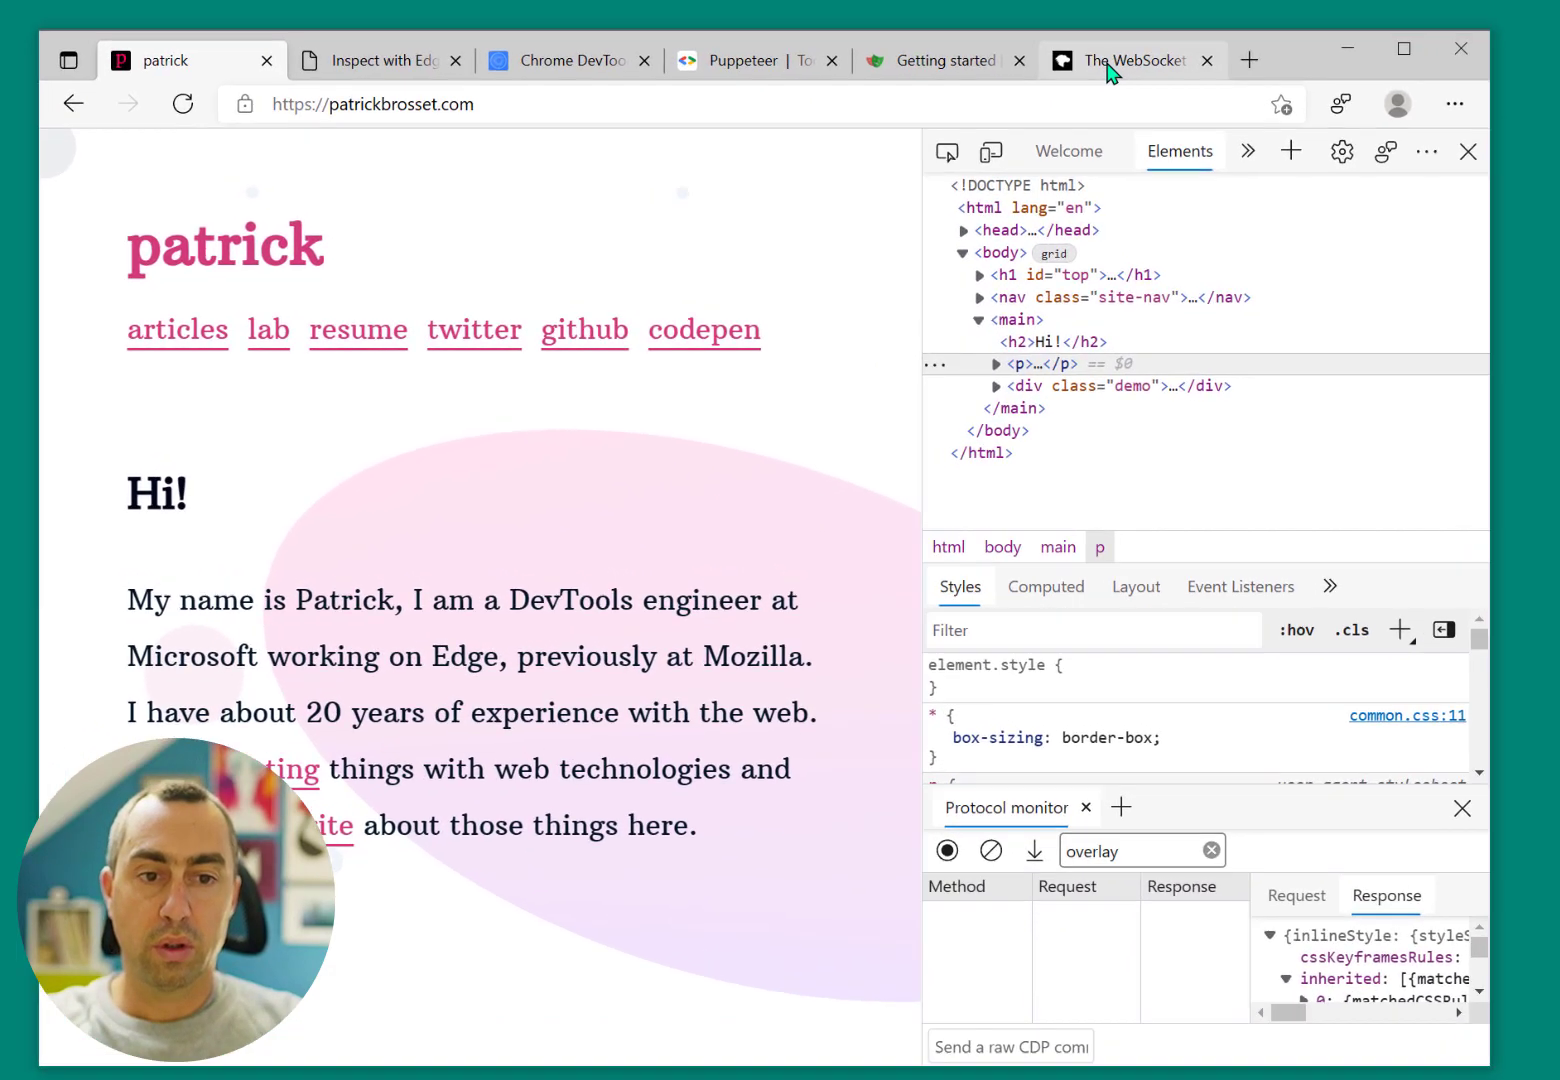
On MDN's WebSocket API page, inspect and expand the table of contents, then clear the log
click(1131, 60)
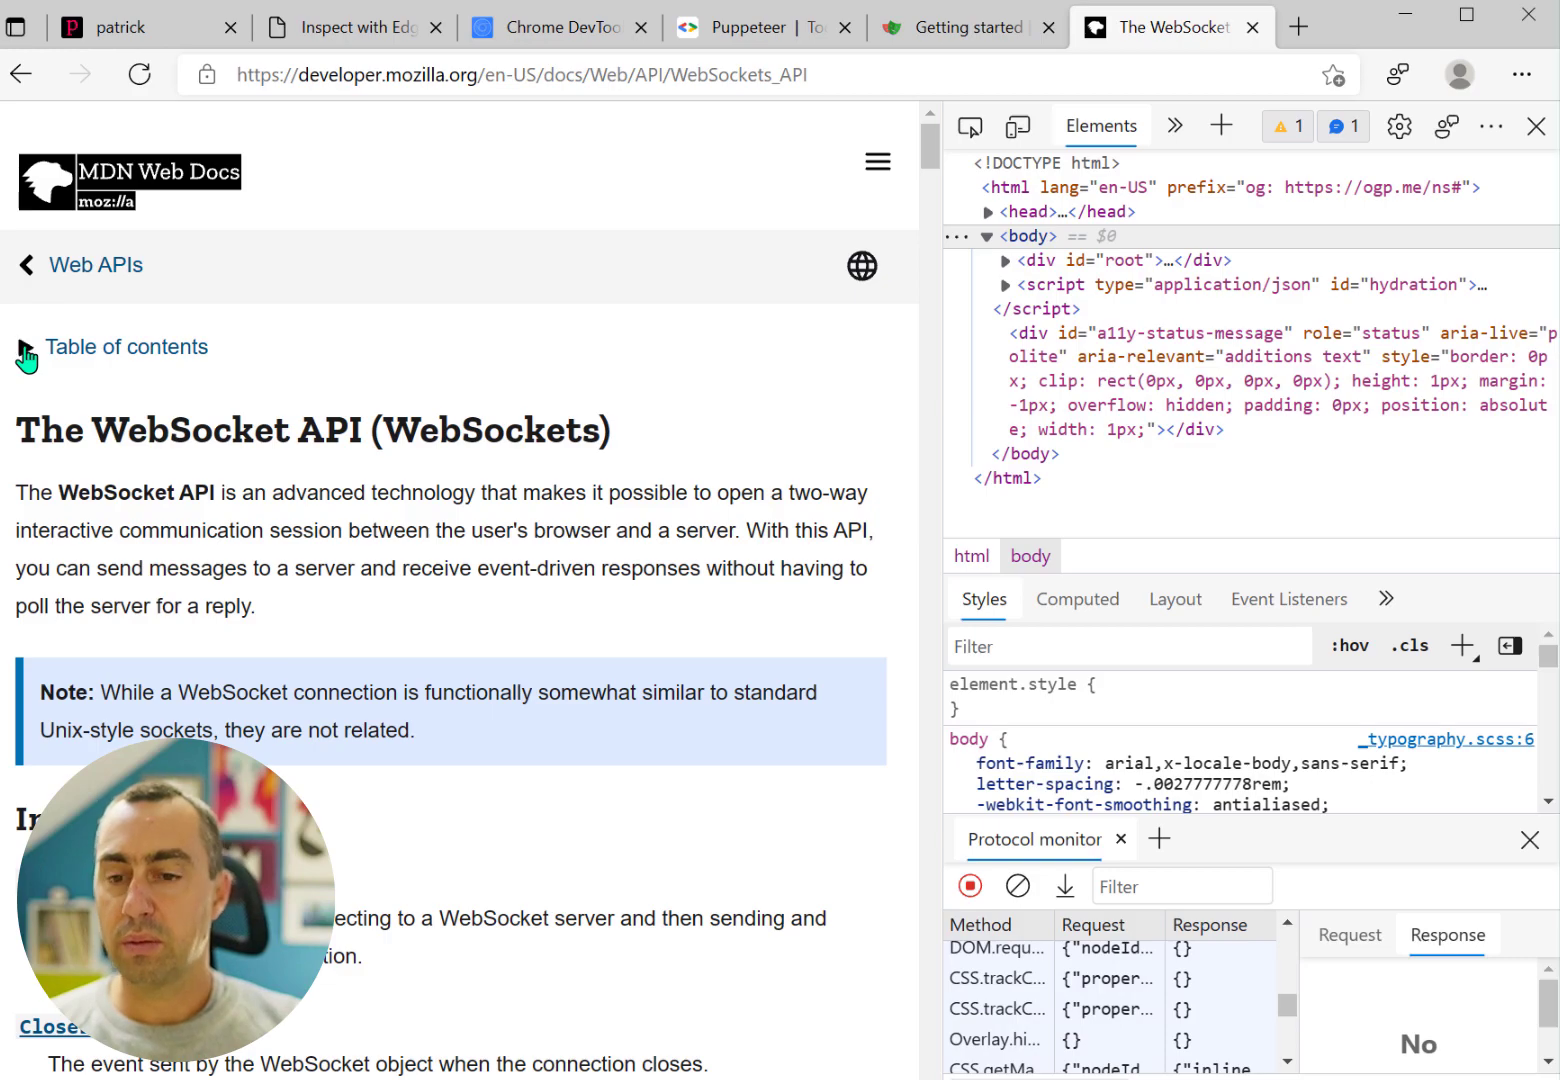
click(127, 347)
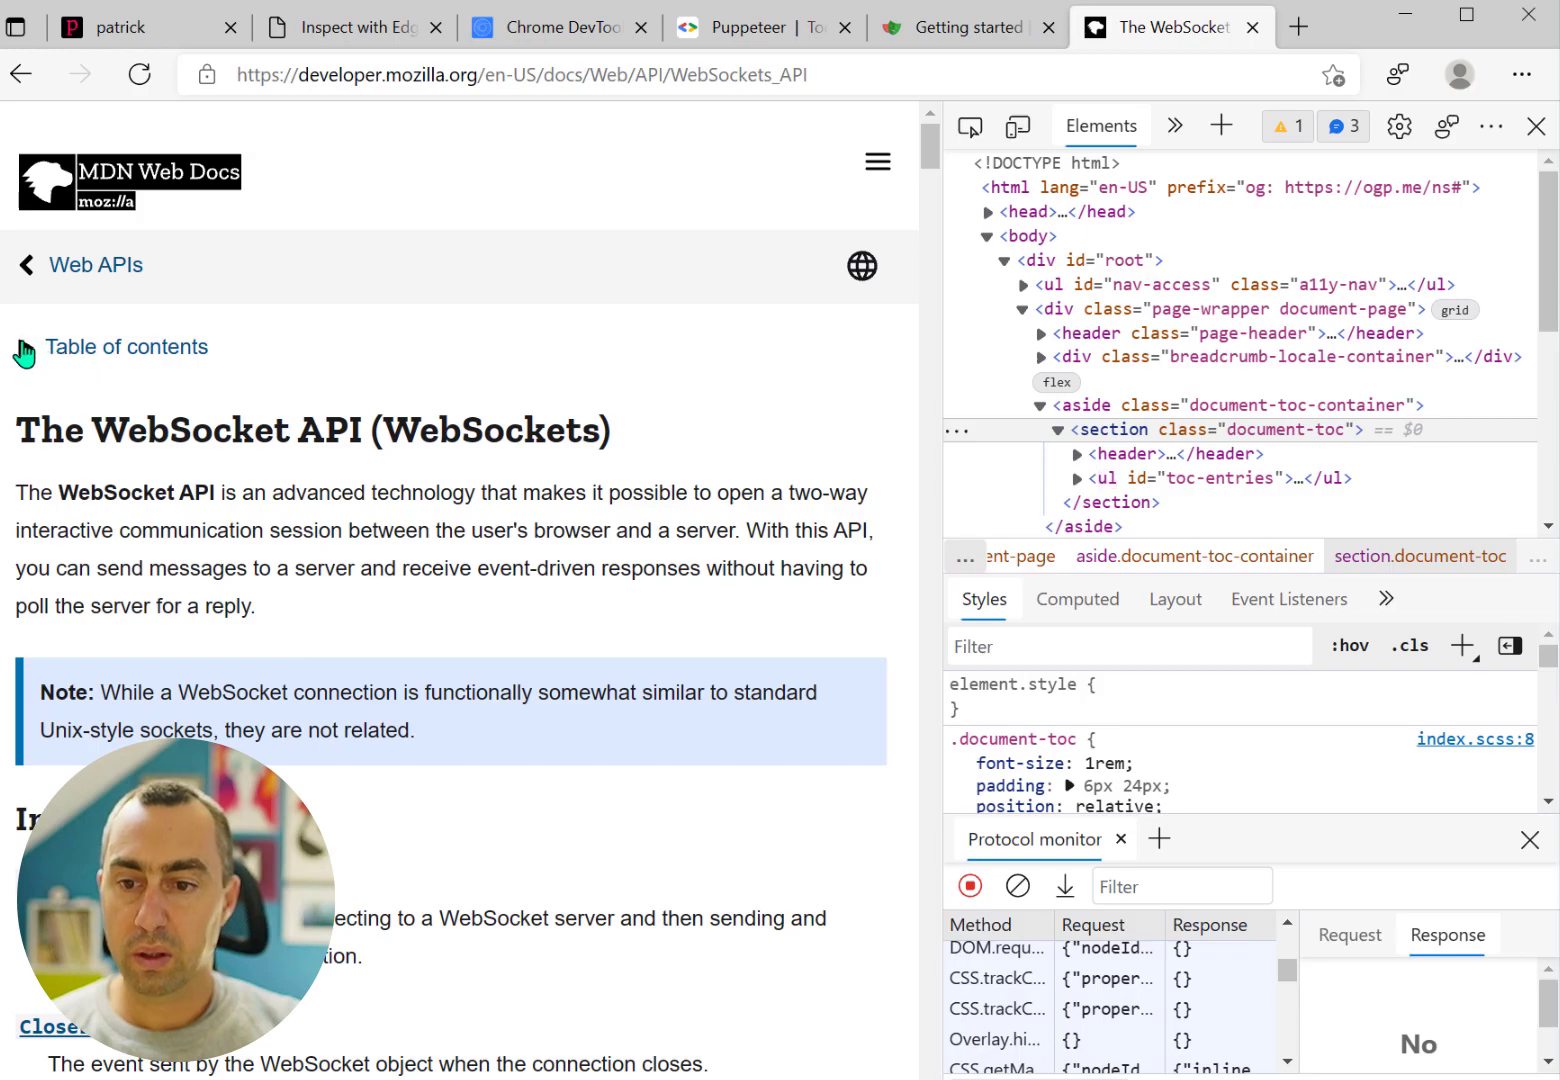
click(127, 347)
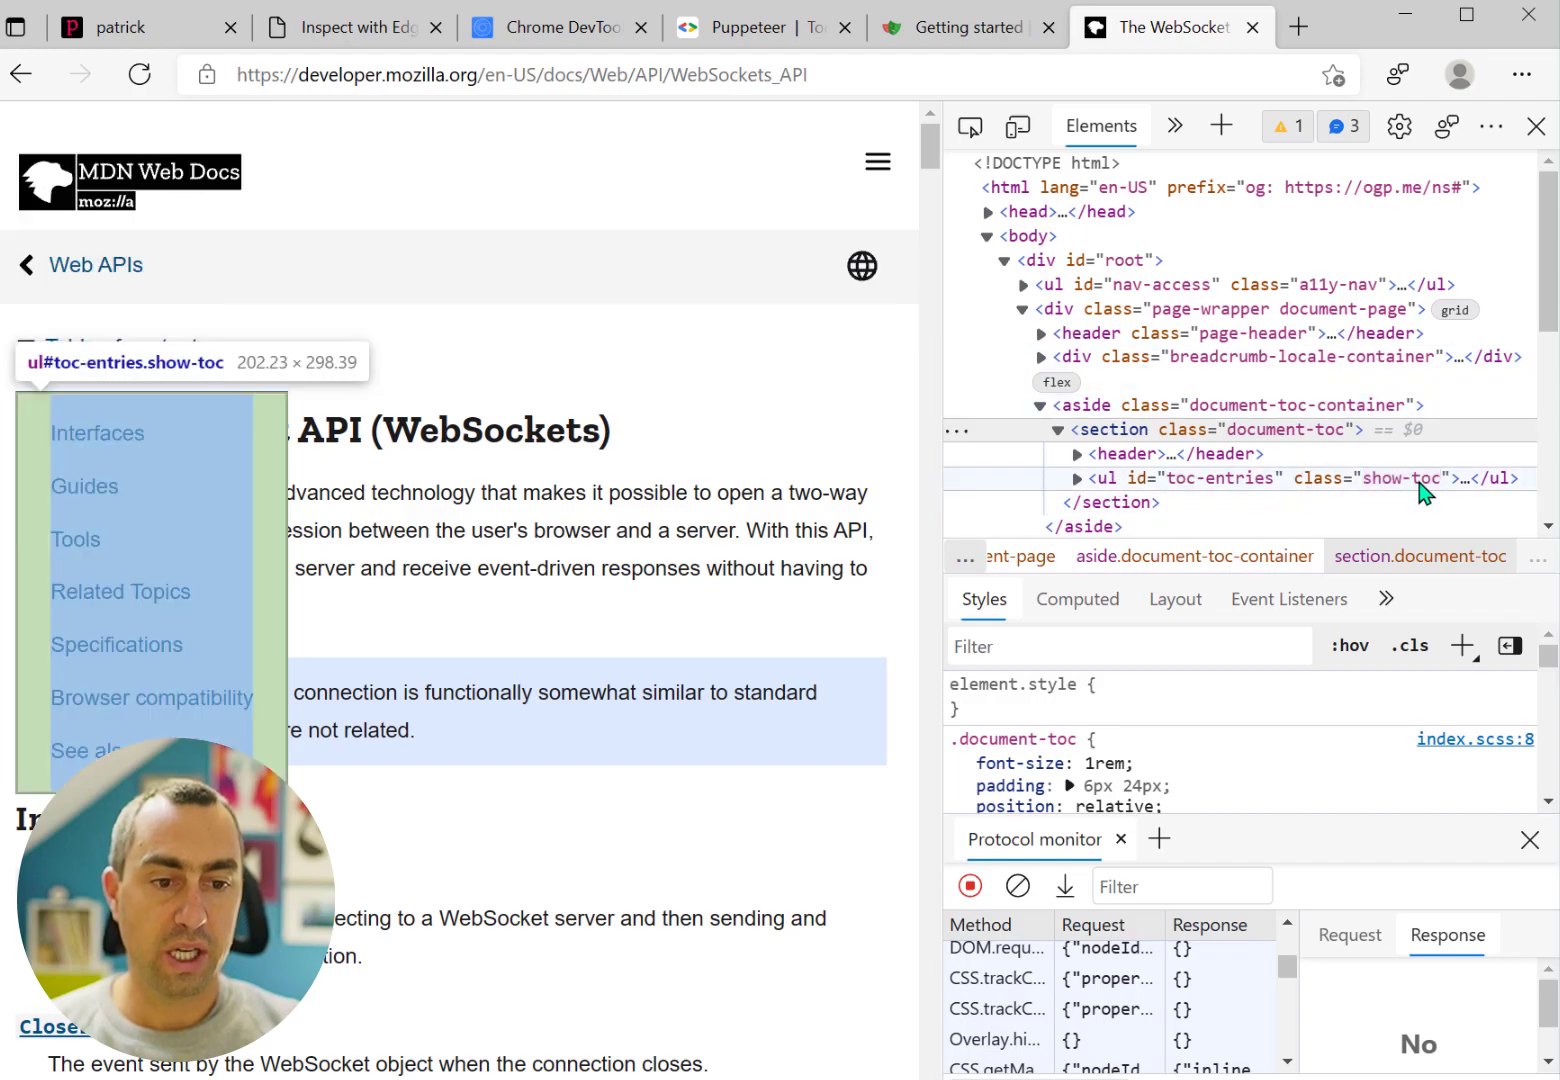
click(1016, 886)
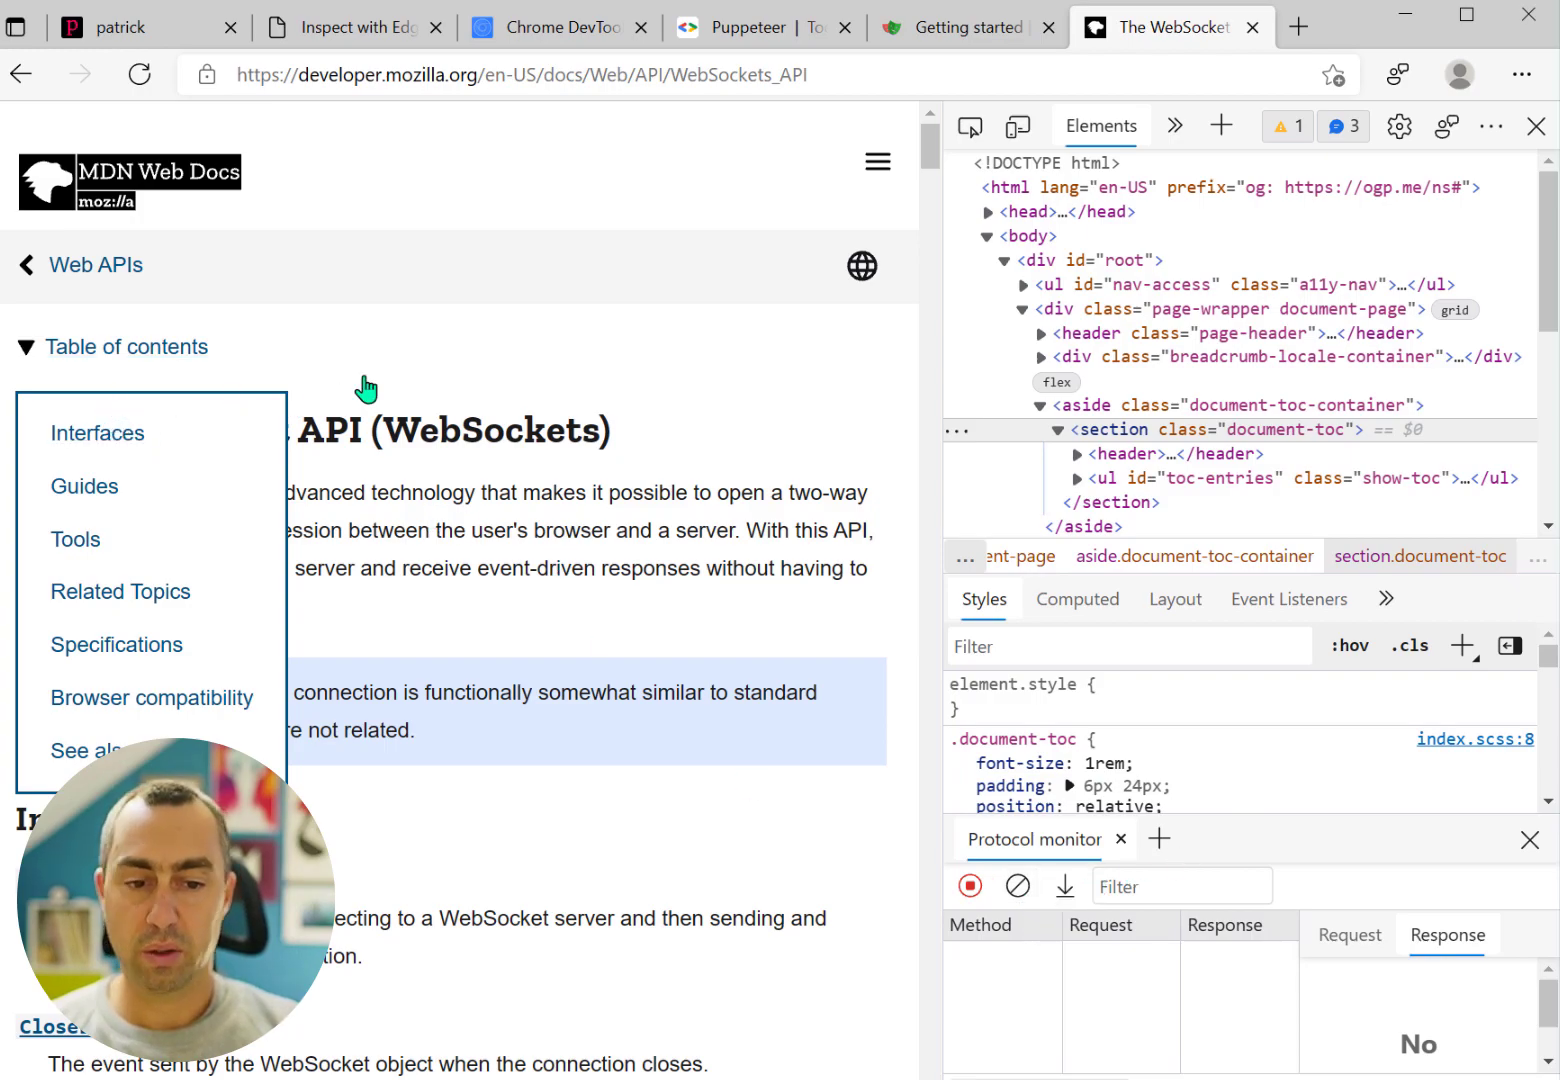
Collapse and re-expand the table of contents, reading the logged aria-expanded attribute changes
click(27, 347)
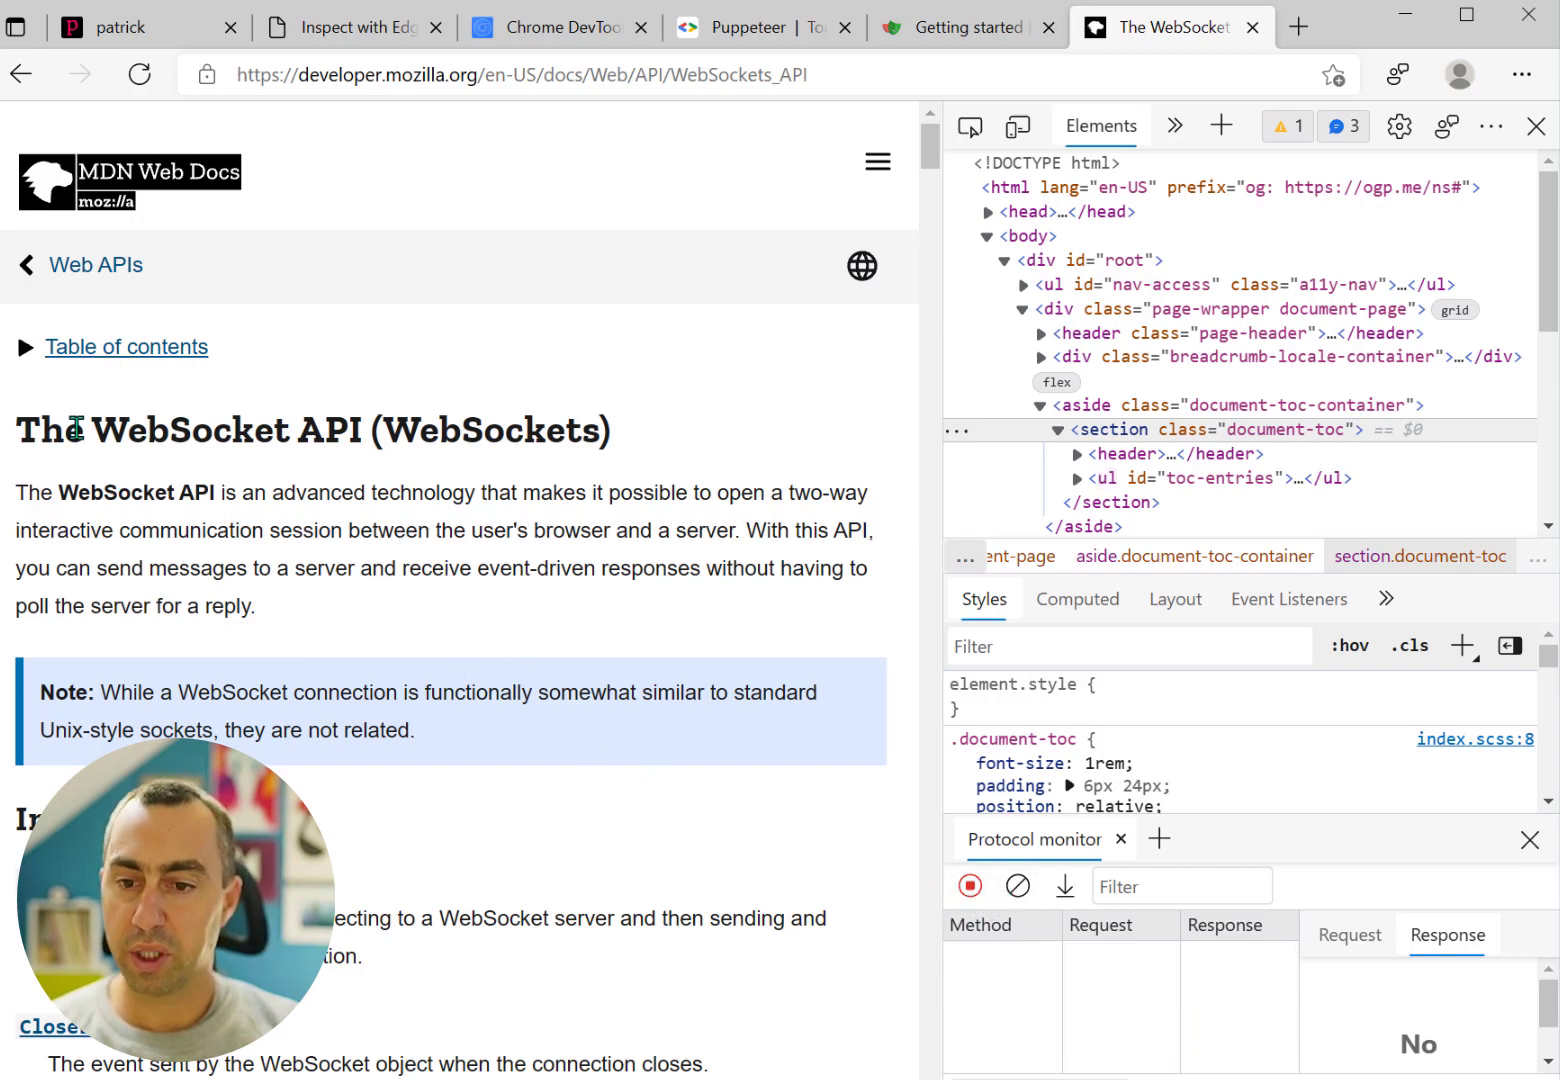
click(126, 347)
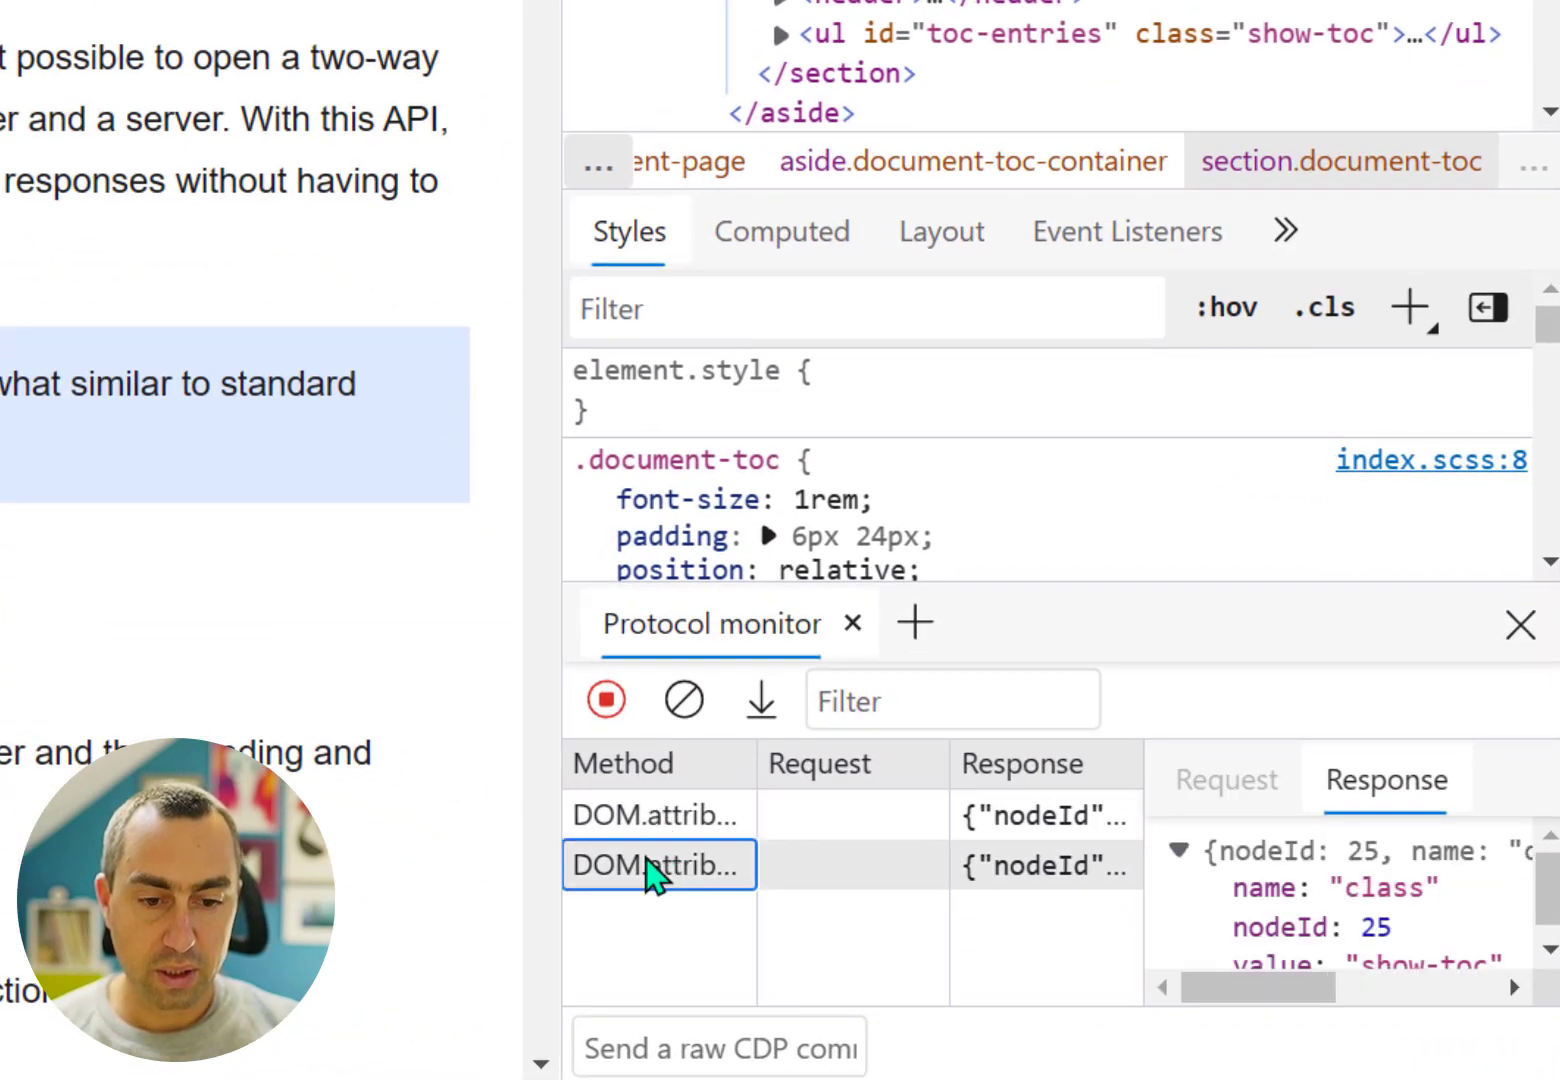
mouse_move(660, 820)
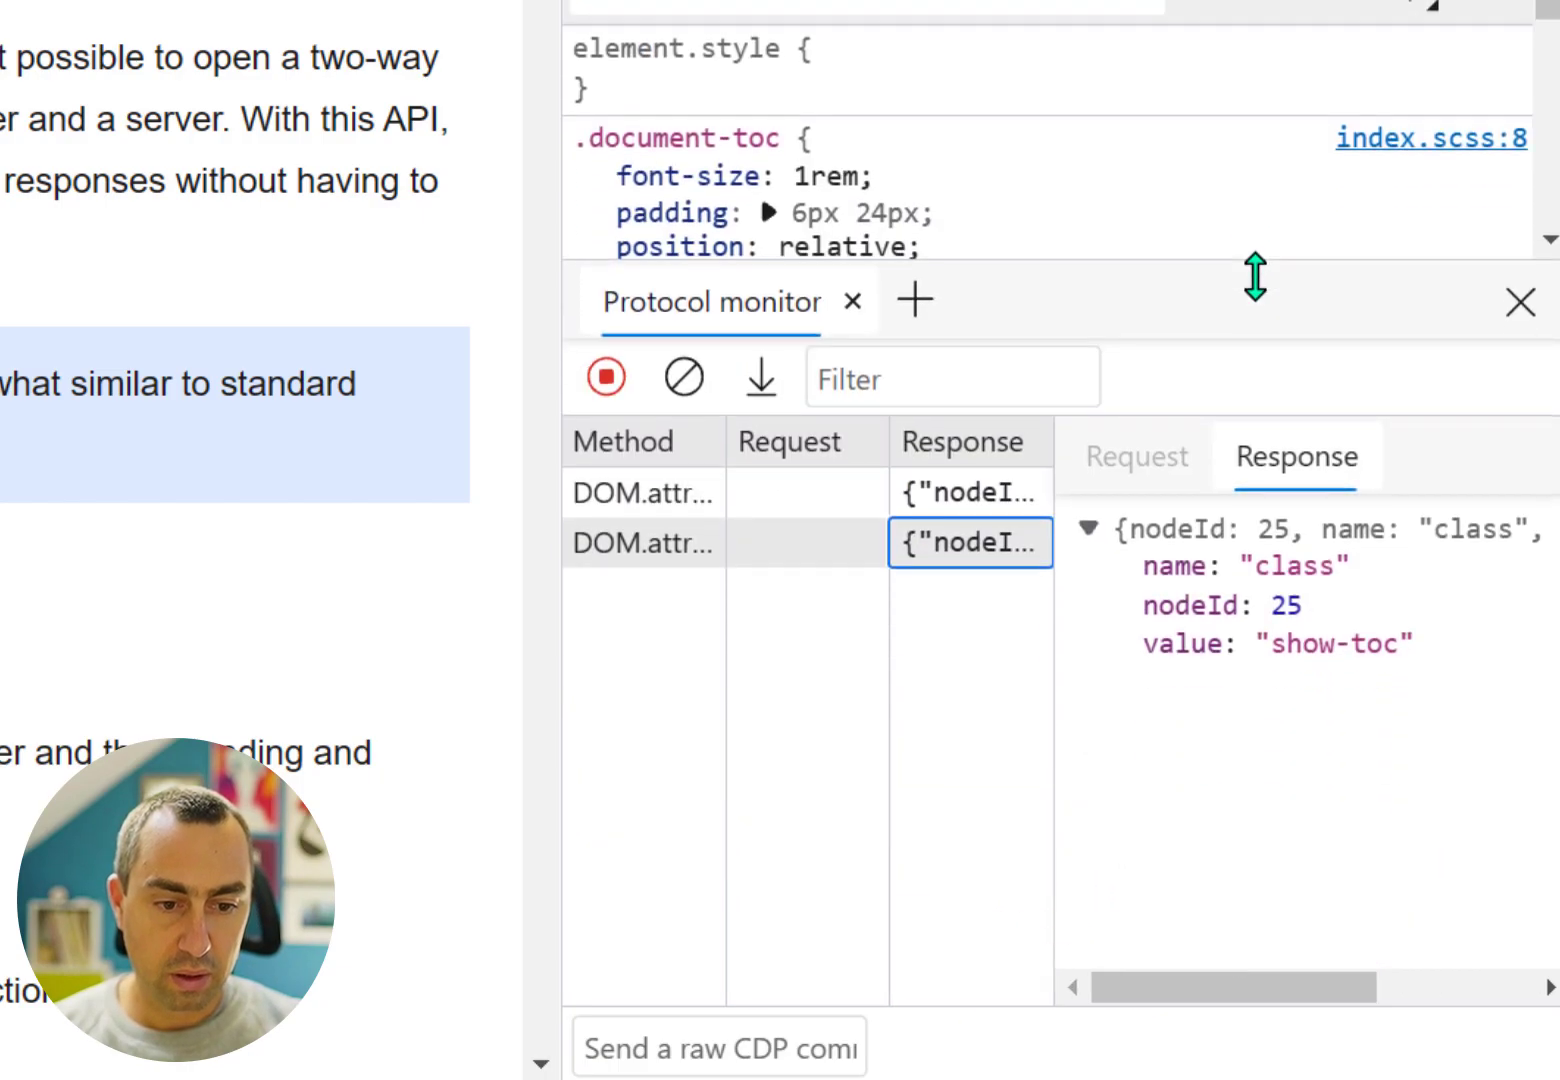
click(643, 491)
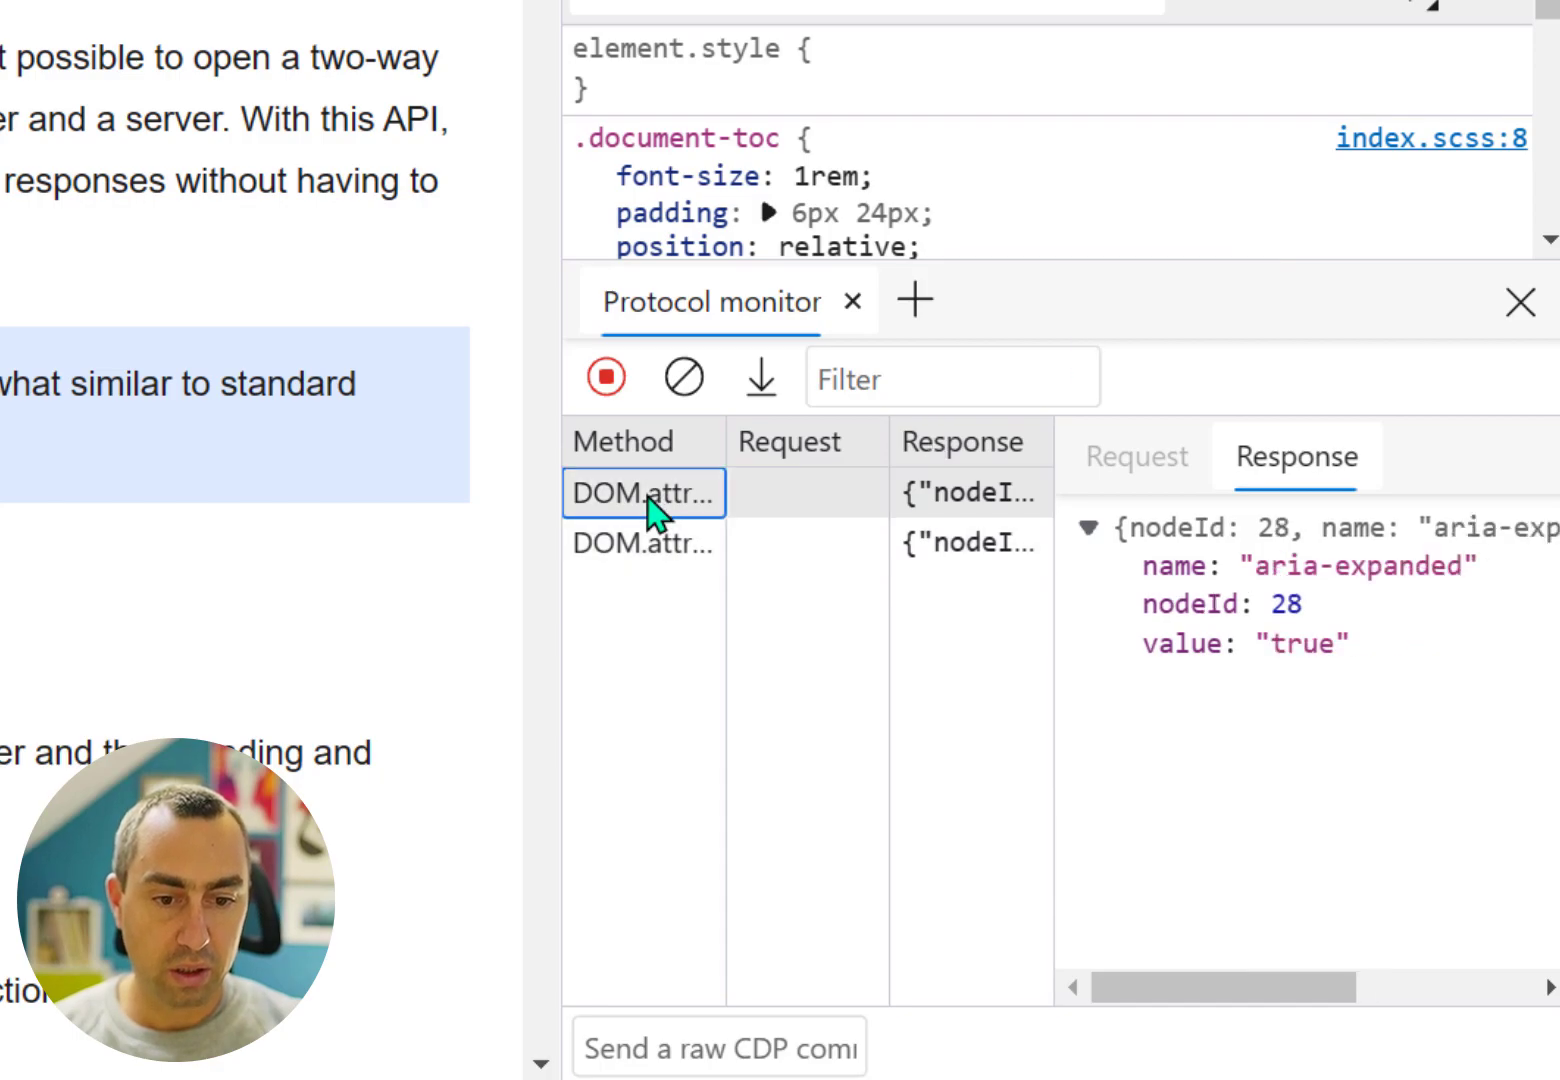
click(643, 544)
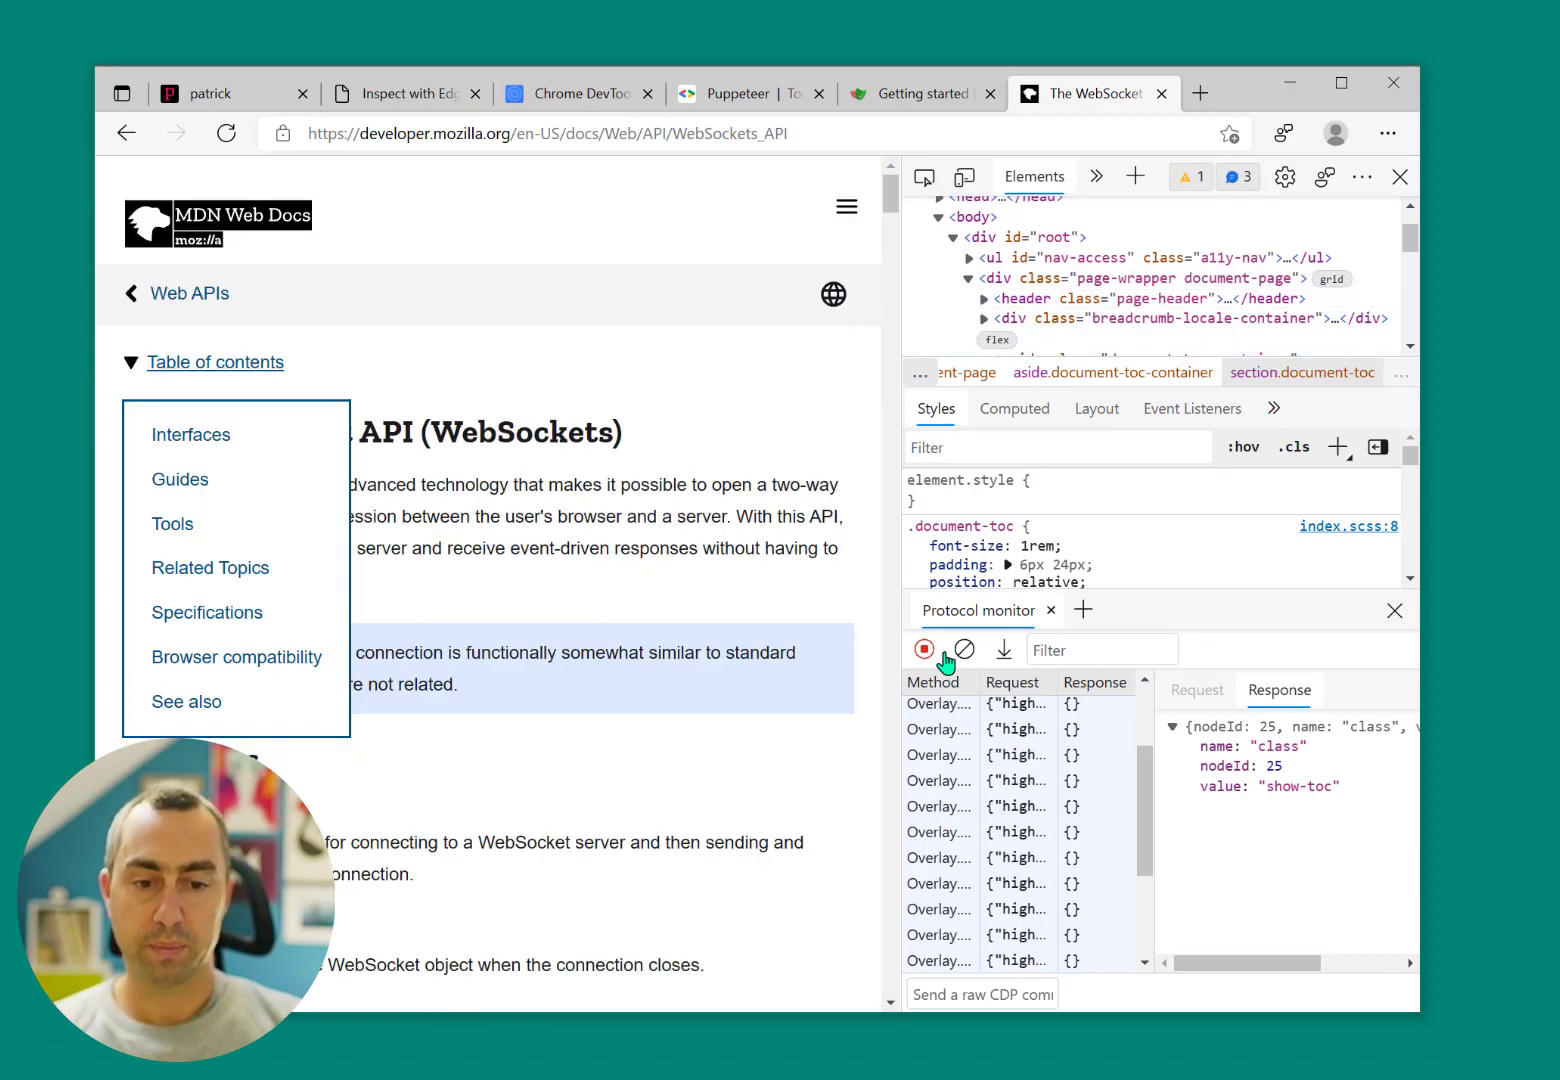
Stop recording protocol messages and collapse the table of contents
click(963, 649)
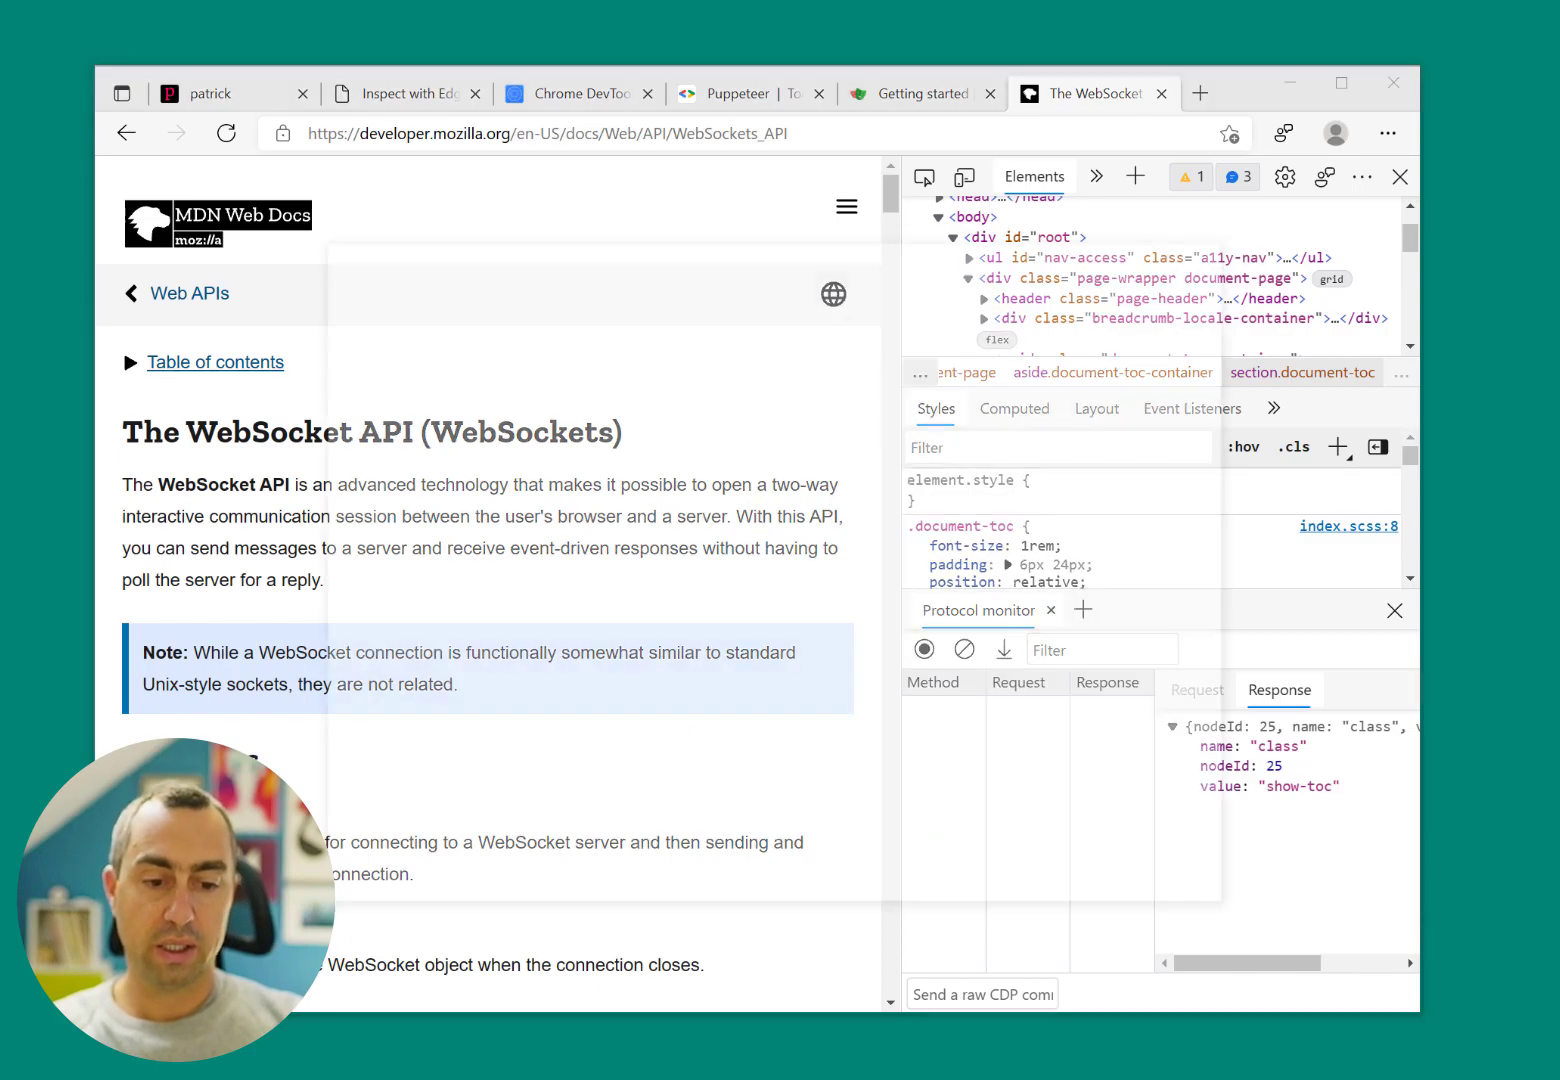
click(546, 151)
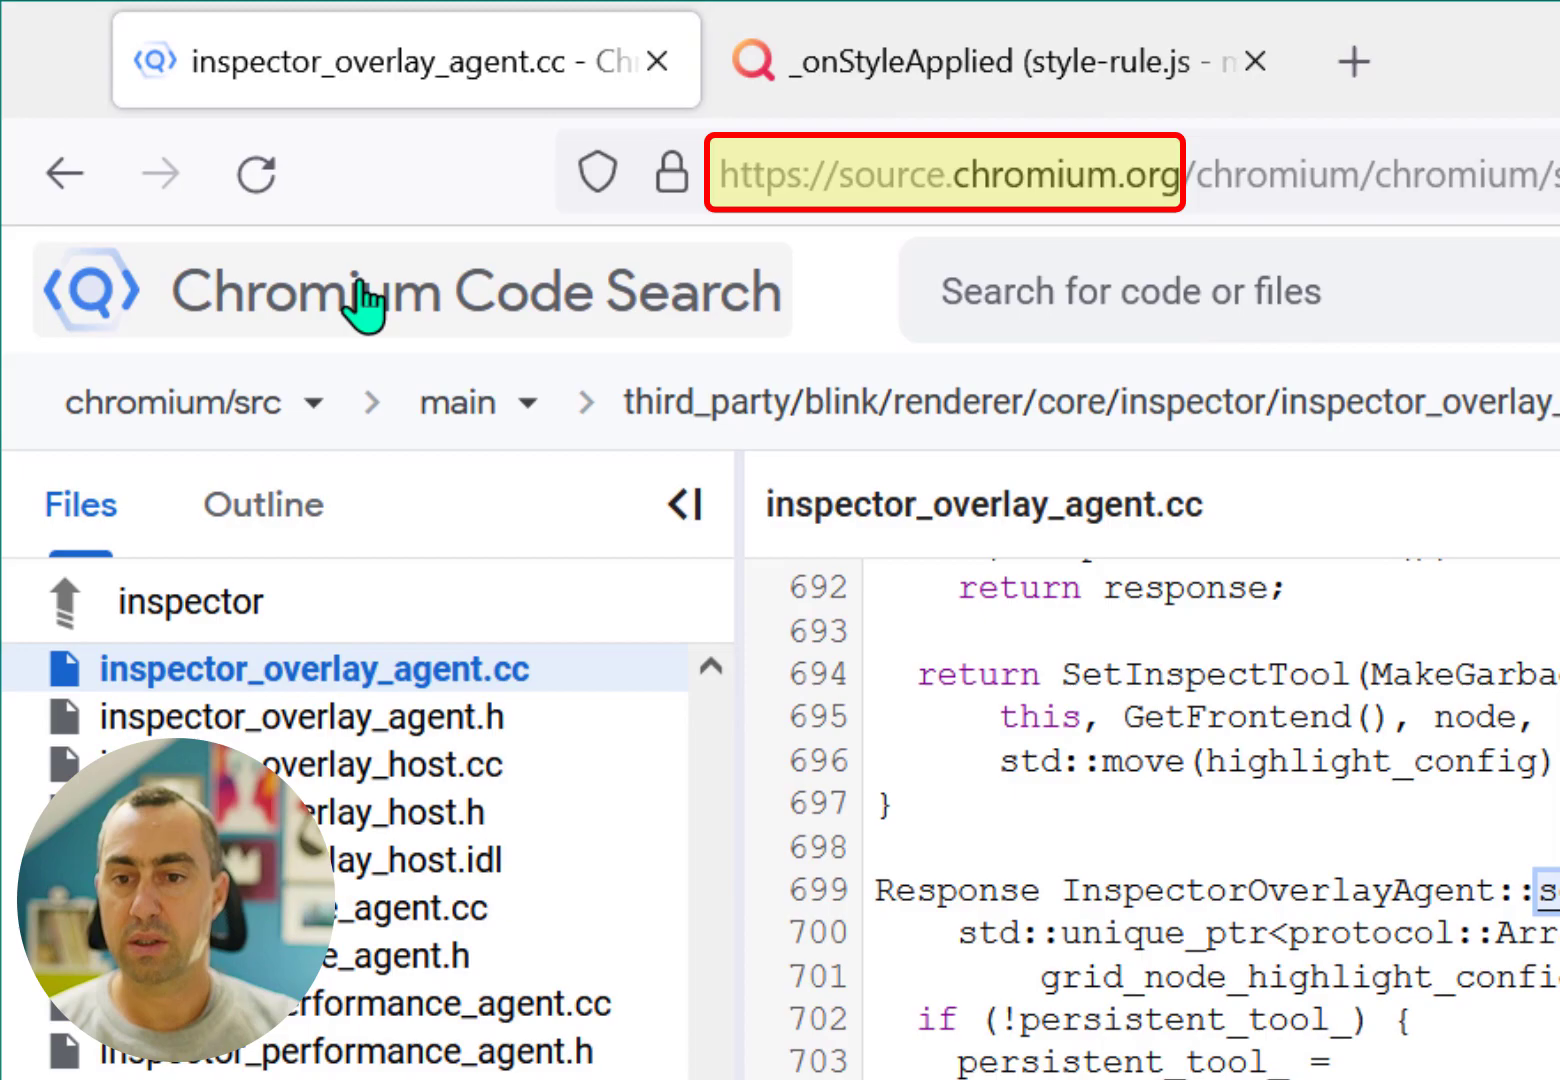
mouse_move(1170, 610)
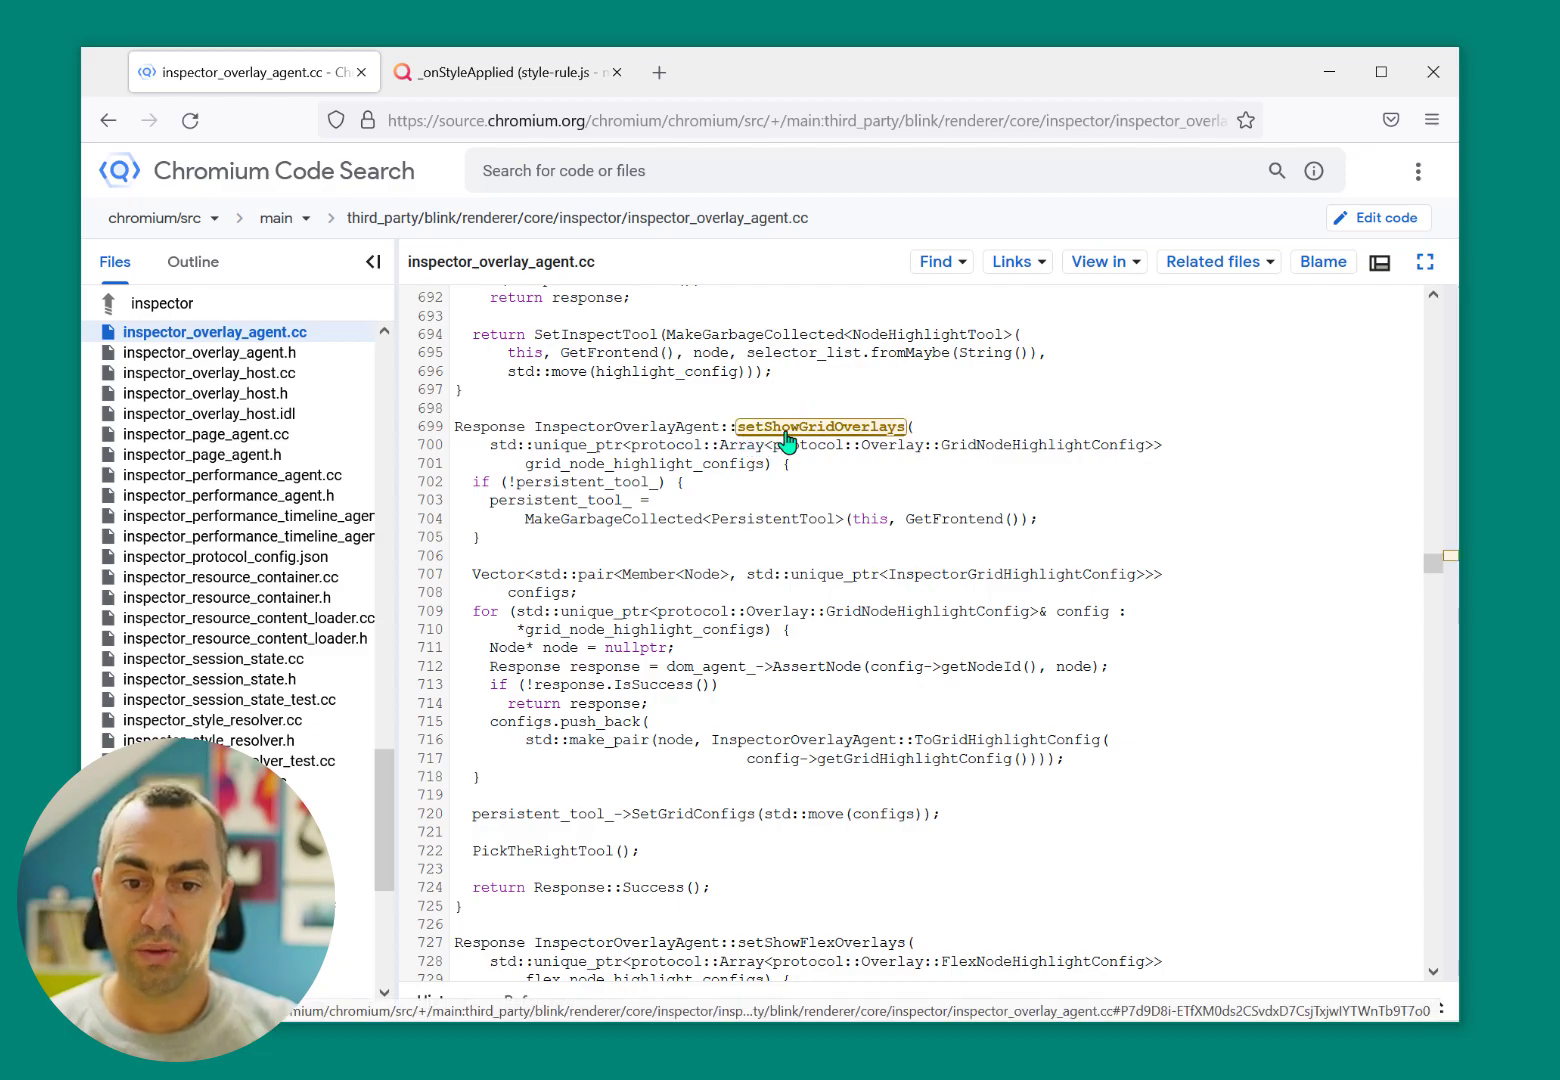
mouse_move(830, 435)
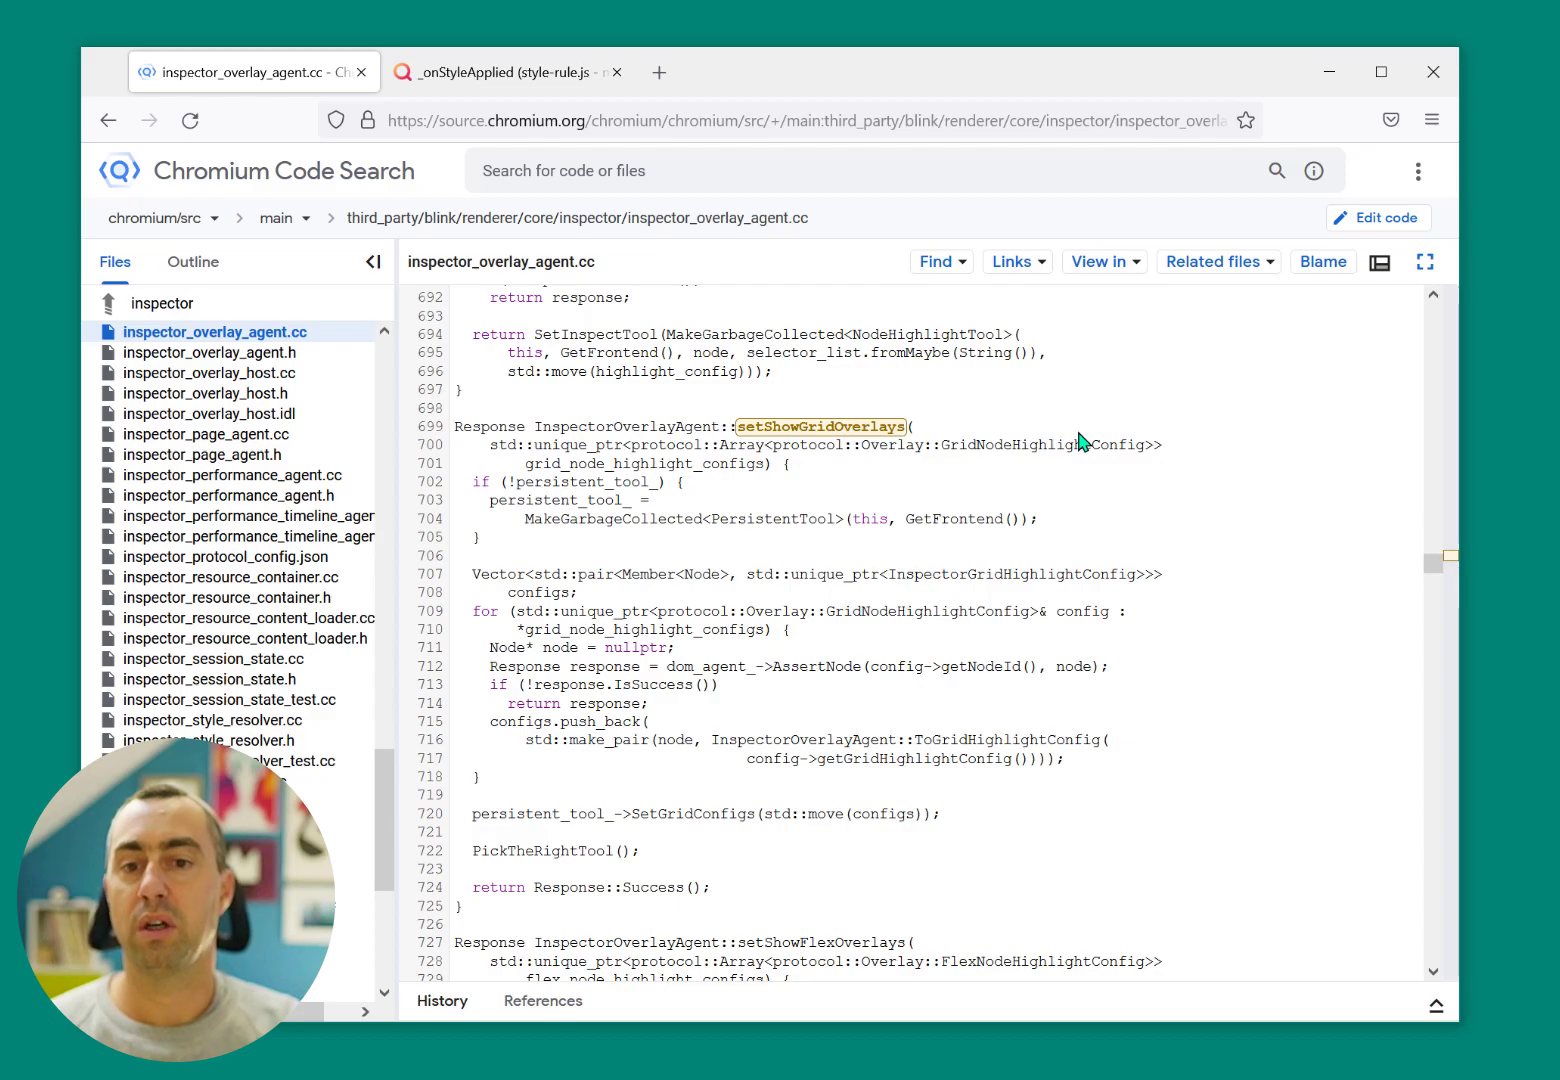
Switch from Chromium's setShowGridOverlays code to the style-rule.js source on Searchfox
click(500, 71)
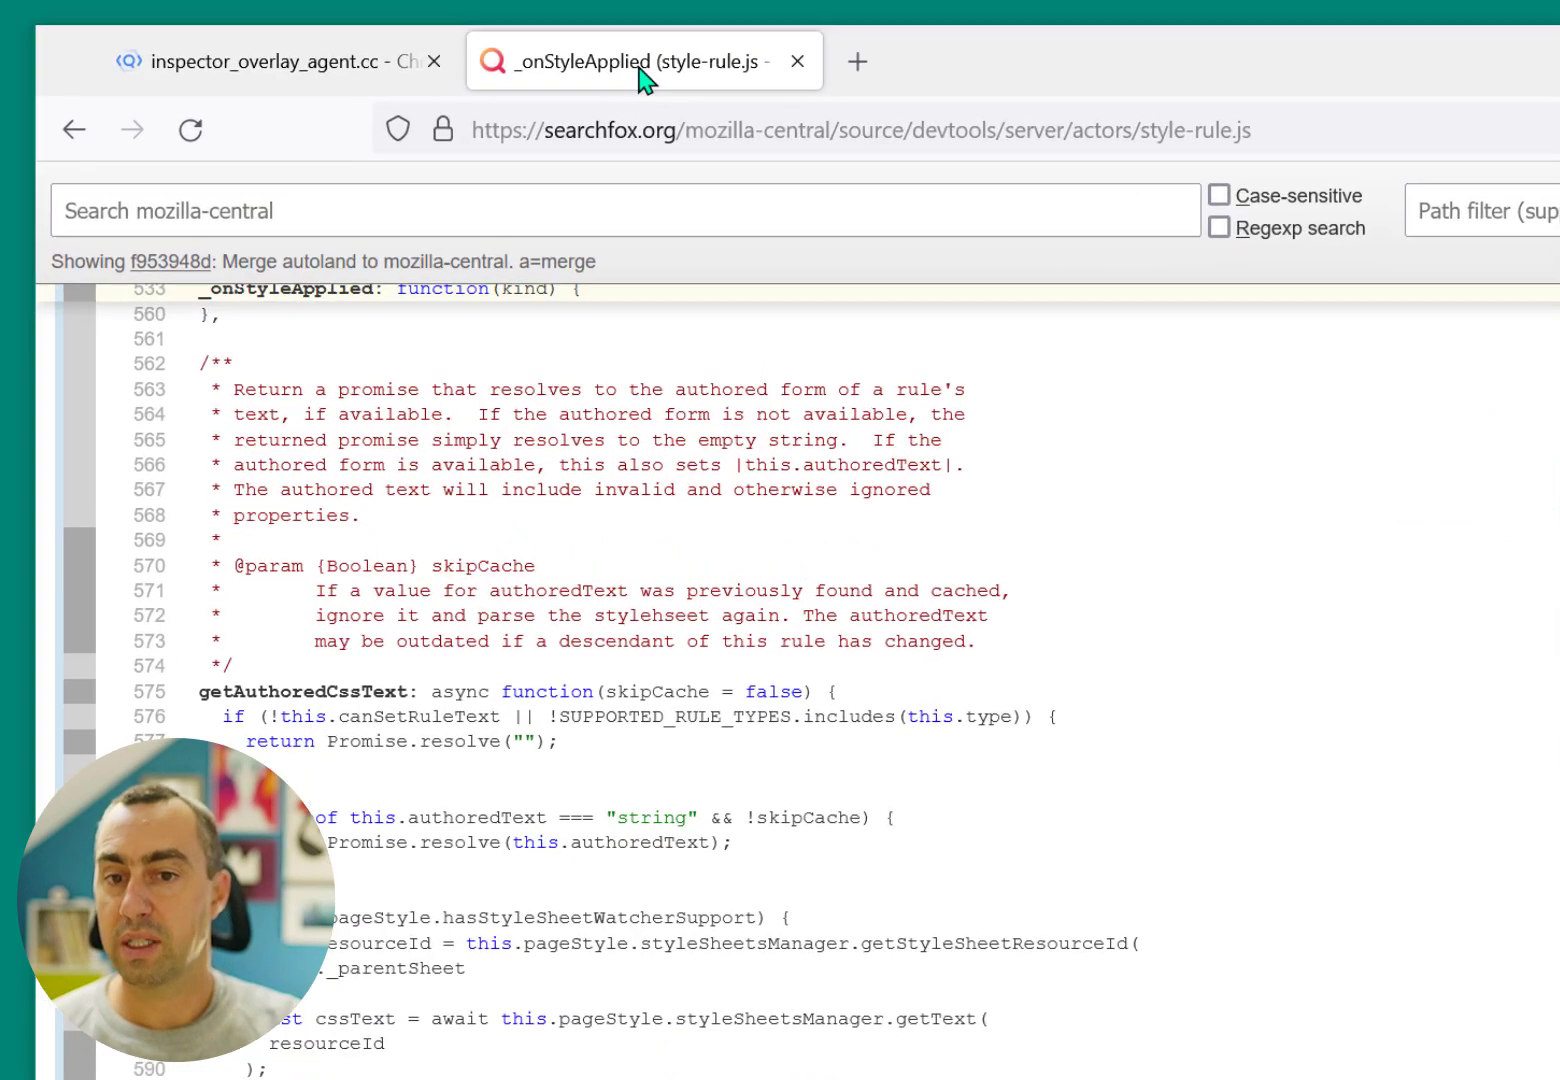
Open devtools/server/actors/style-rule.js and scroll to StyleRuleActor's initialize function
click(860, 130)
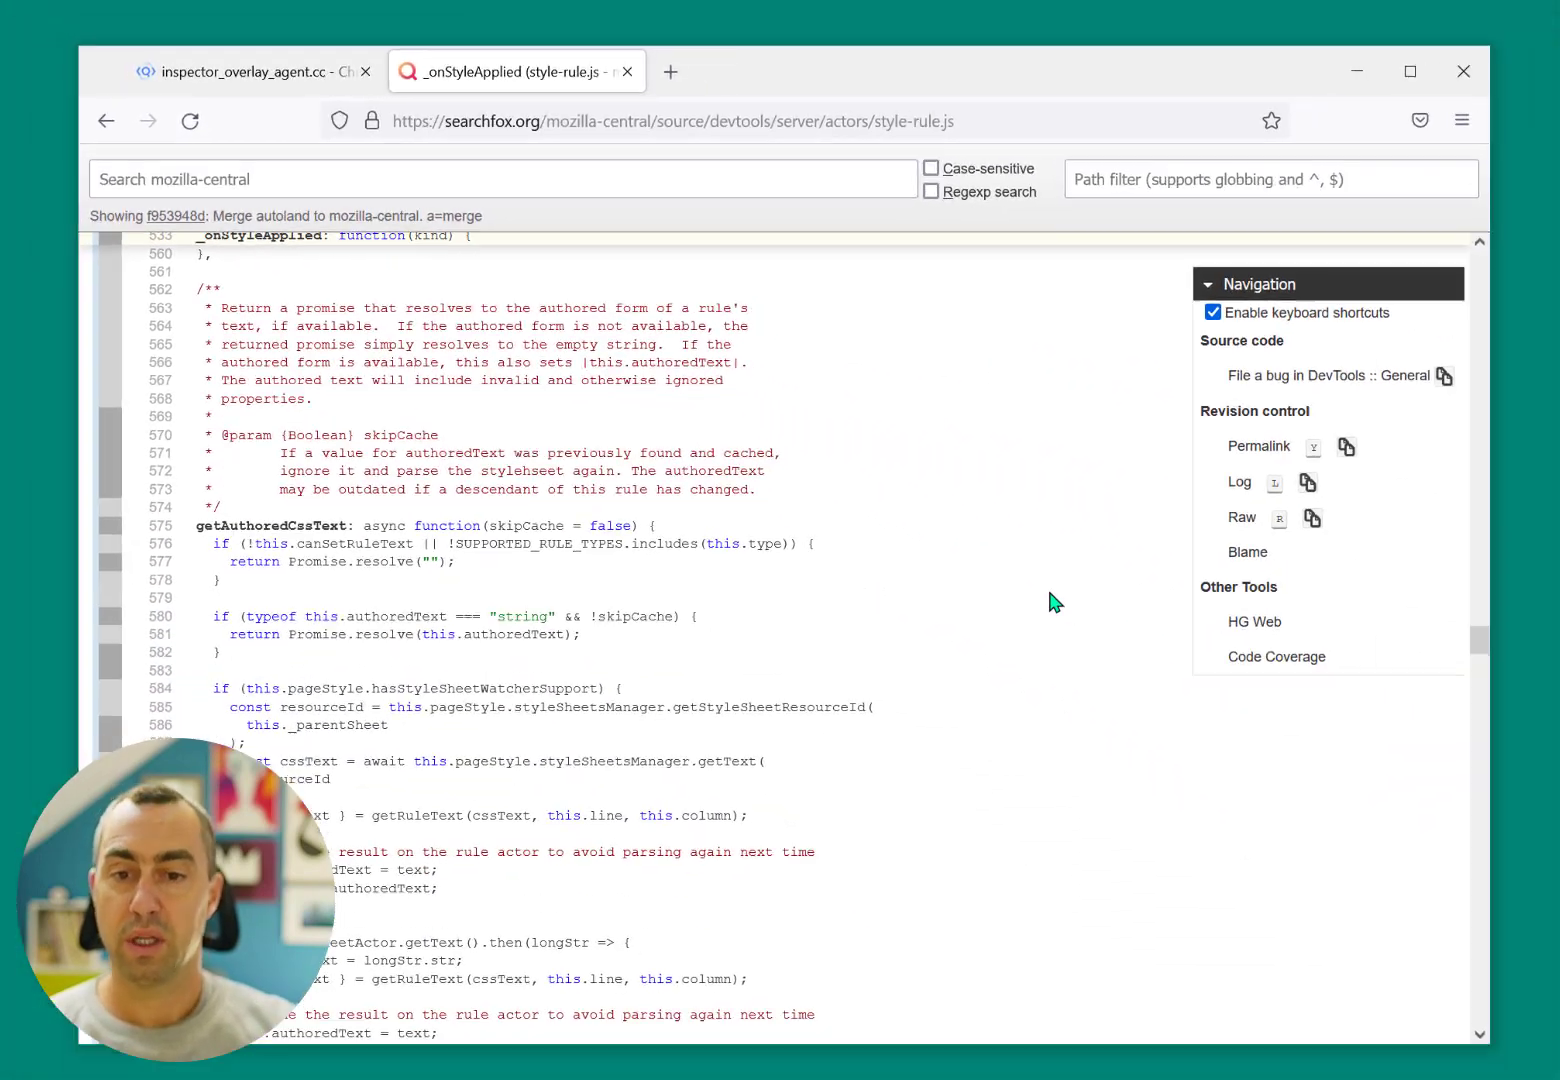
scroll(down, 3)
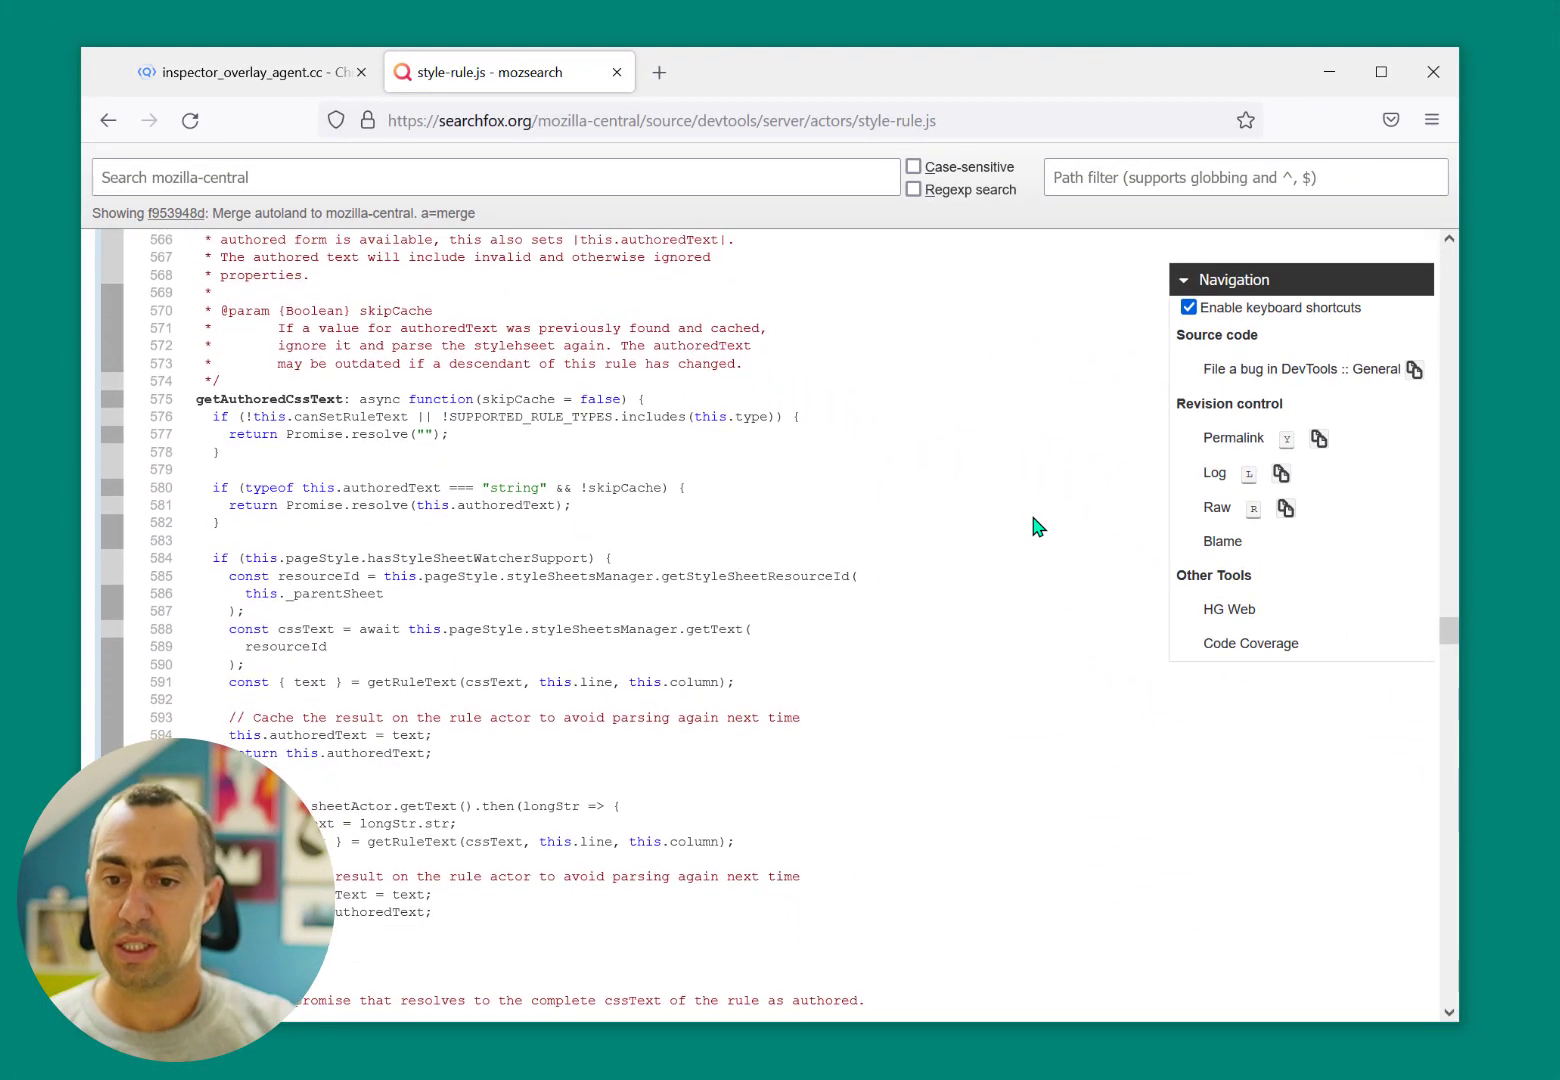
double_click(271, 398)
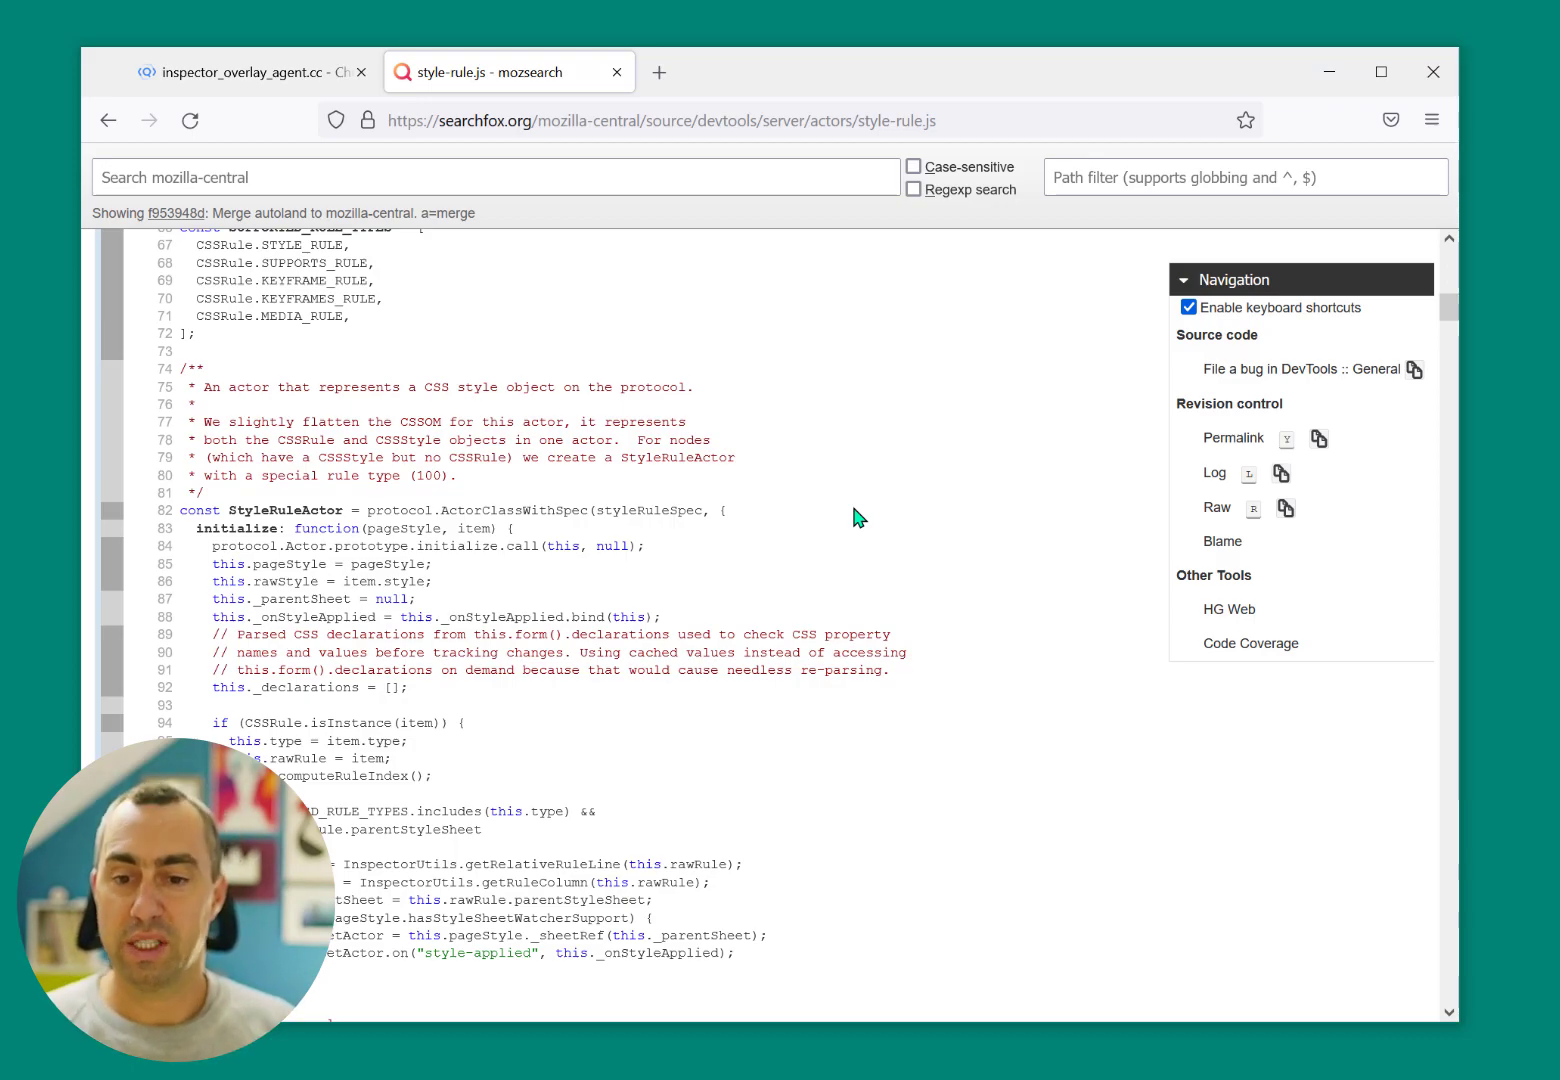
scroll(down, 3)
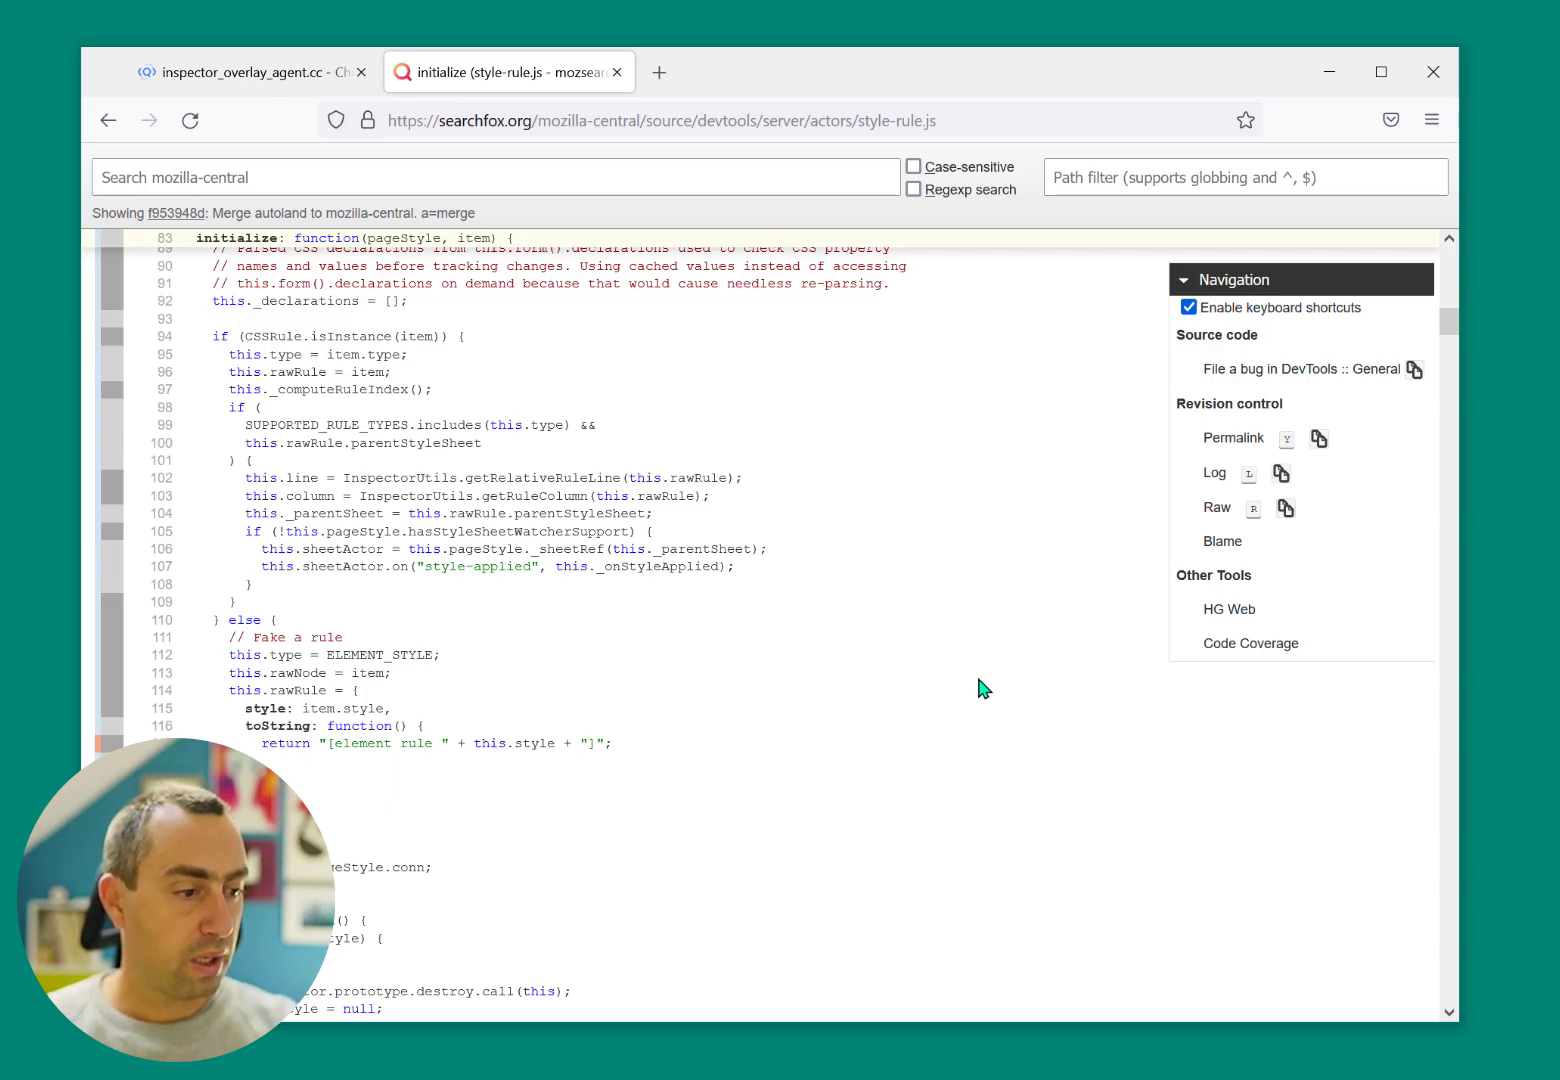
mouse_move(968, 873)
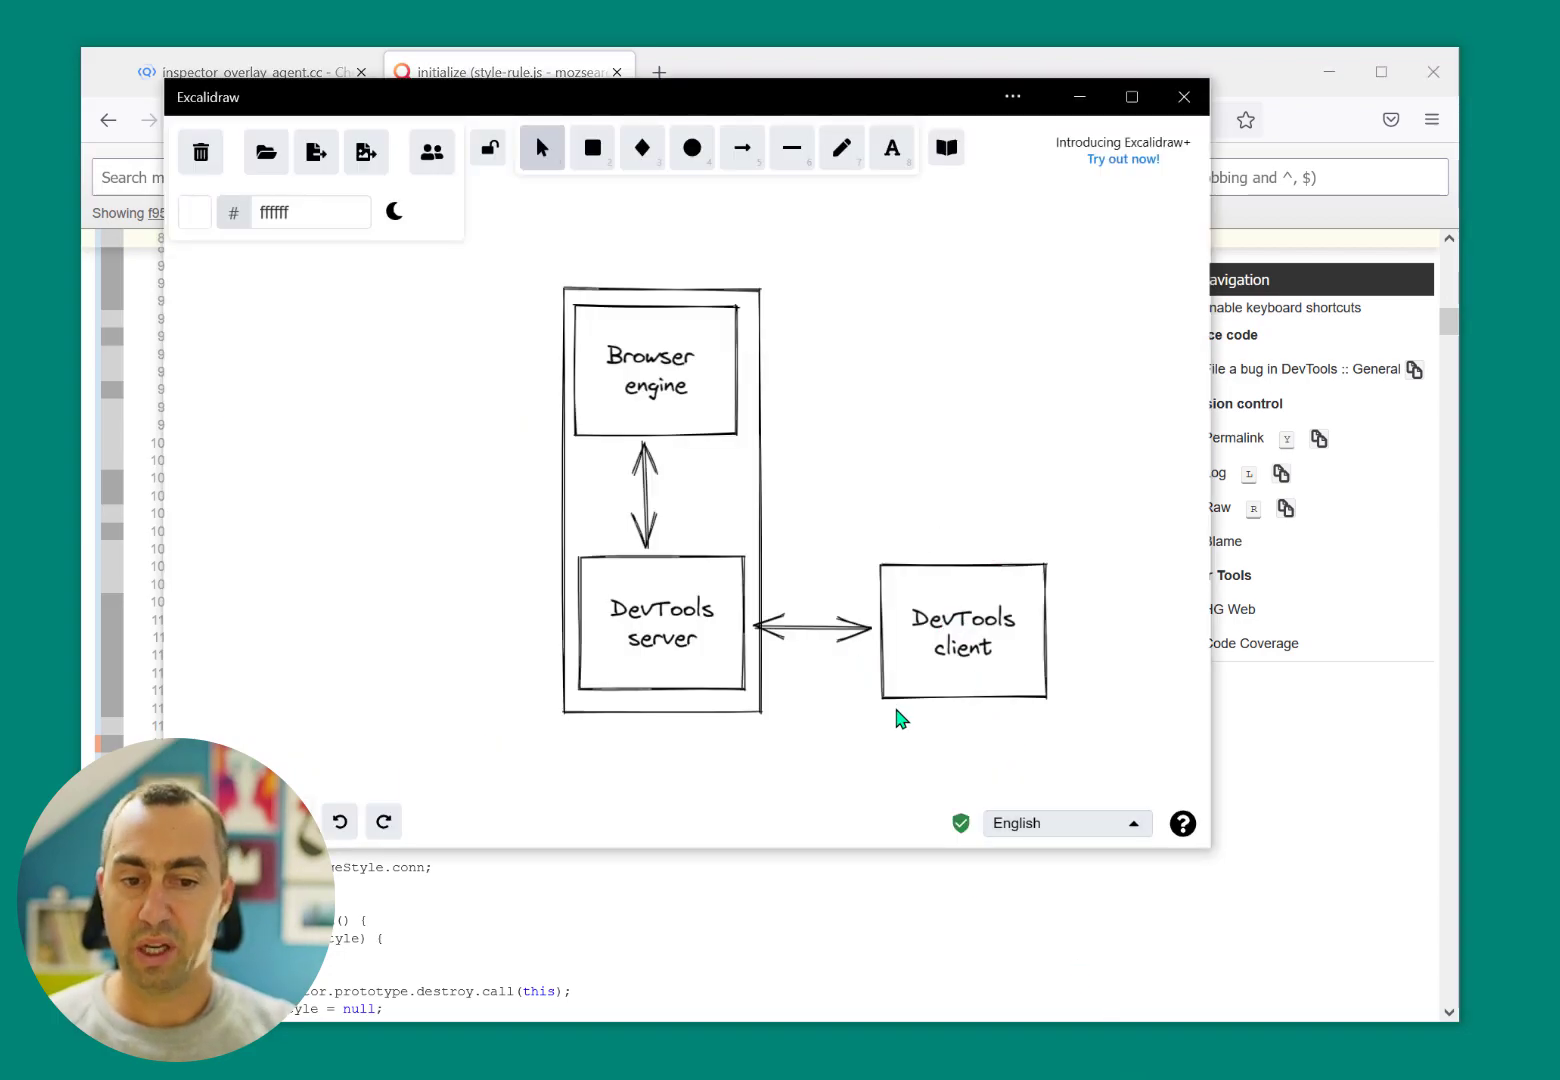
mouse_move(1002, 440)
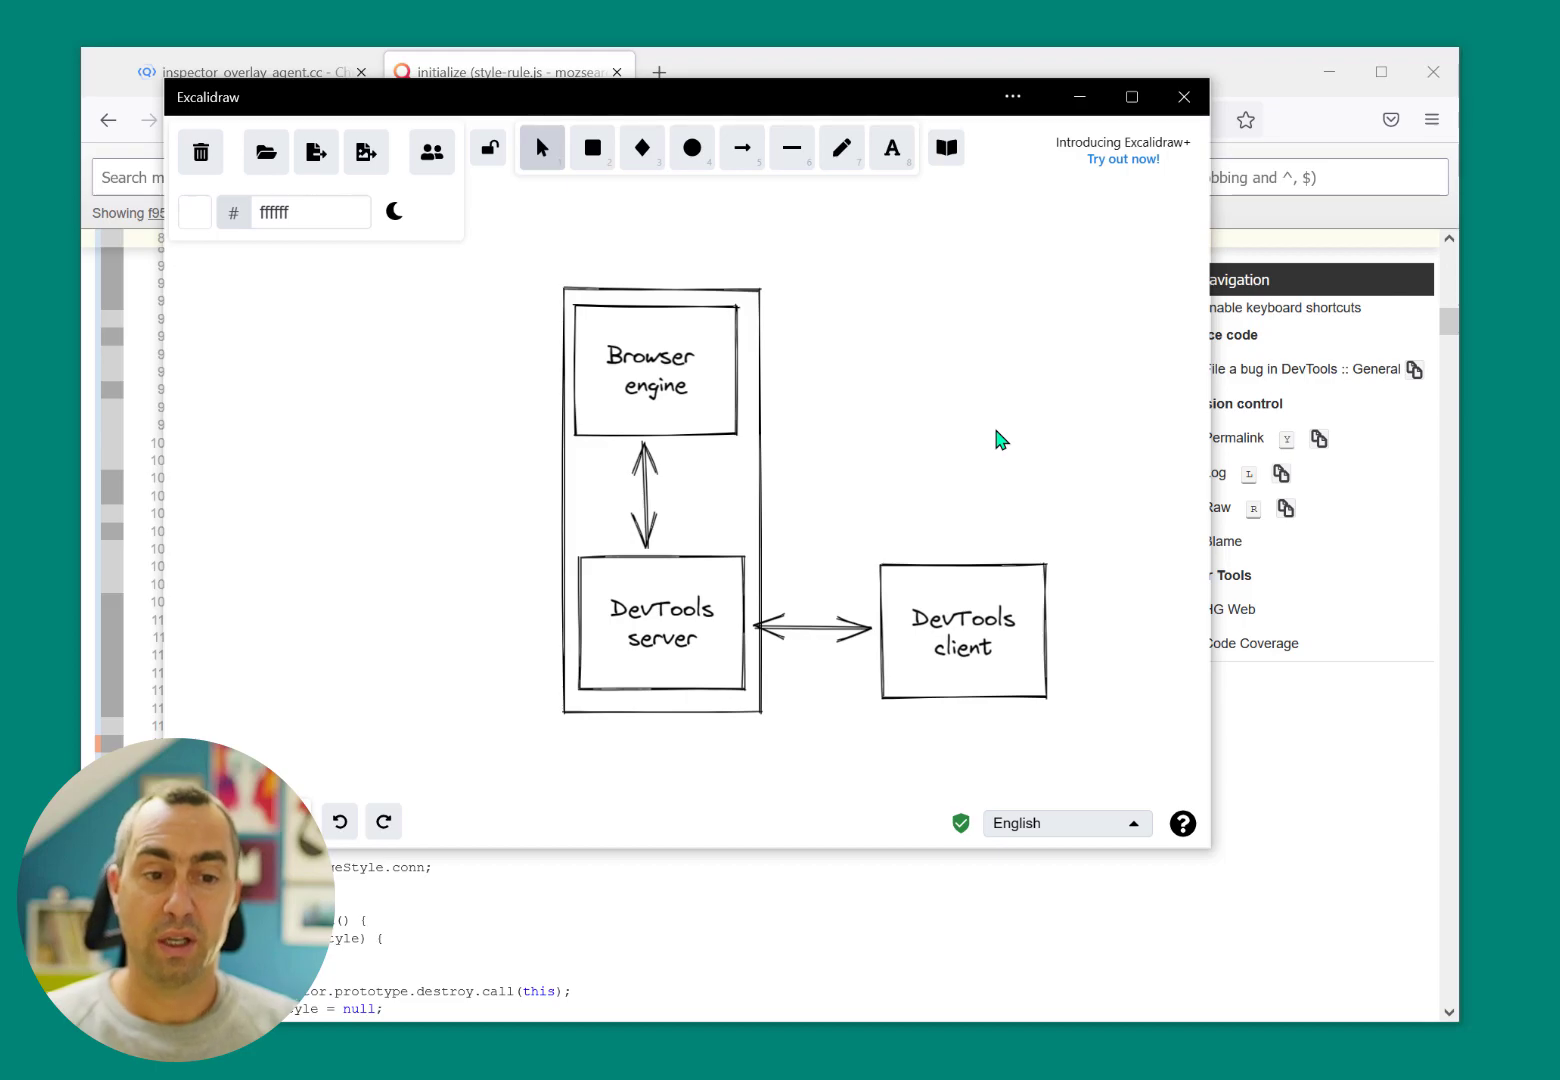
mouse_move(689, 1048)
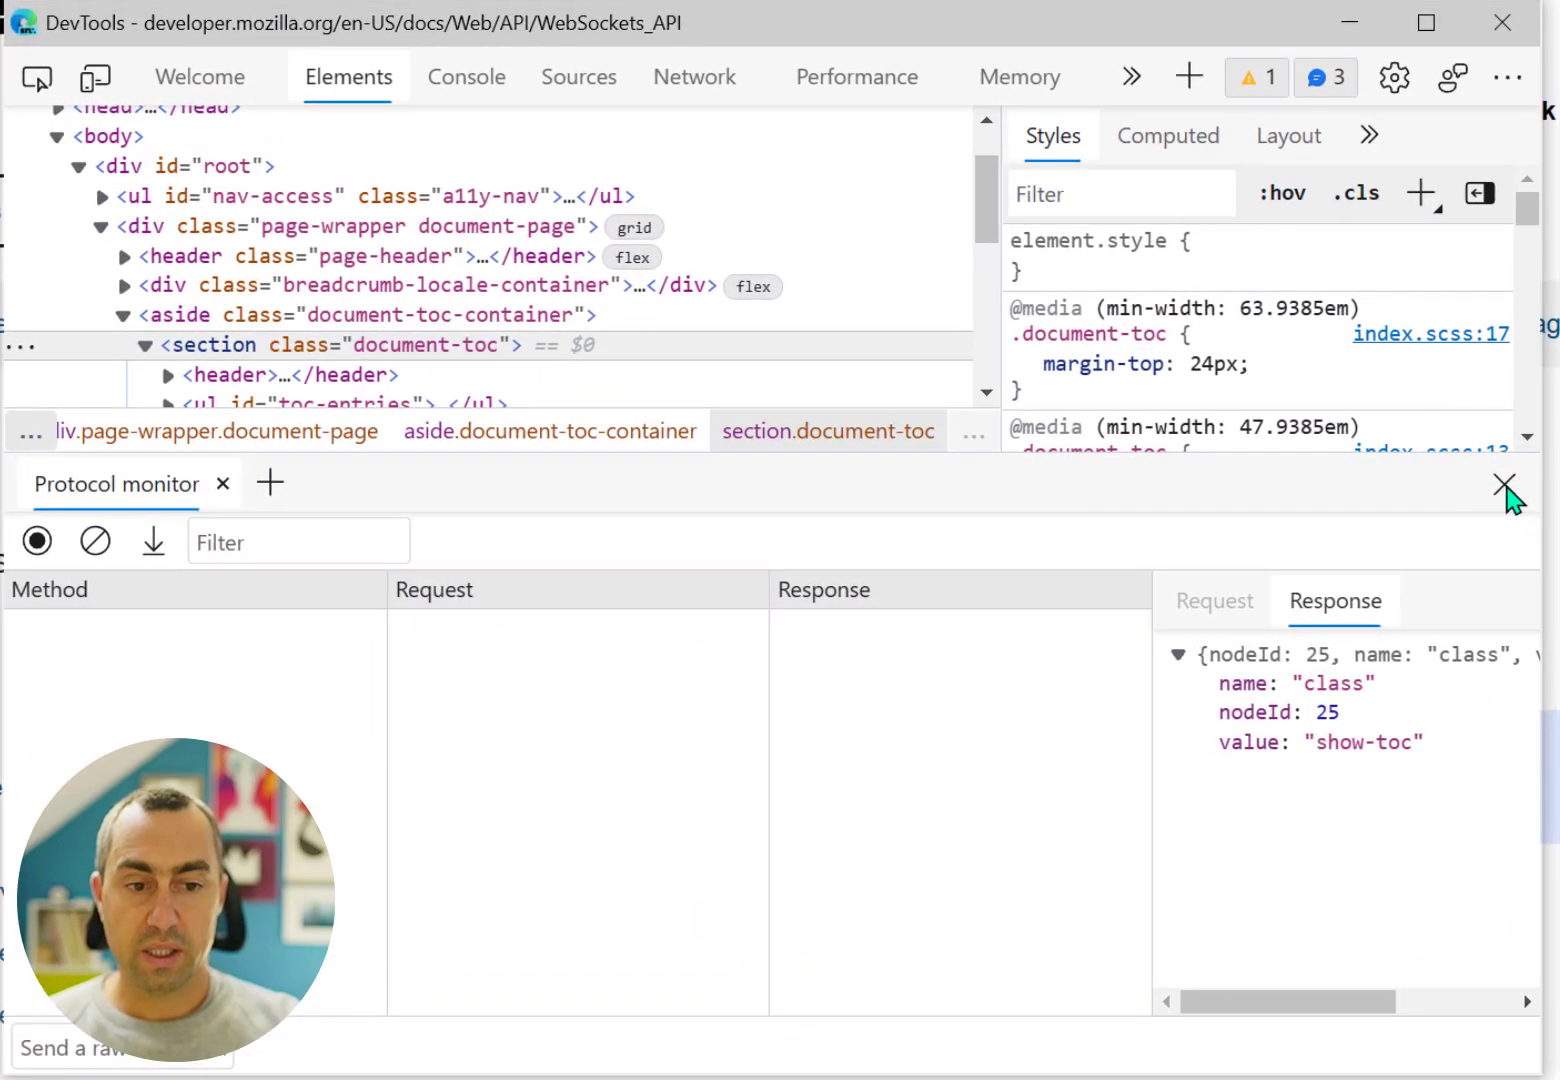
Close the Protocol monitor and set the li.selected tag-name color to rebeccapurple
click(1504, 485)
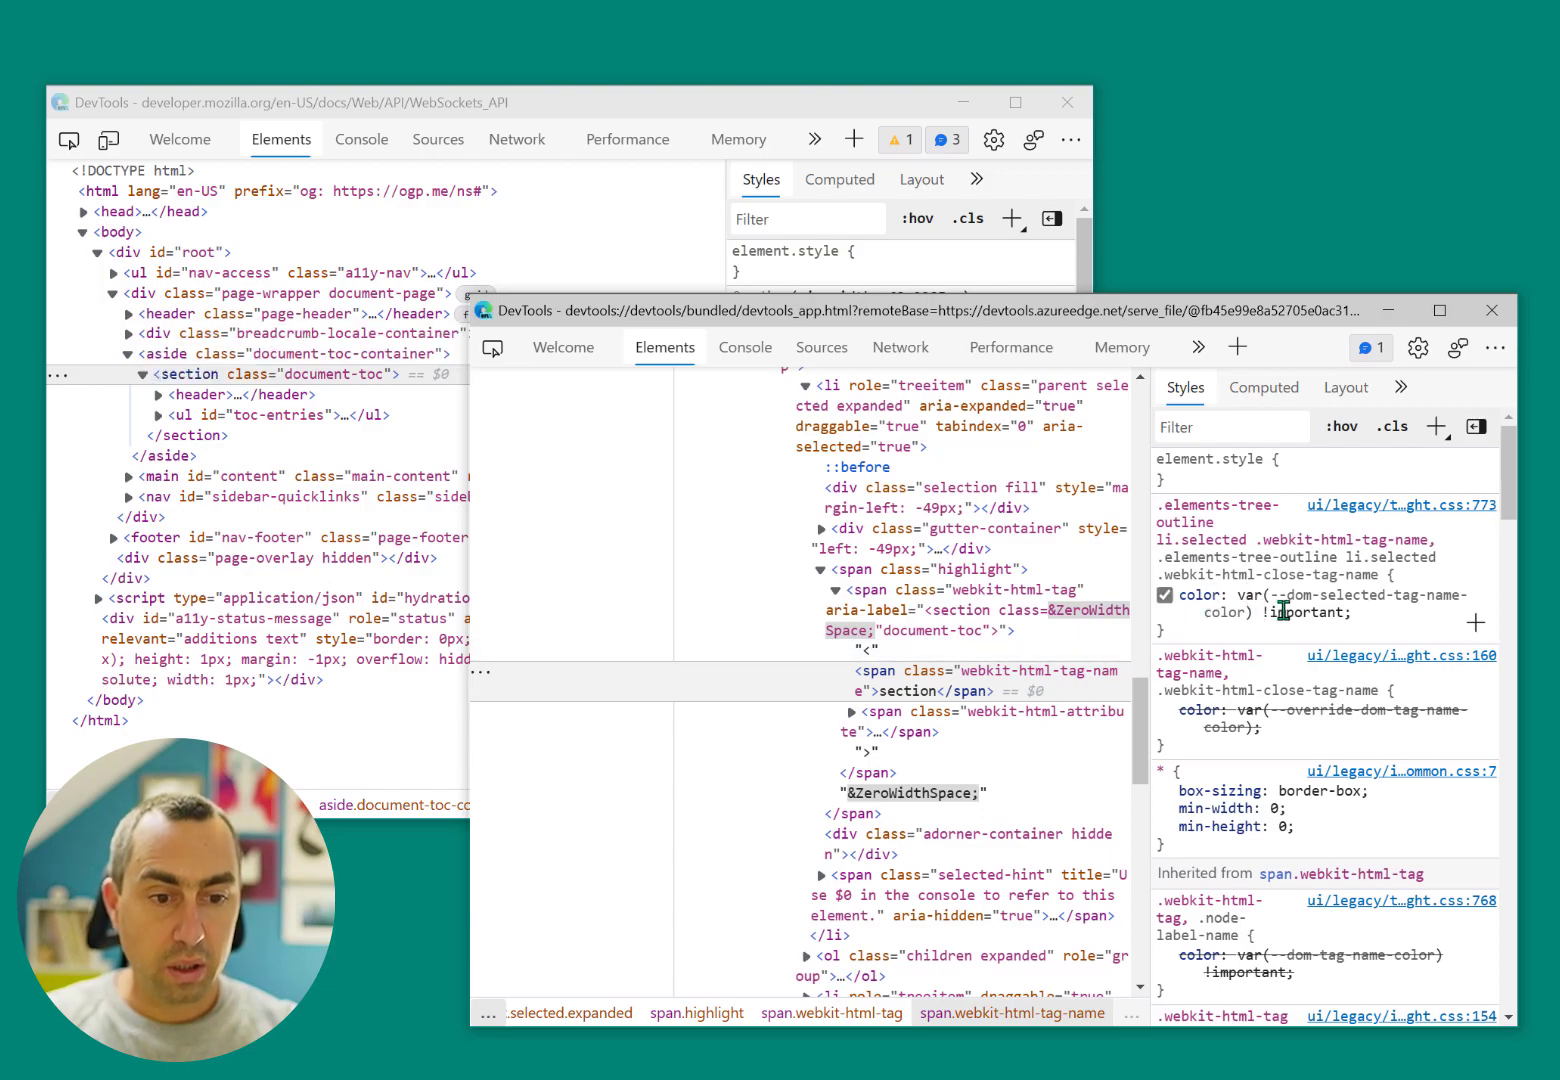
text(rebeccapurple)
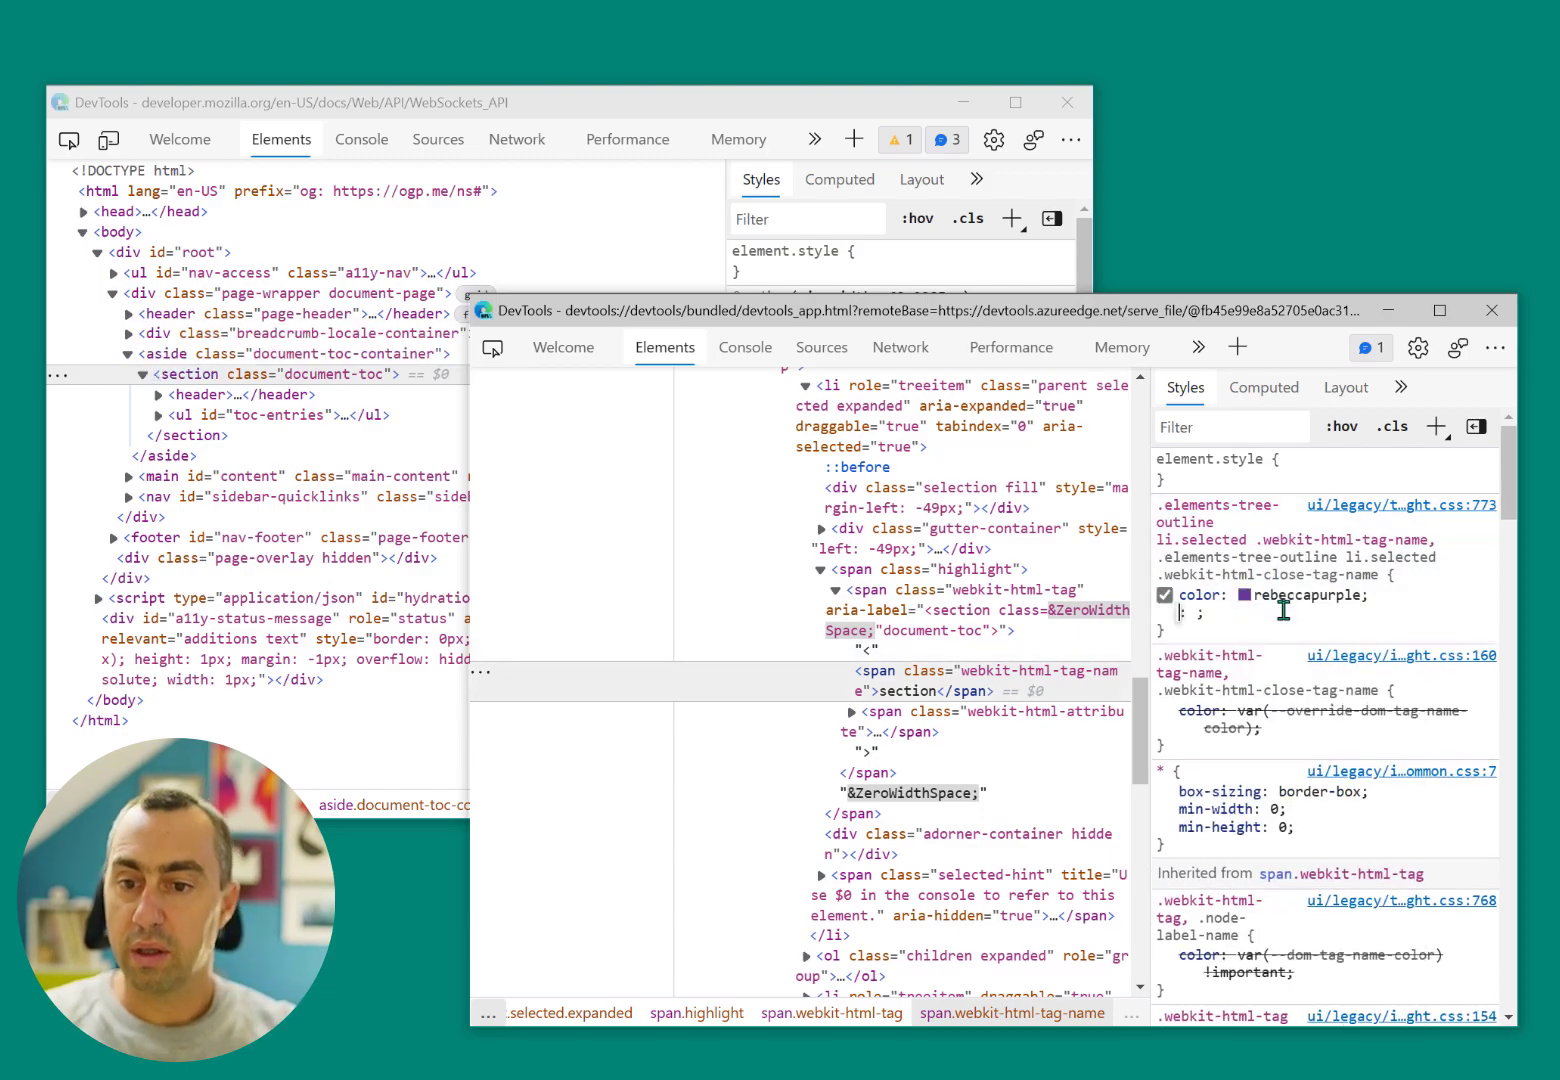
double_click(1292, 595)
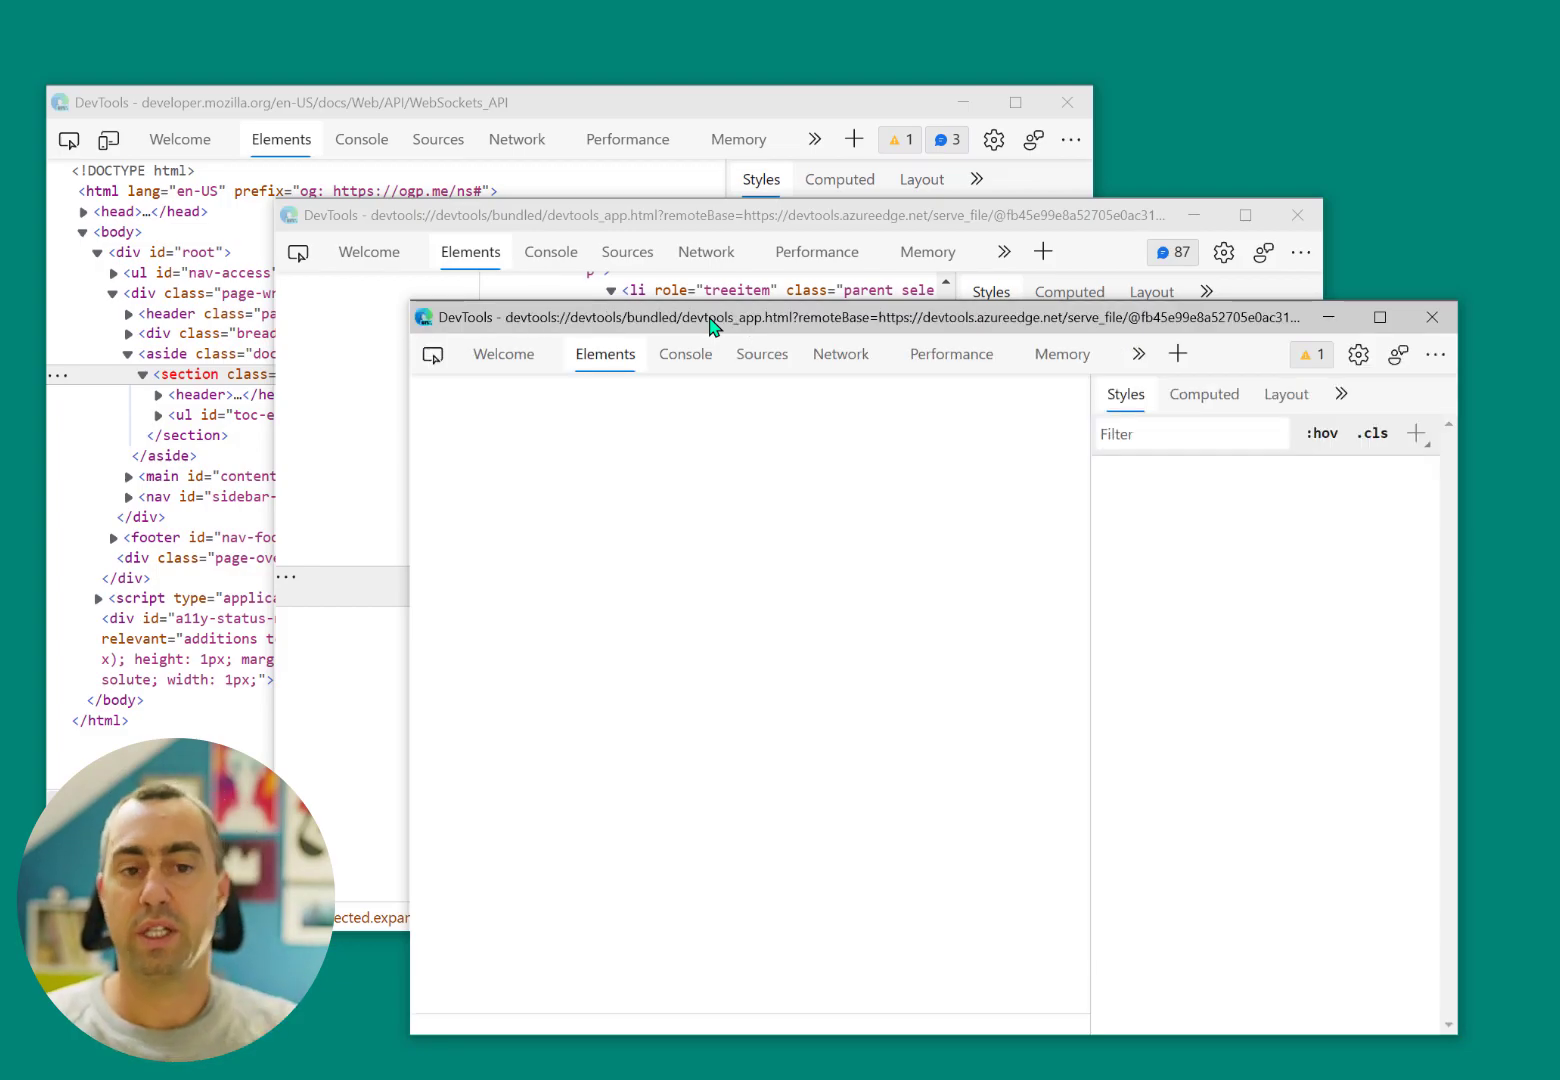
mouse_move(940, 491)
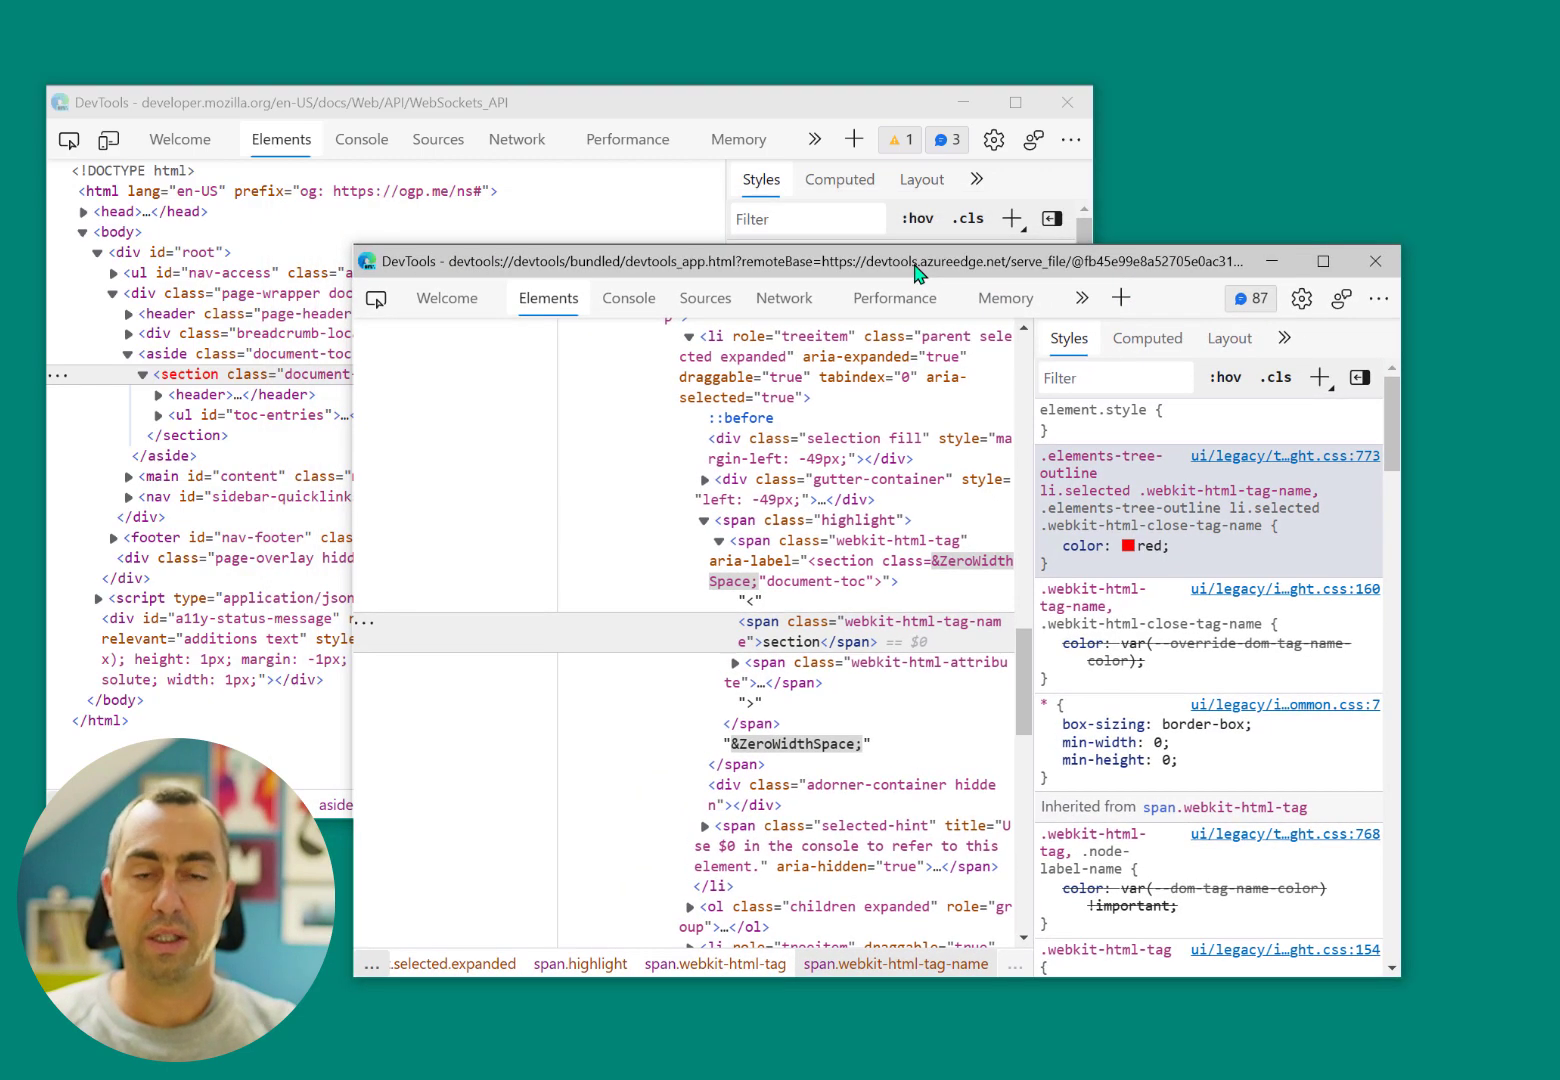
Bring the original DevTools window forward after changing the tag-name color to red
click(1065, 102)
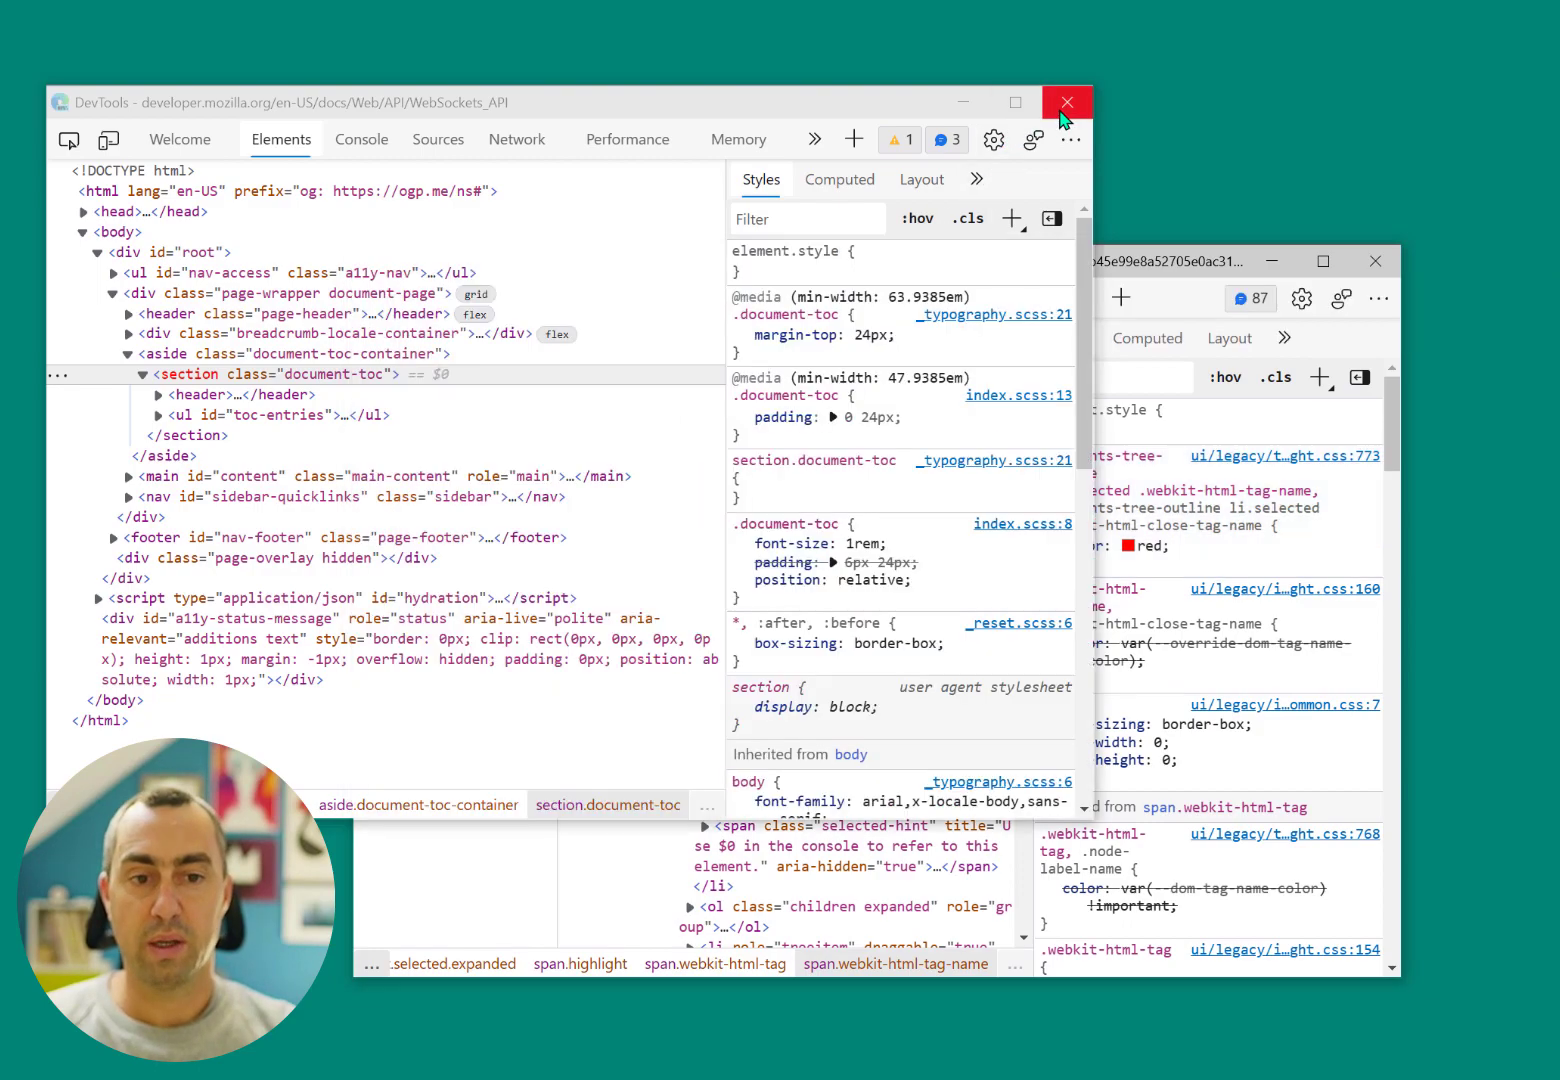
Close the original DevTools window and confirm browser chrome and remote debugging in Firefox toolbox Settings
click(1066, 102)
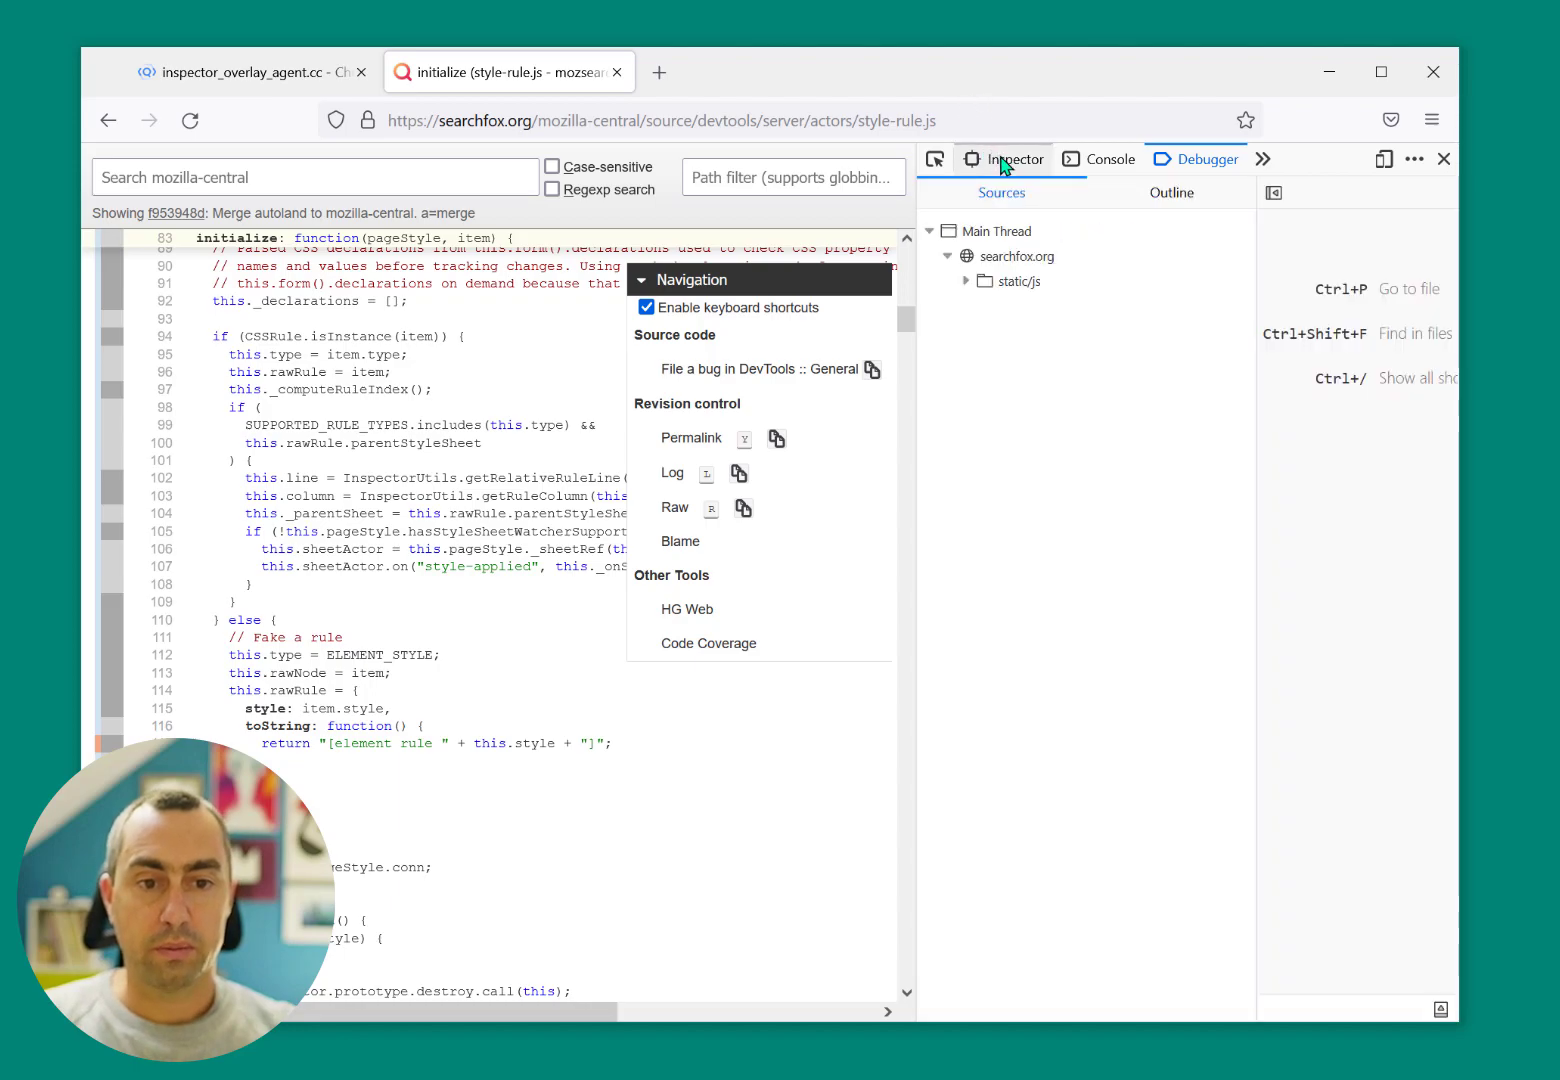
mouse_move(1082, 170)
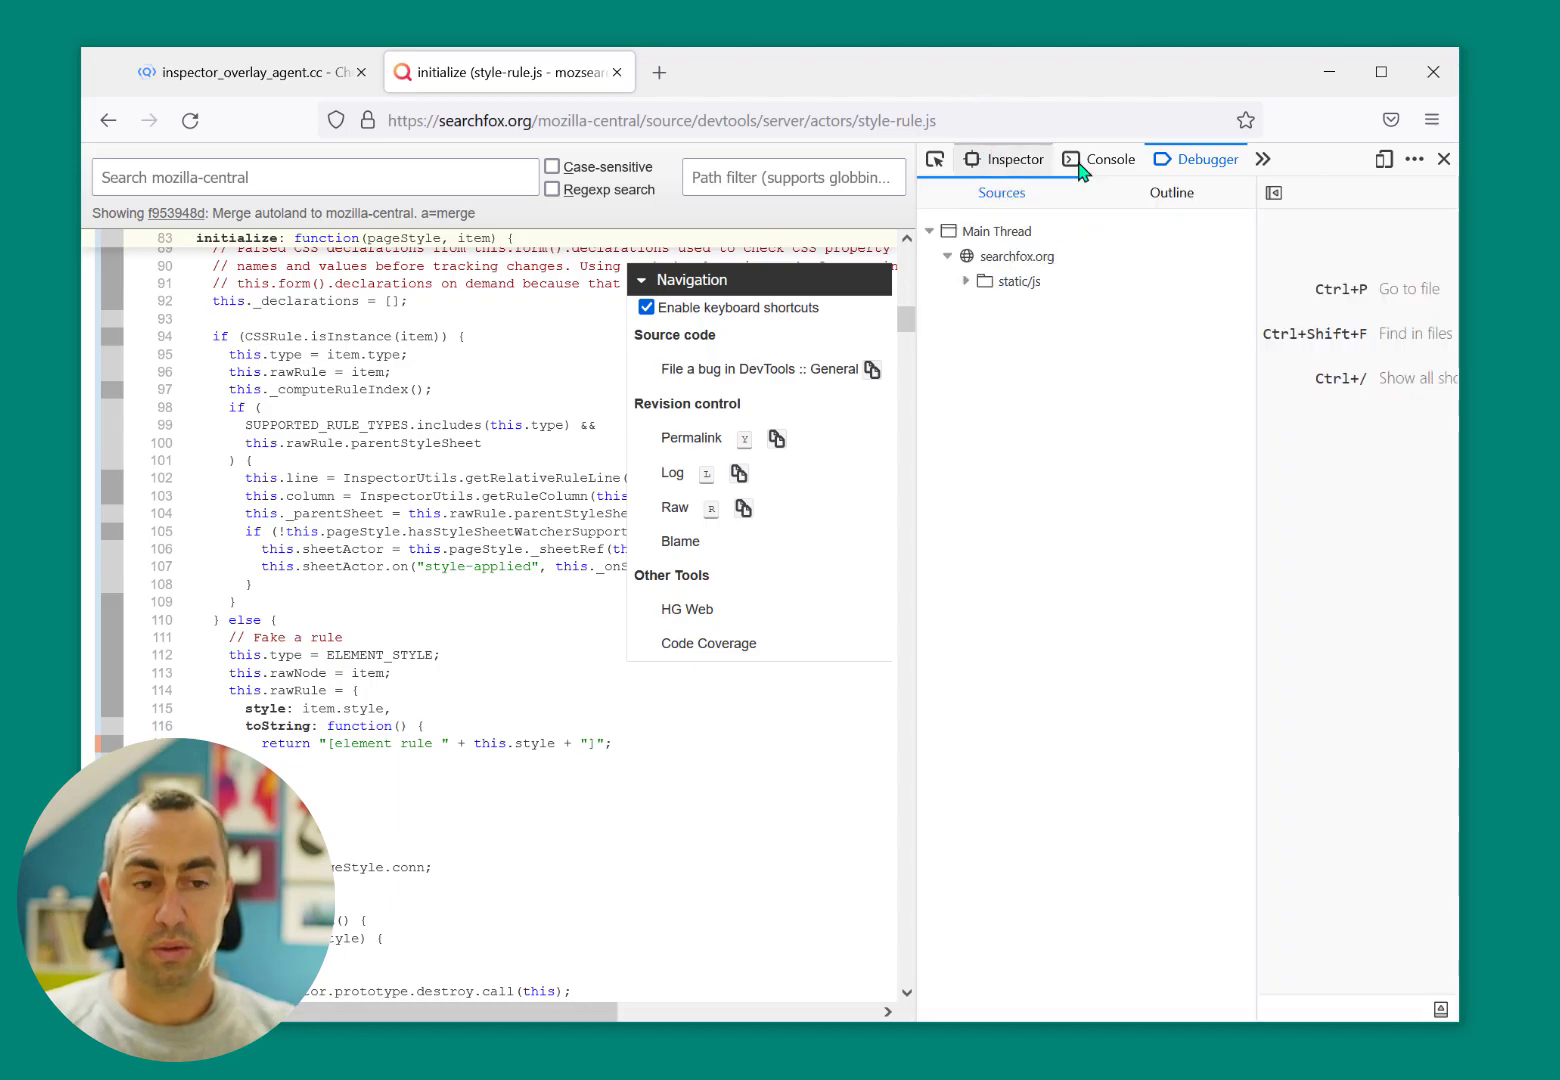
click(1413, 158)
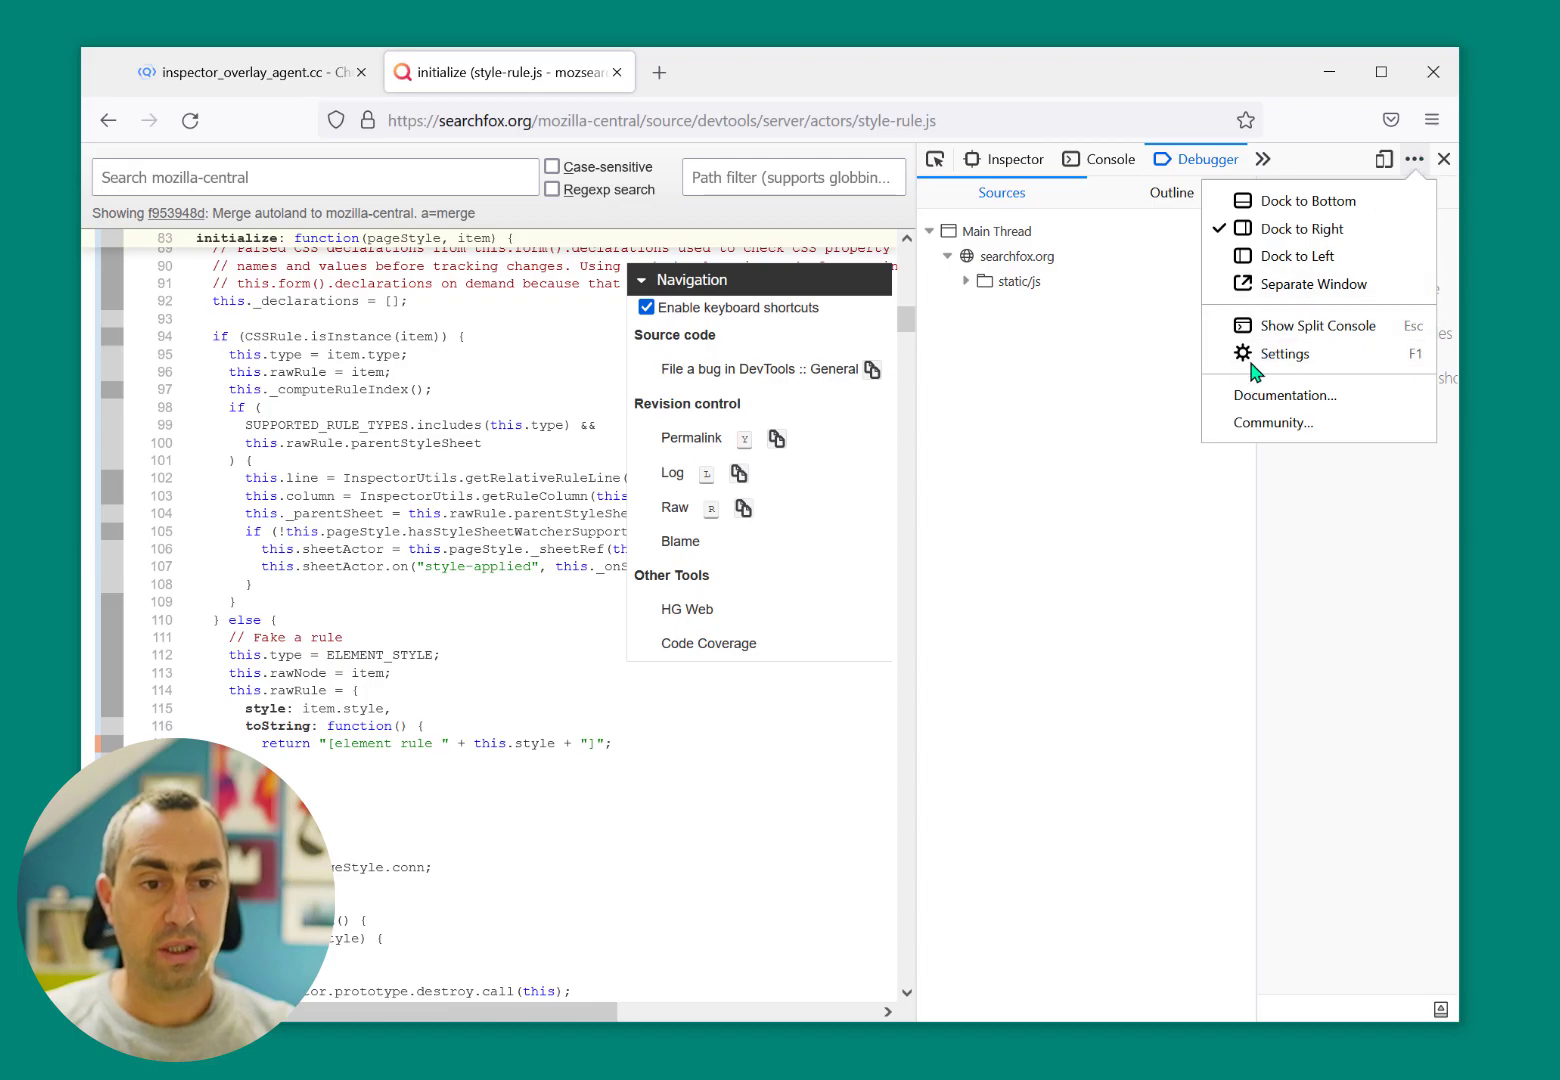
click(1284, 353)
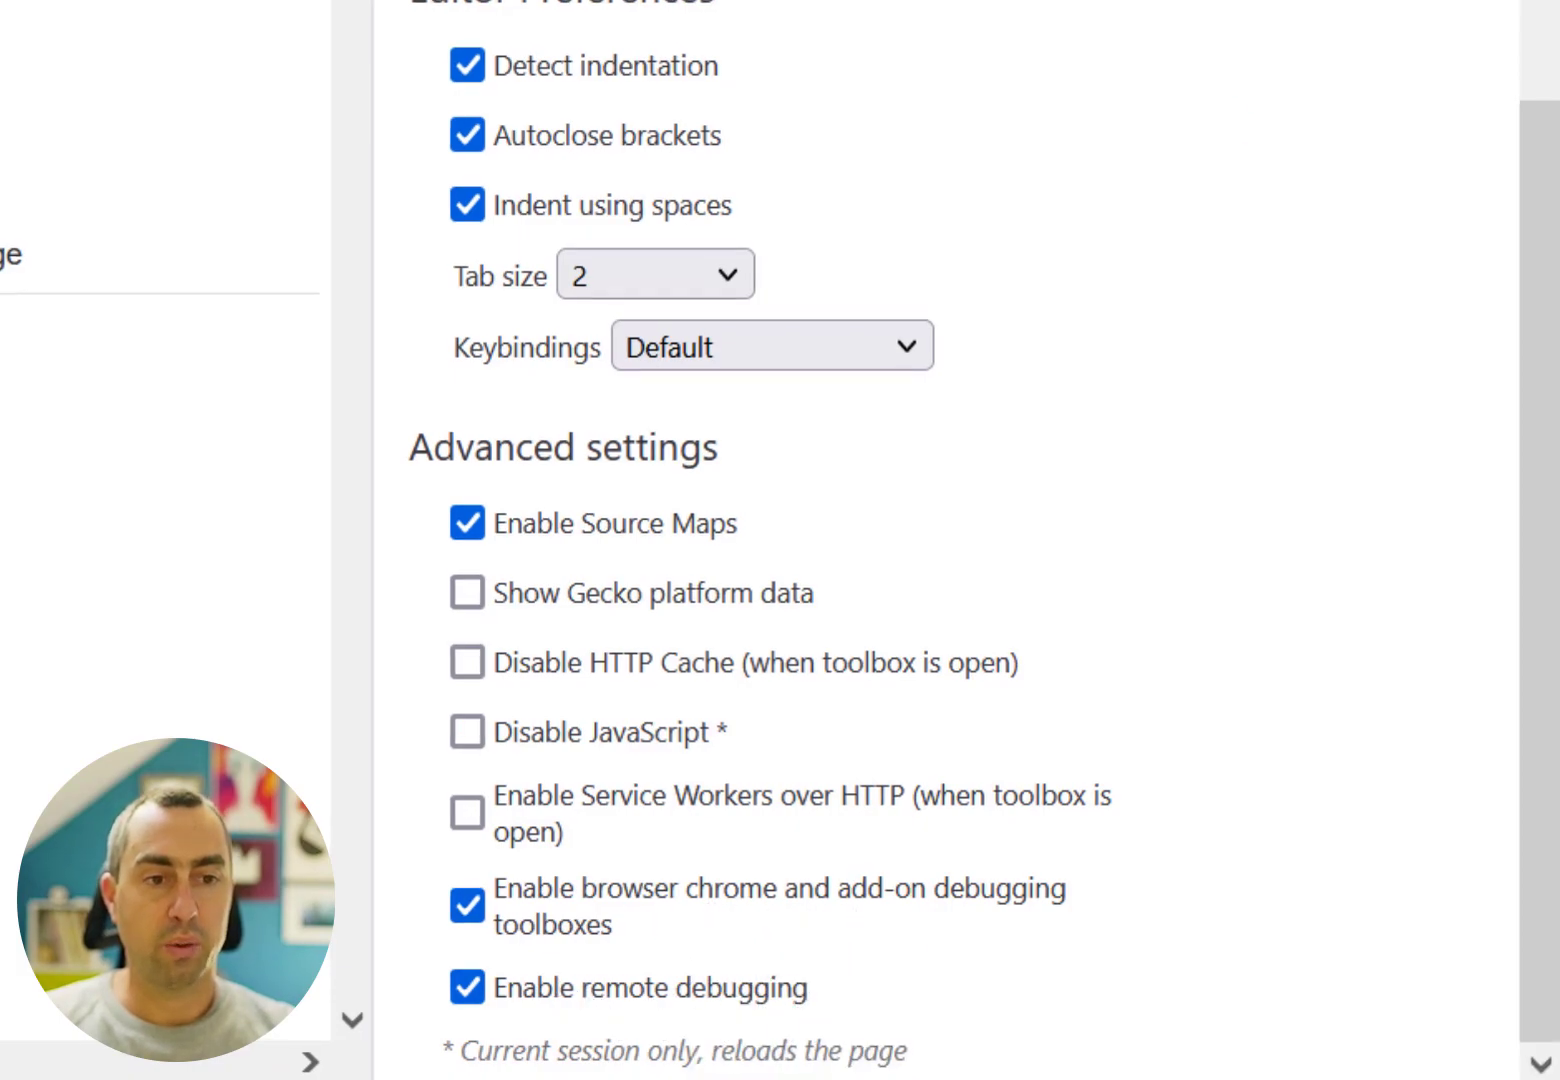
click(1432, 120)
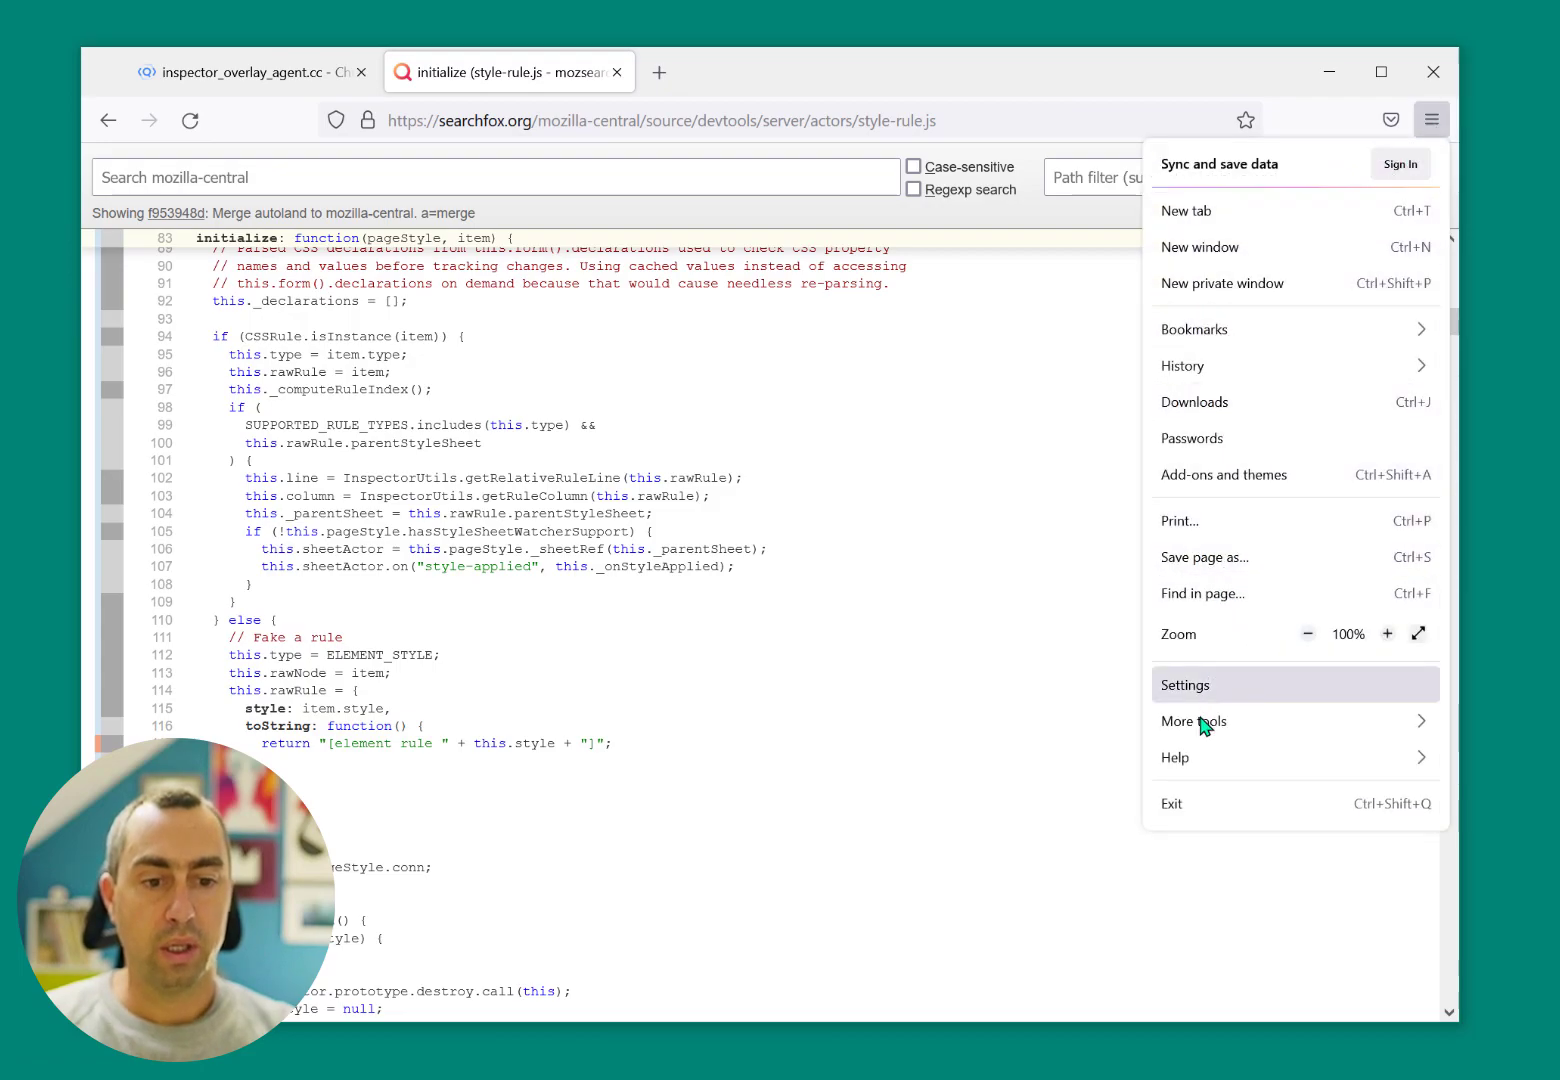
Style .tab-content pink and 100px tall via Browser Toolbox, then open two new tabs
click(1193, 721)
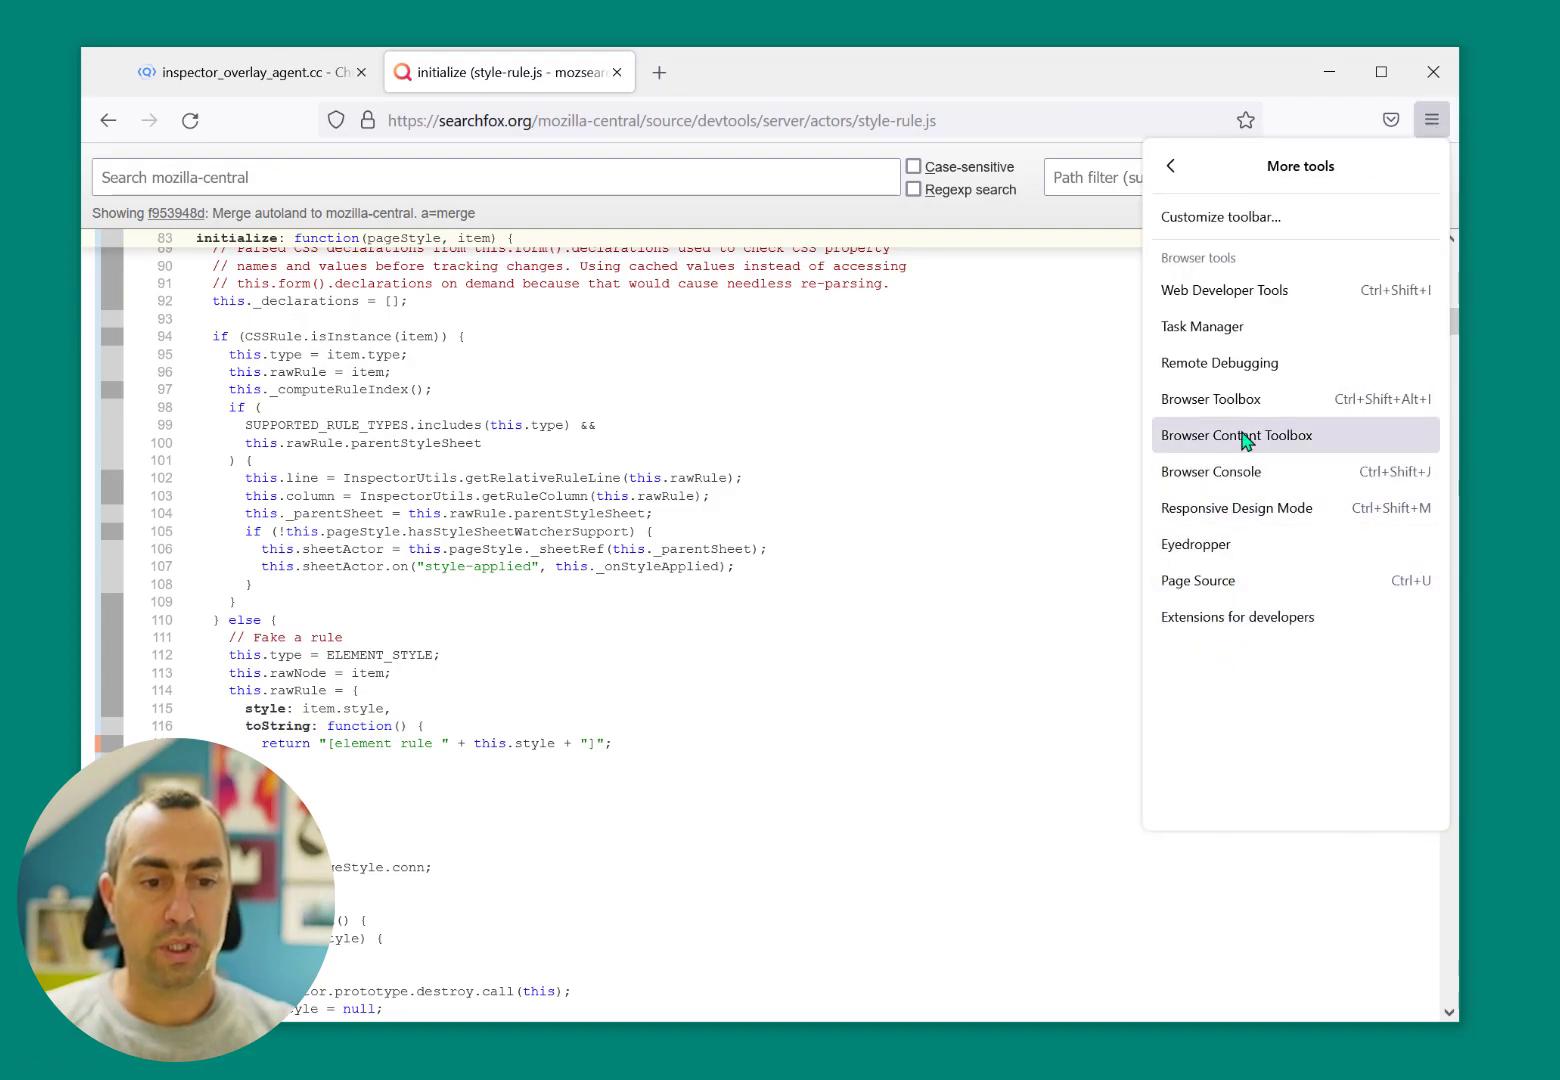
mouse_move(1236, 399)
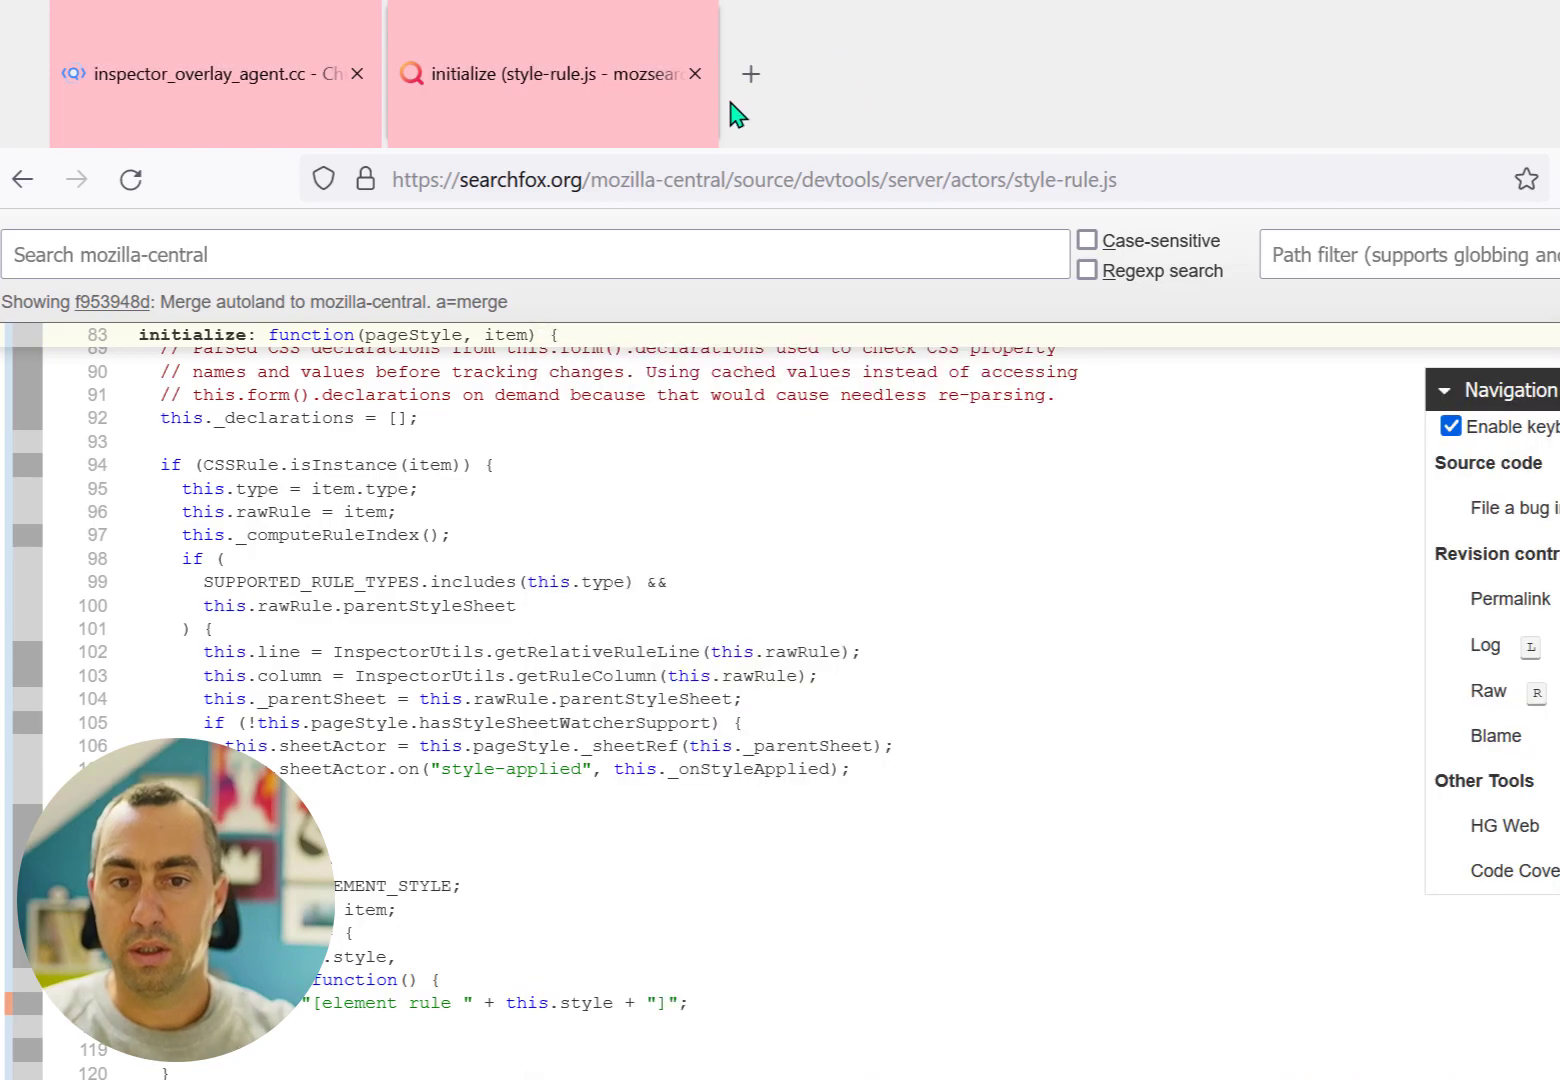
click(751, 74)
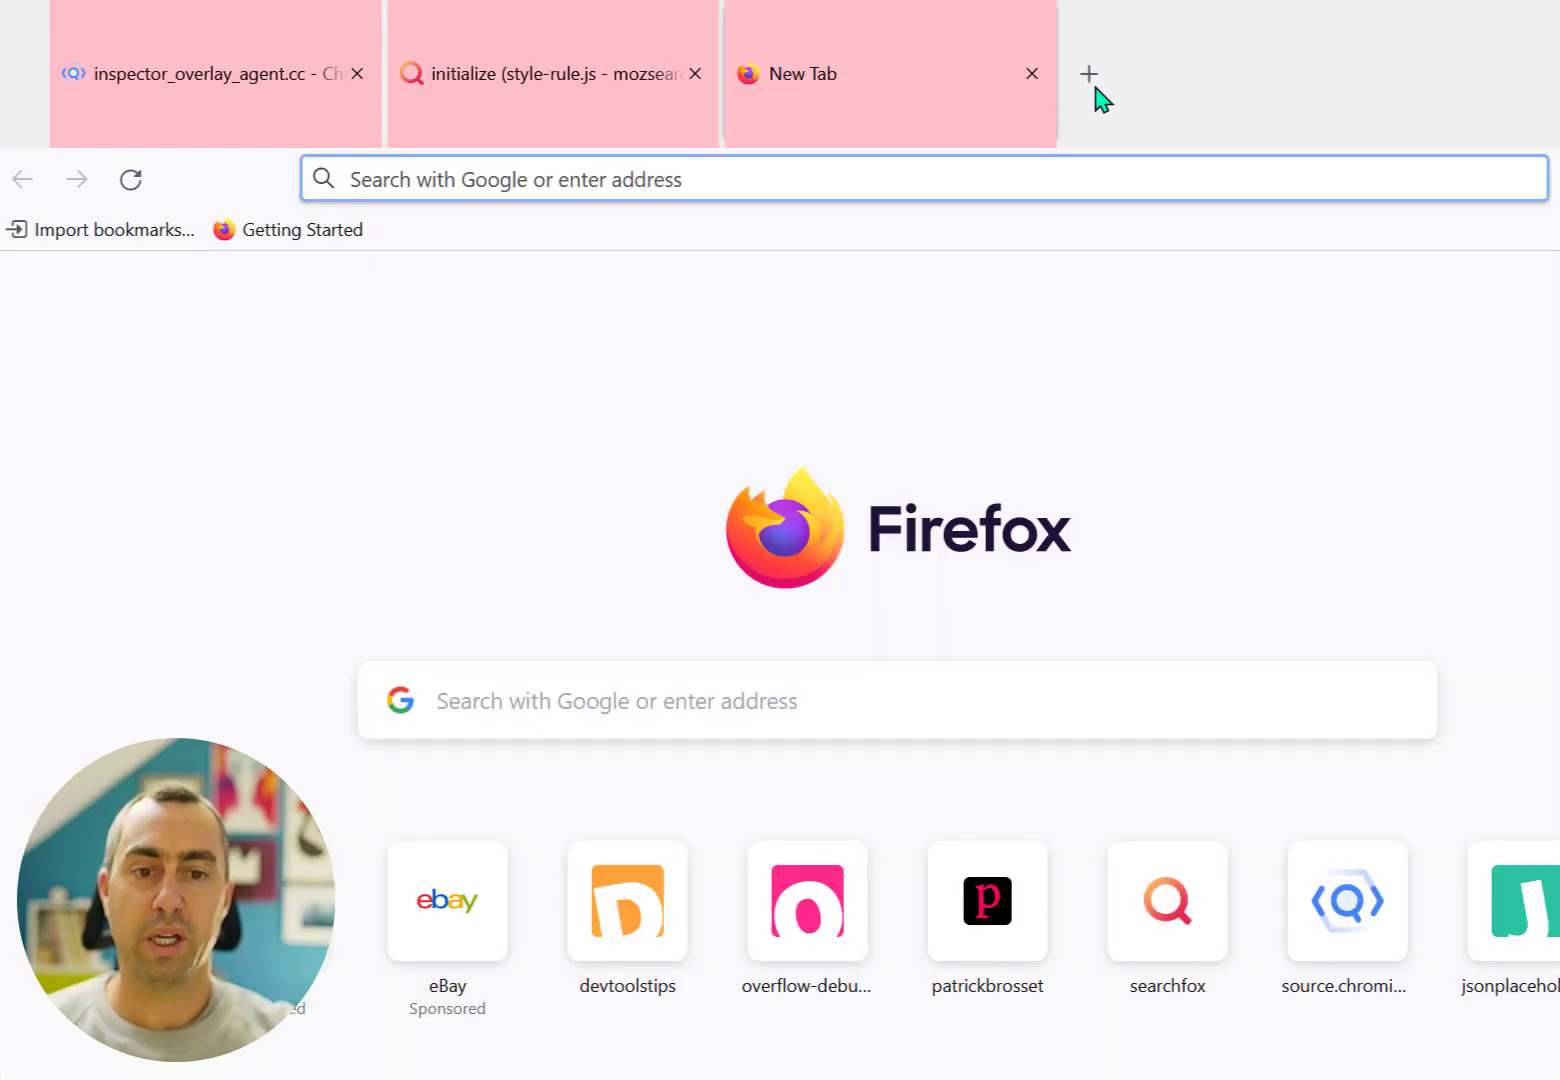
click(1089, 73)
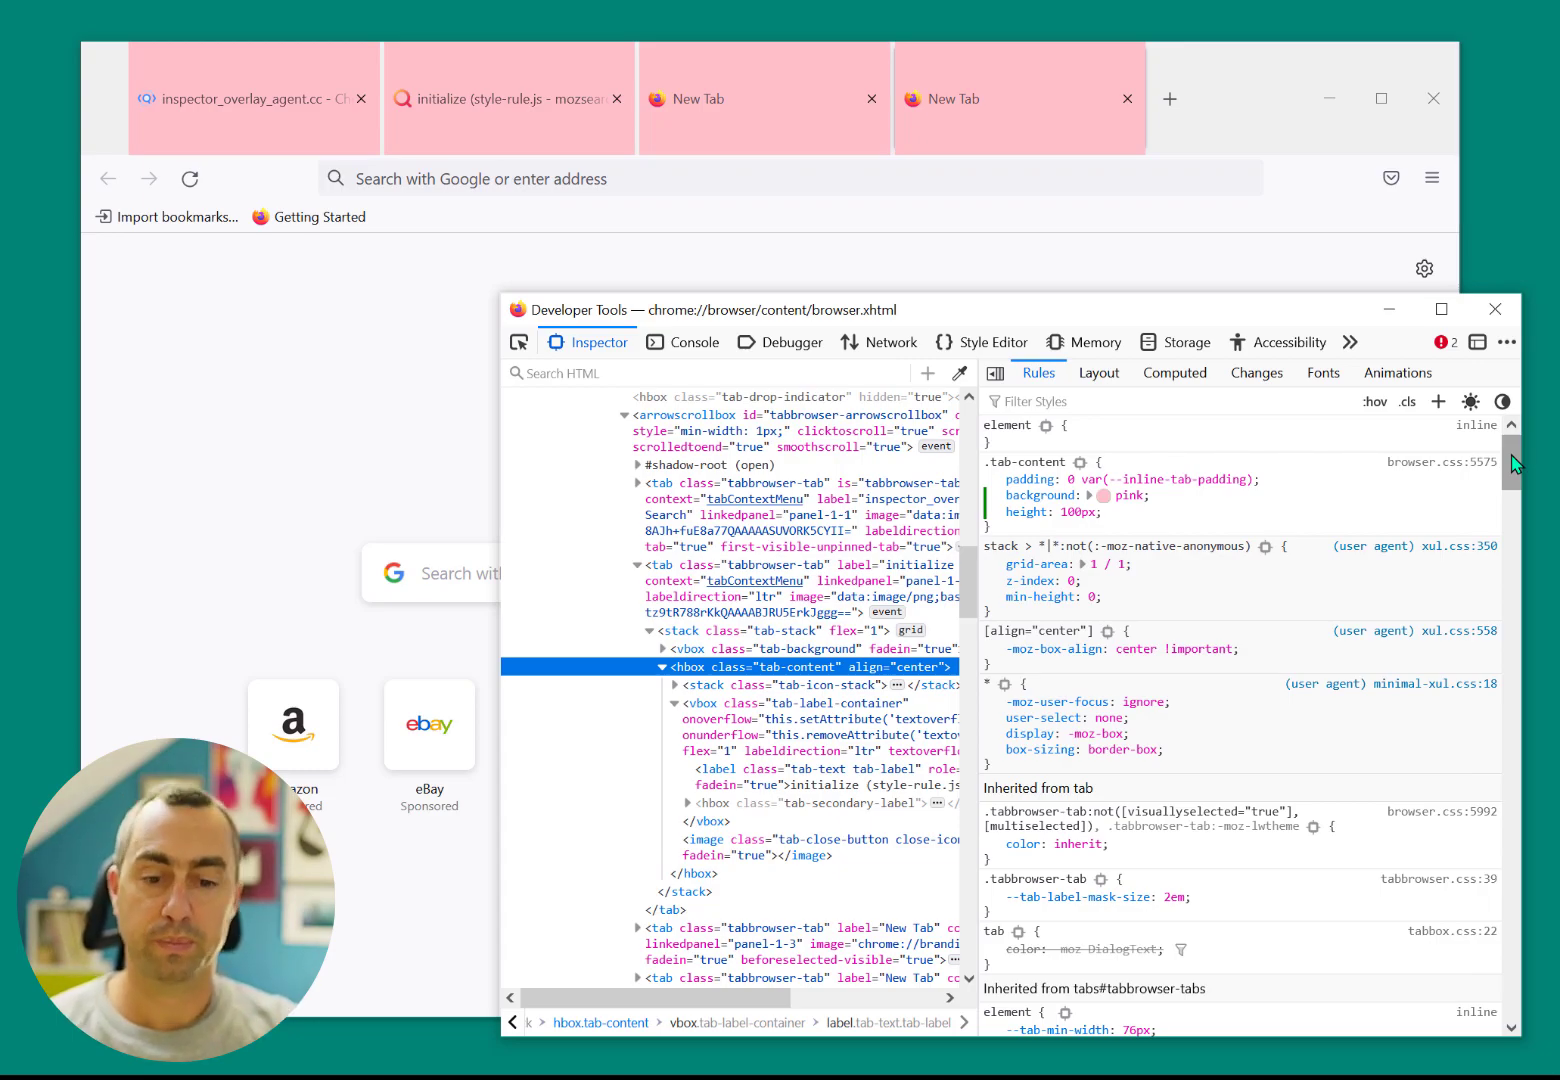
mouse_move(1148, 655)
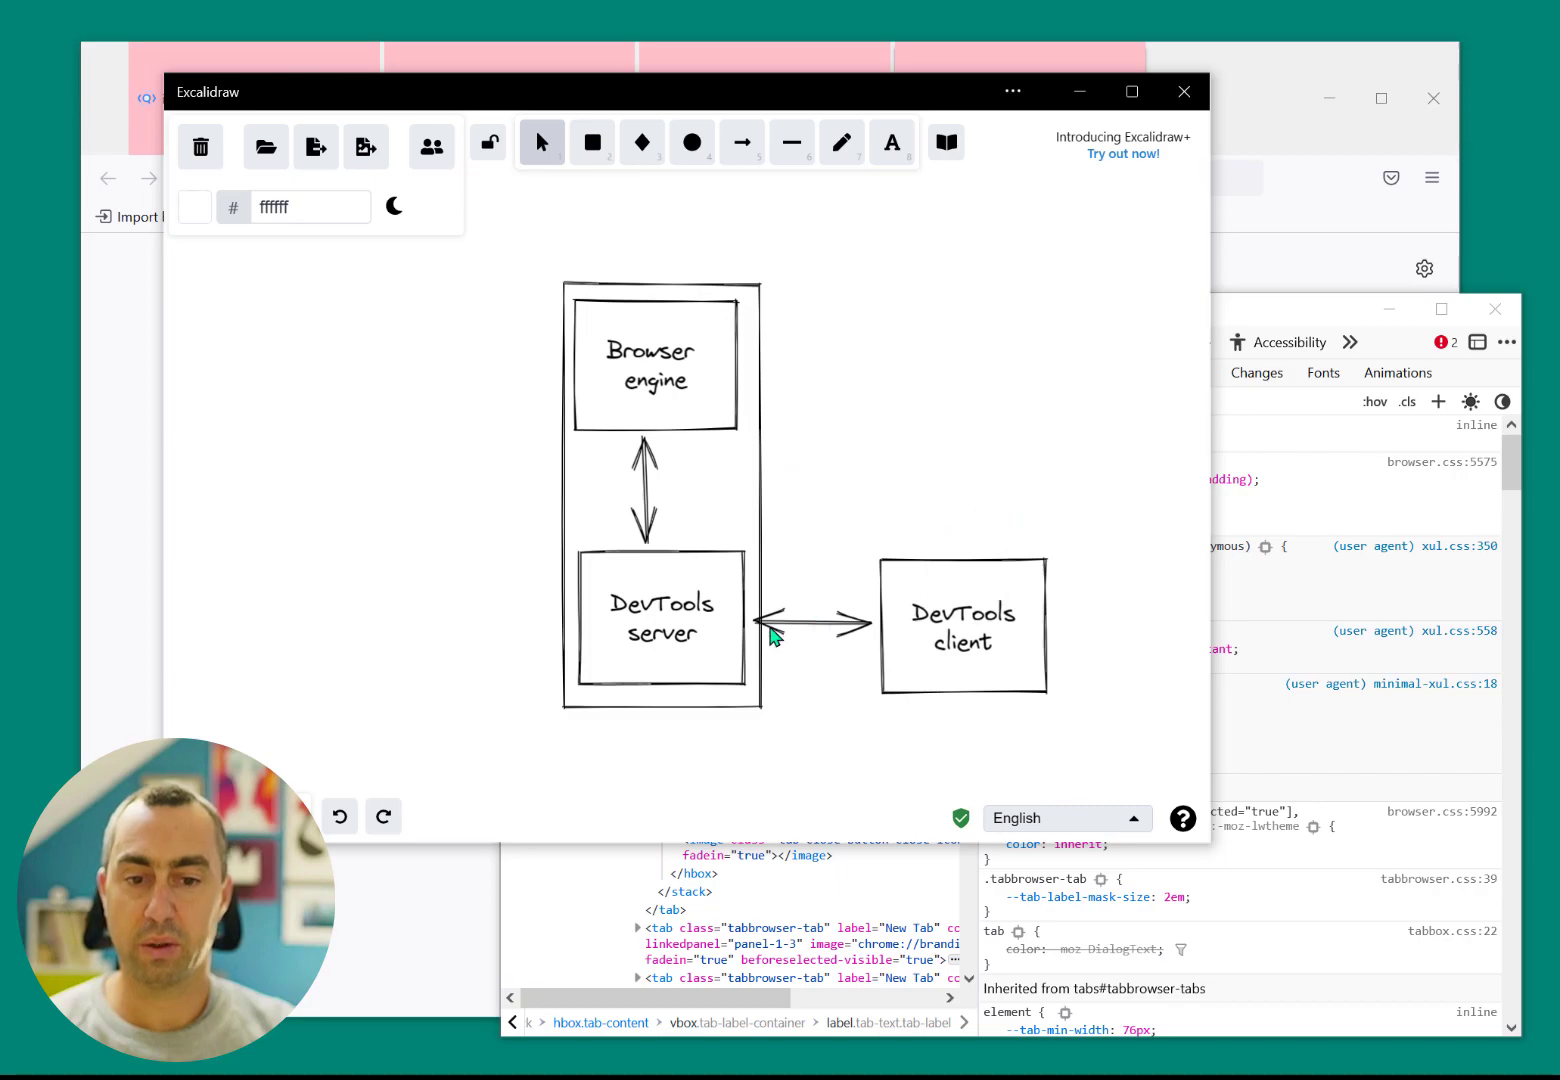
mouse_move(891, 457)
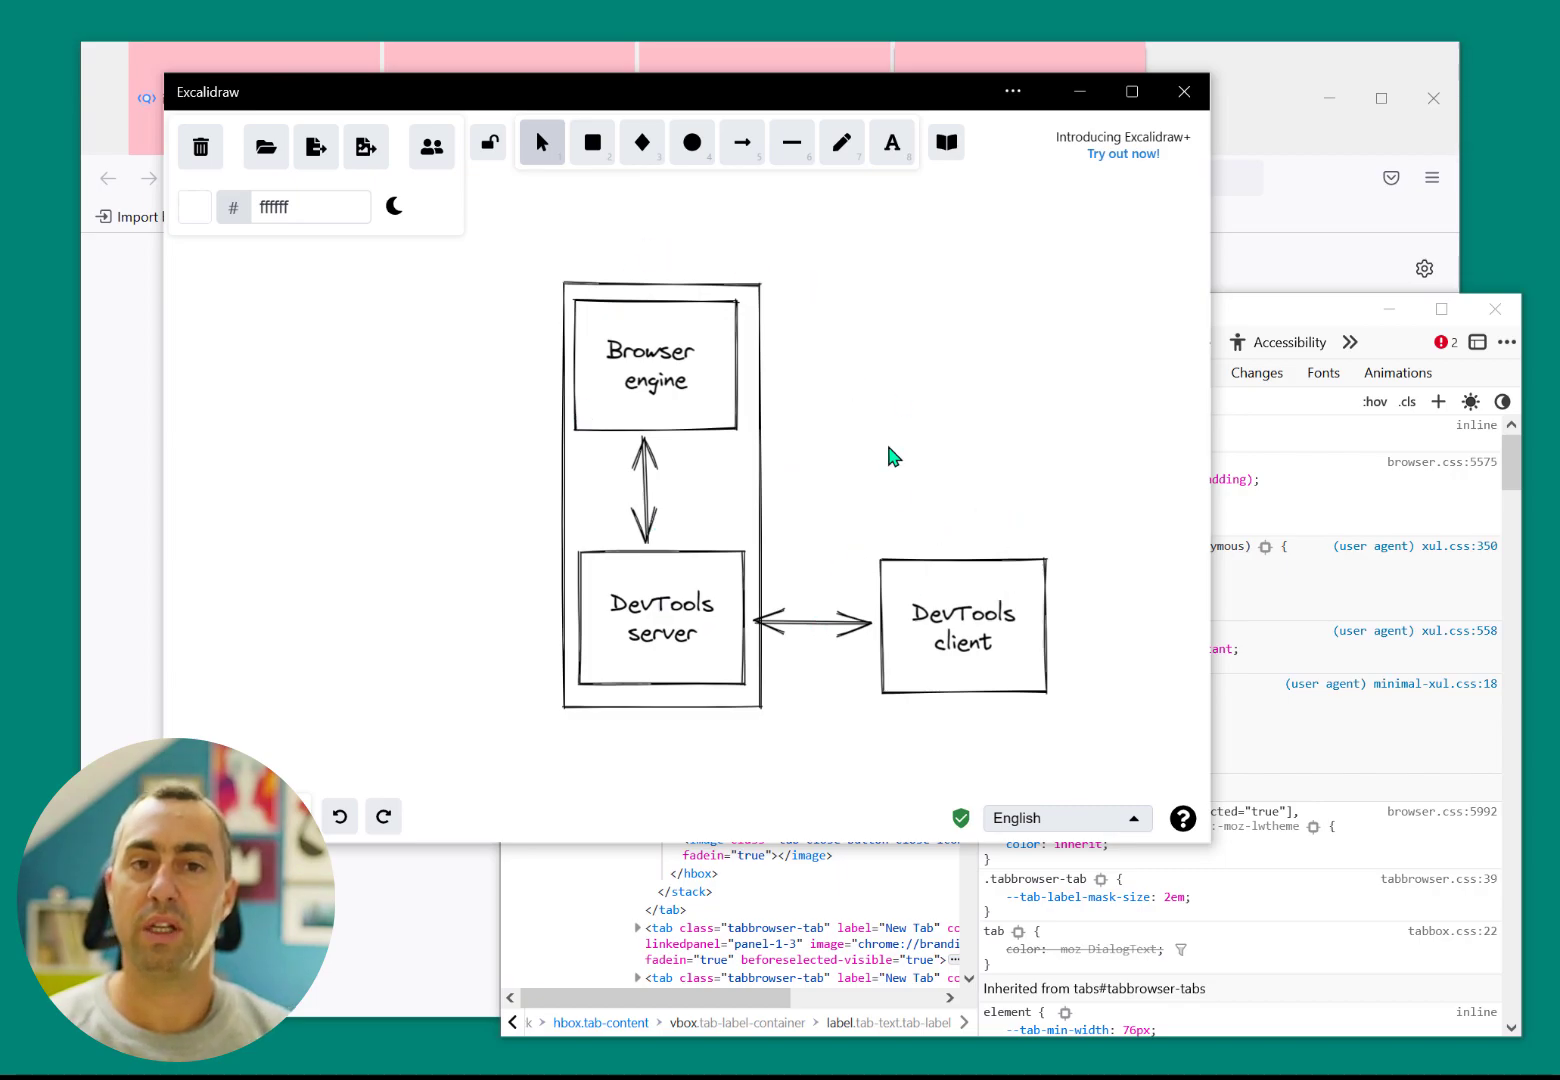